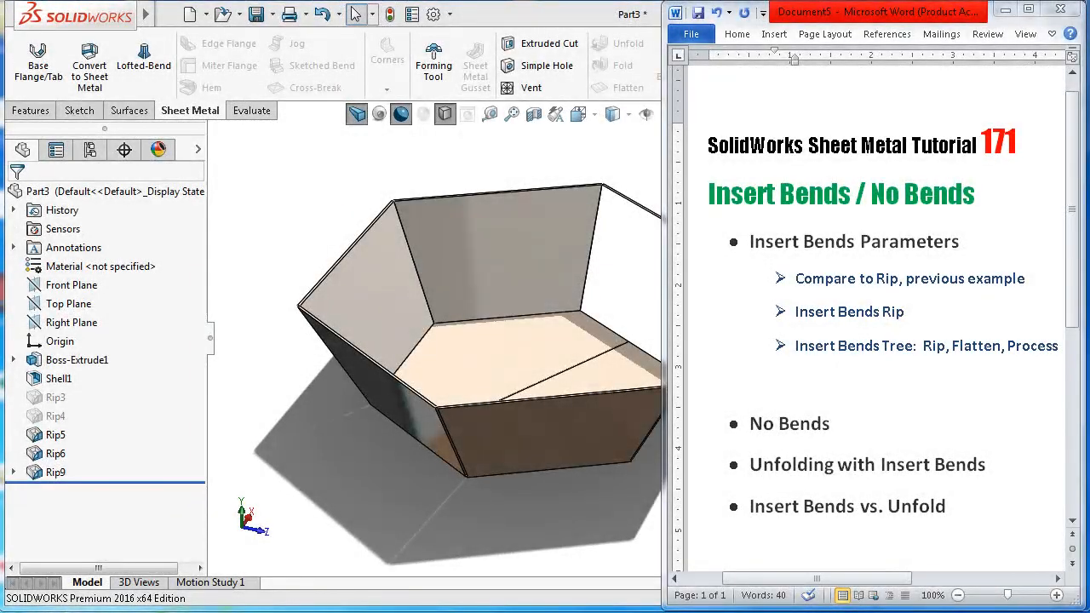
pyautogui.moveTo(615, 177)
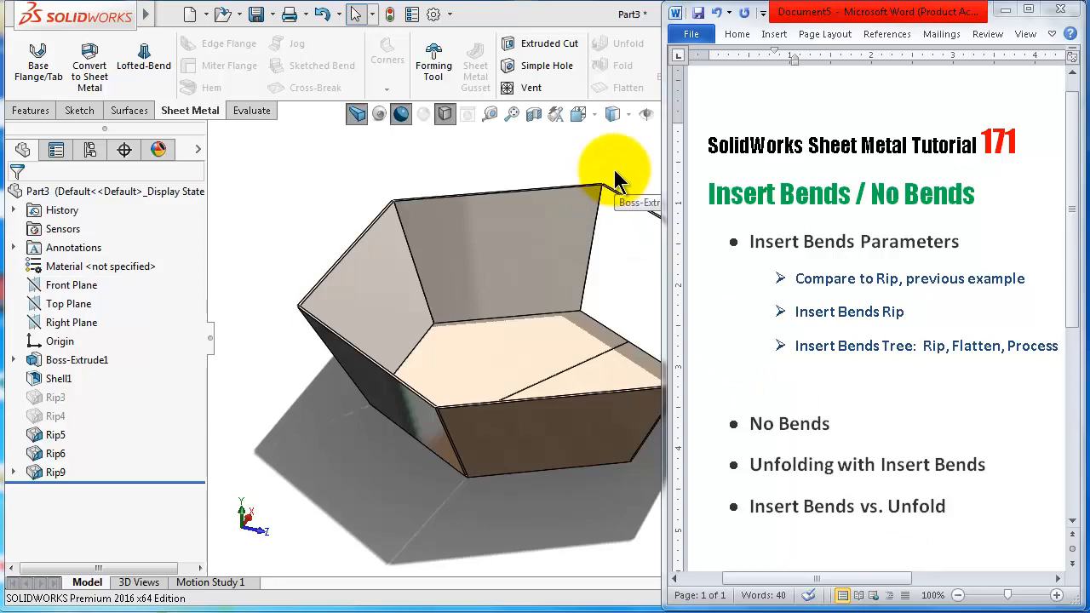
pyautogui.moveTo(628, 179)
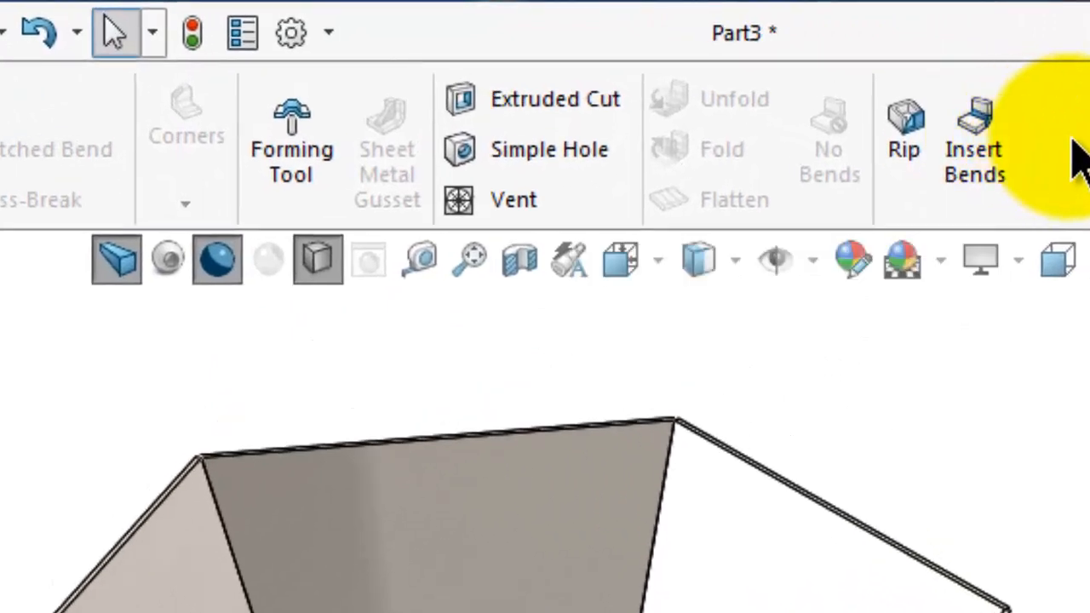
pyautogui.moveTo(825, 136)
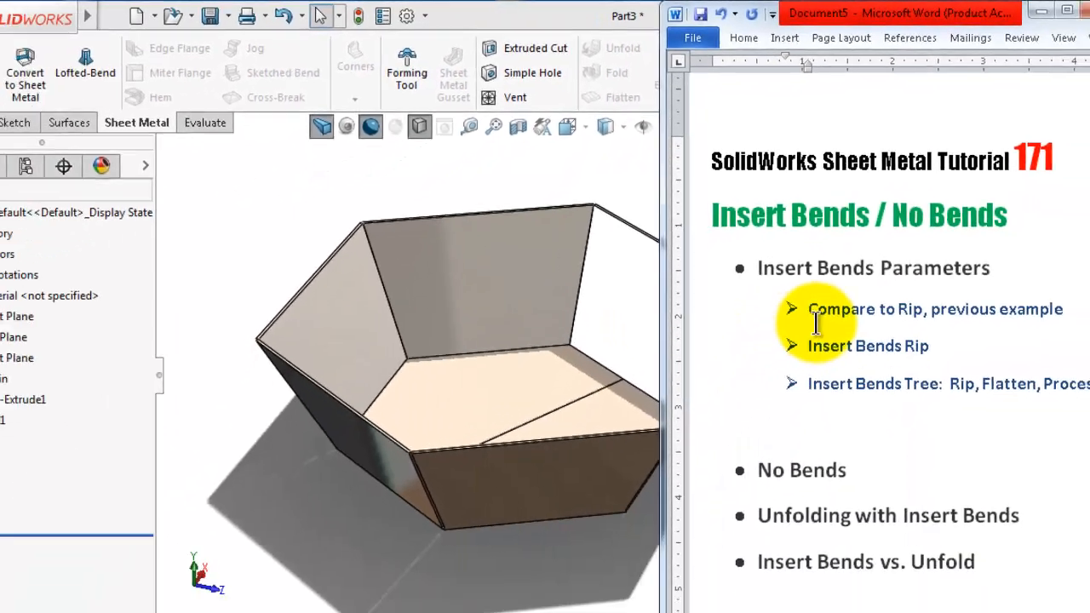
# Step: Maximize the Part3170 window and turn the bowl to view its rip gaps and whole shape
pyautogui.click(1026, 278)
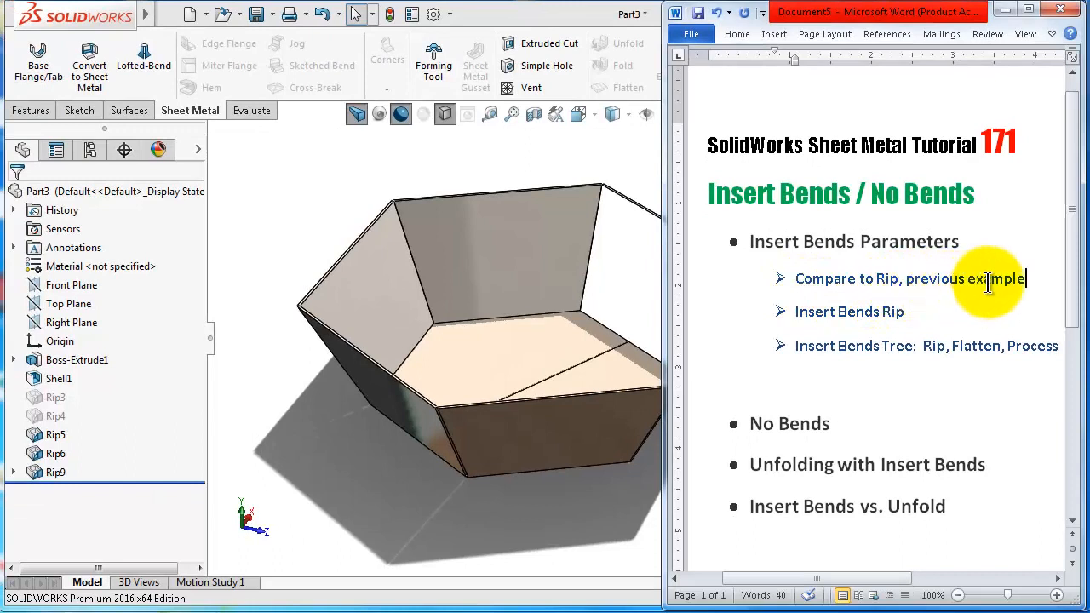
pyautogui.moveTo(910, 402)
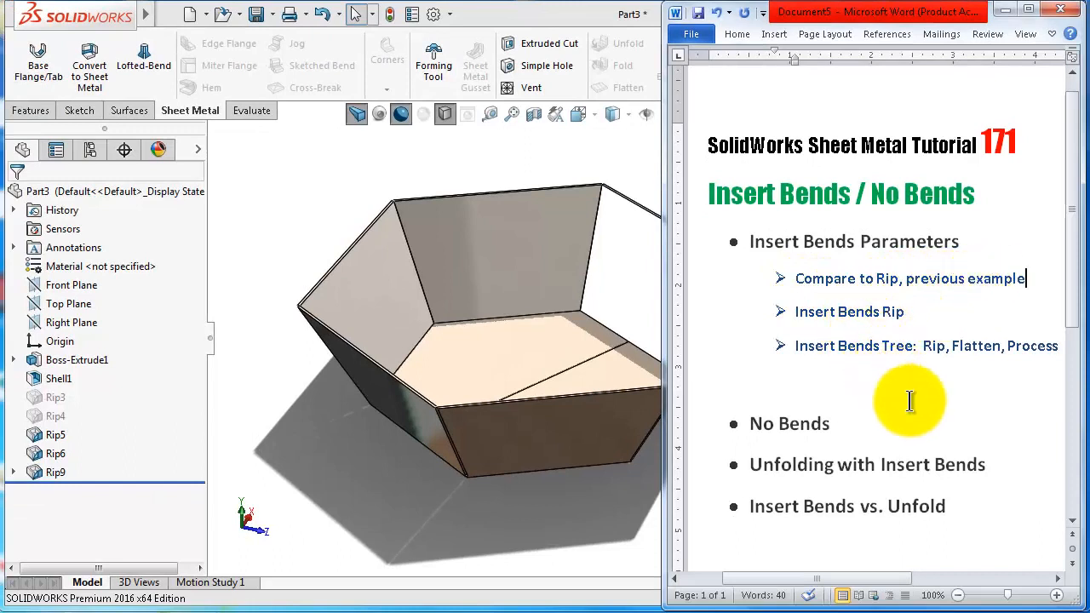
pyautogui.moveTo(908, 505)
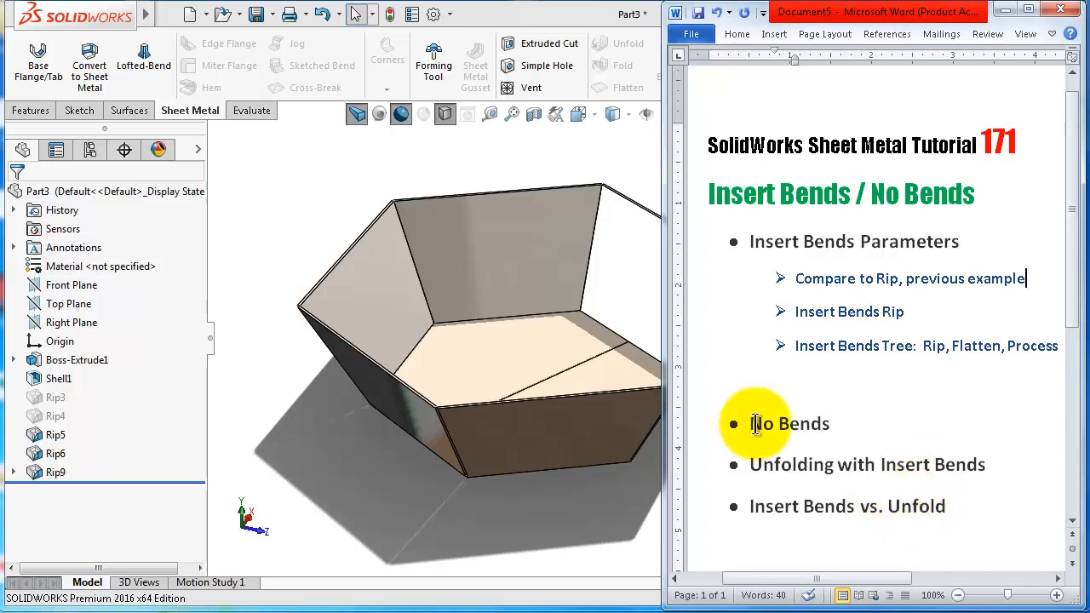
pyautogui.moveTo(753, 402)
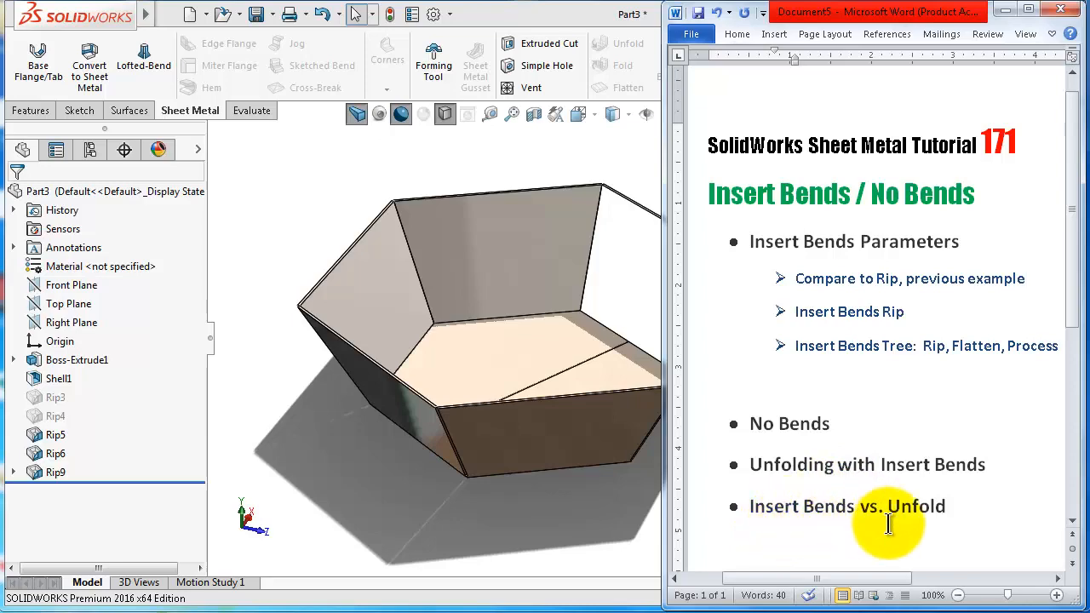
pyautogui.click(1027, 278)
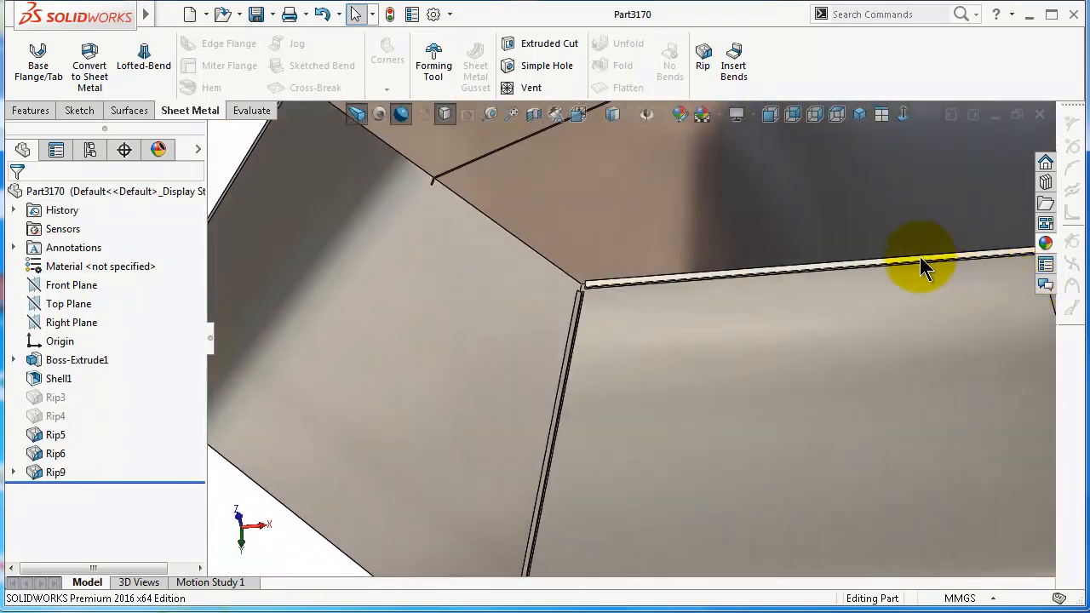
pyautogui.moveTo(924, 268); pyautogui.dragTo(933, 460)
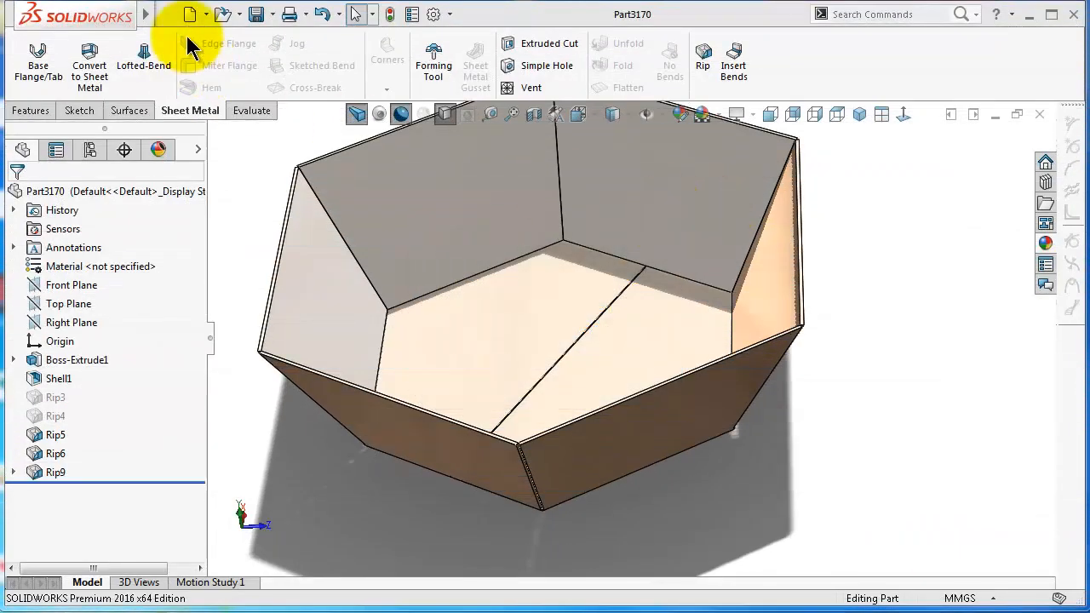
# Step: Create a new part with a hexagon sketch on the Top plane, top edge 65 mm and horizontal
pyautogui.click(194, 15)
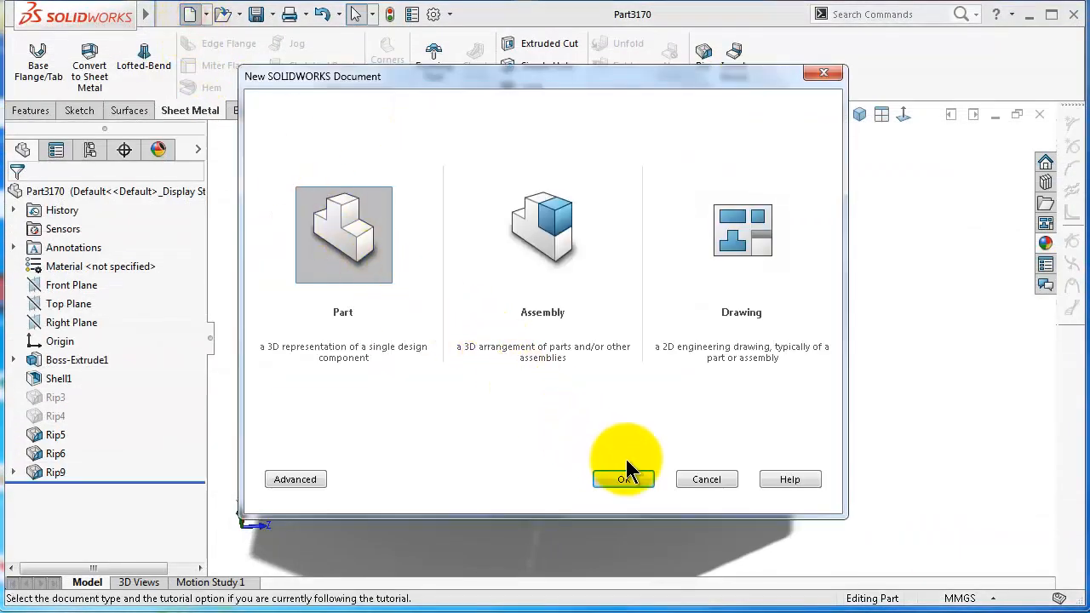
pyautogui.click(623, 479)
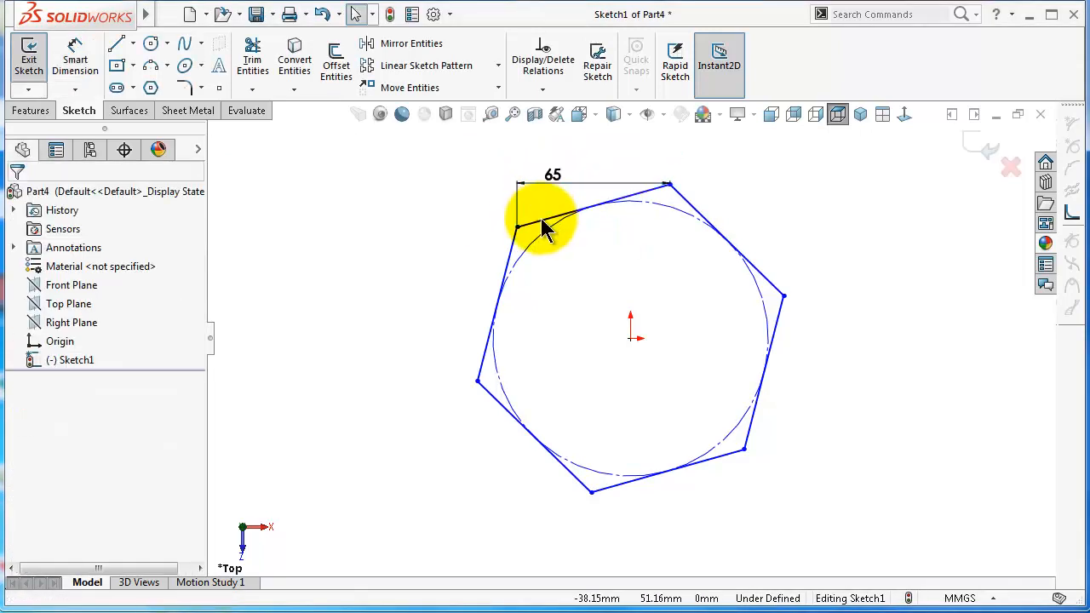
pyautogui.click(553, 213)
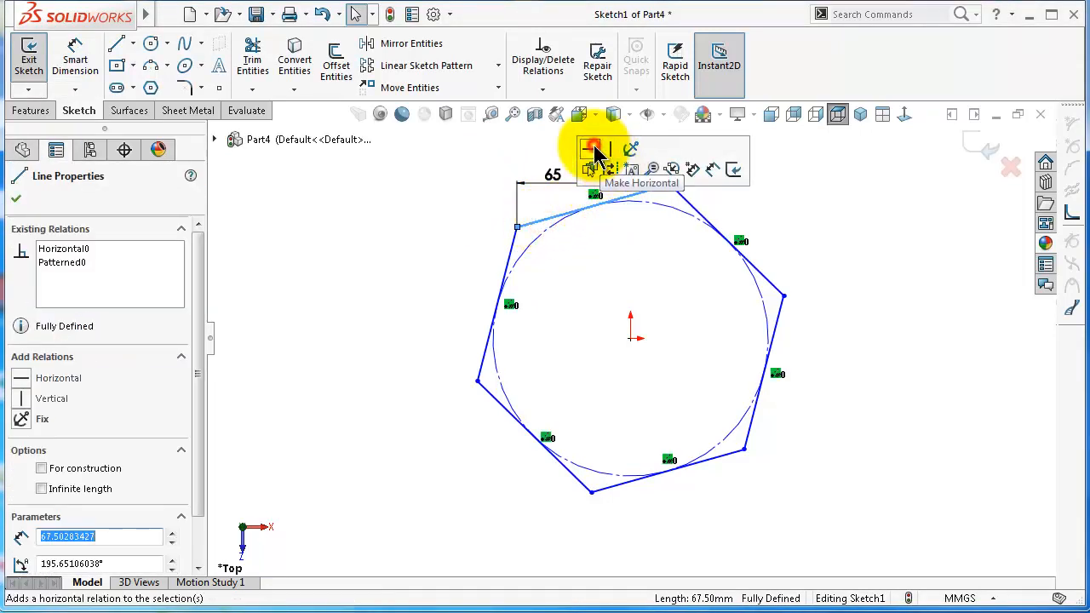
pyautogui.click(591, 149)
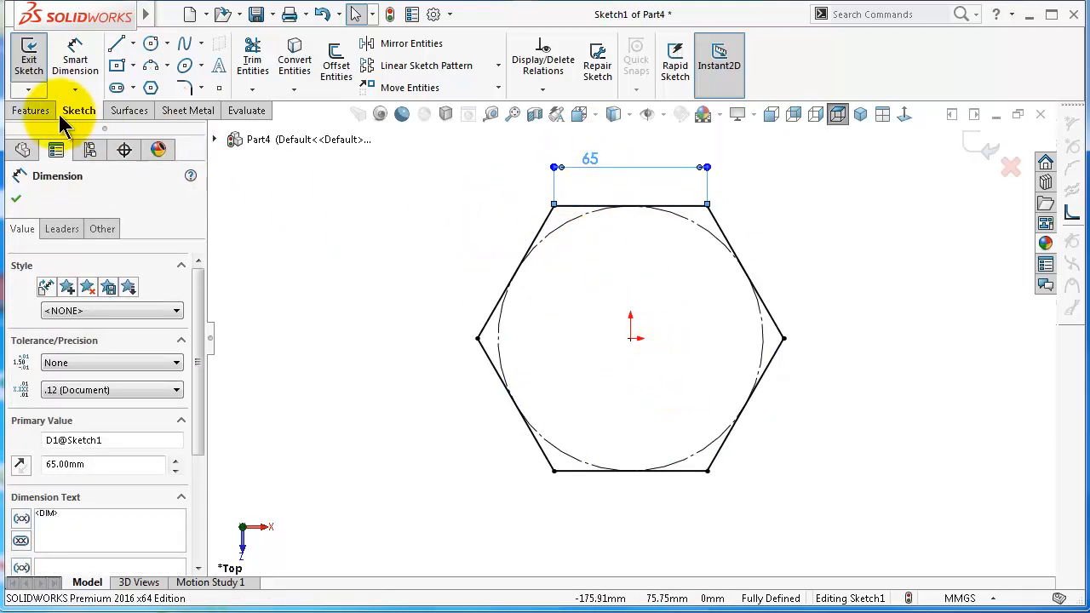
pyautogui.click(28, 110)
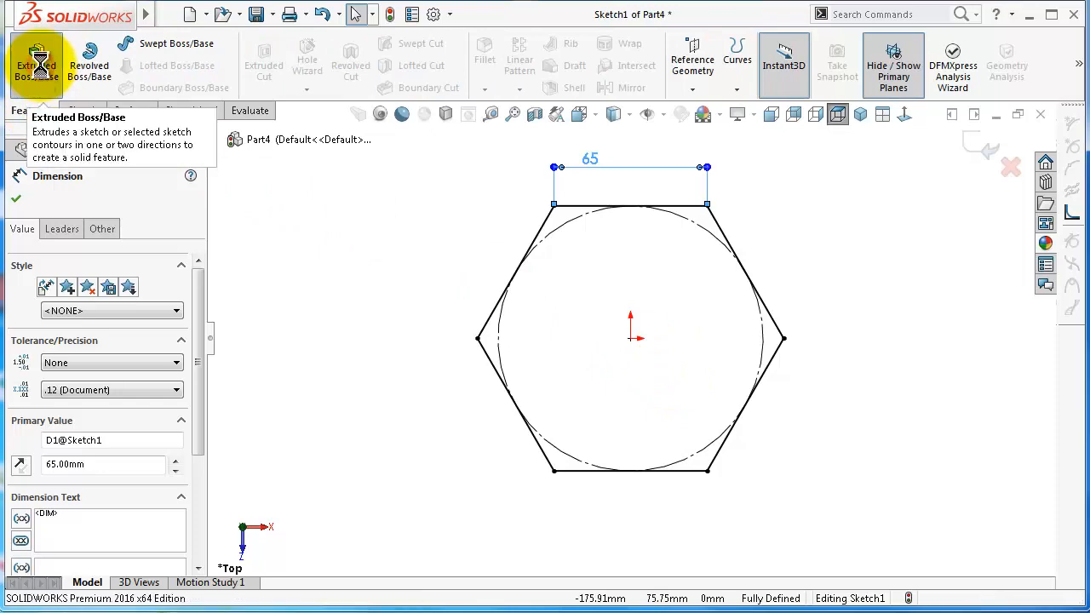
# Step: Extrude the hexagon 50 mm with a 25° outward draft as Boss-Extrude1
pyautogui.click(33, 52)
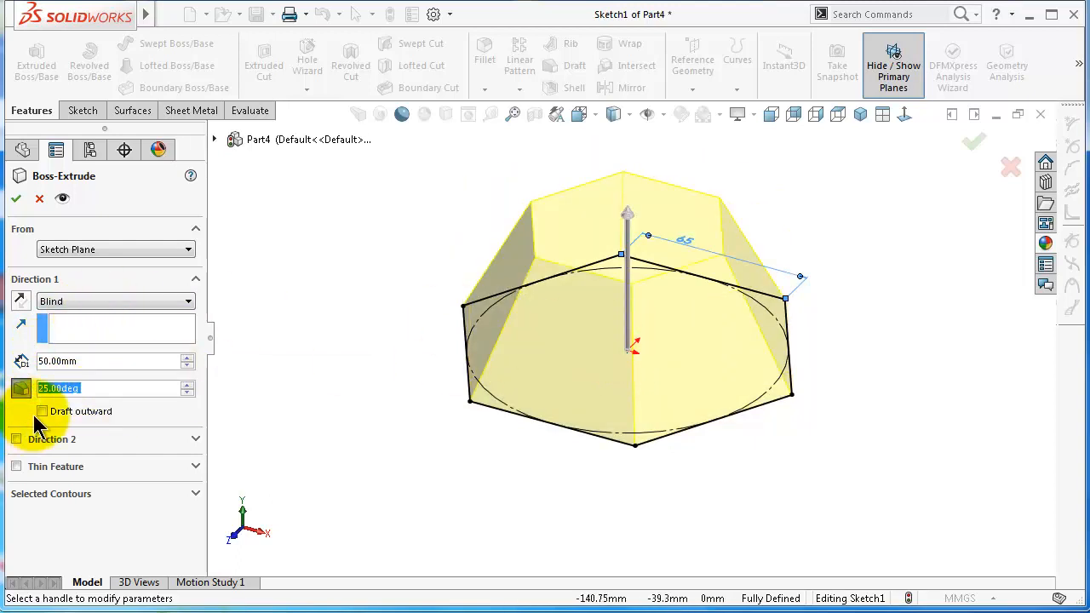
pyautogui.click(42, 411)
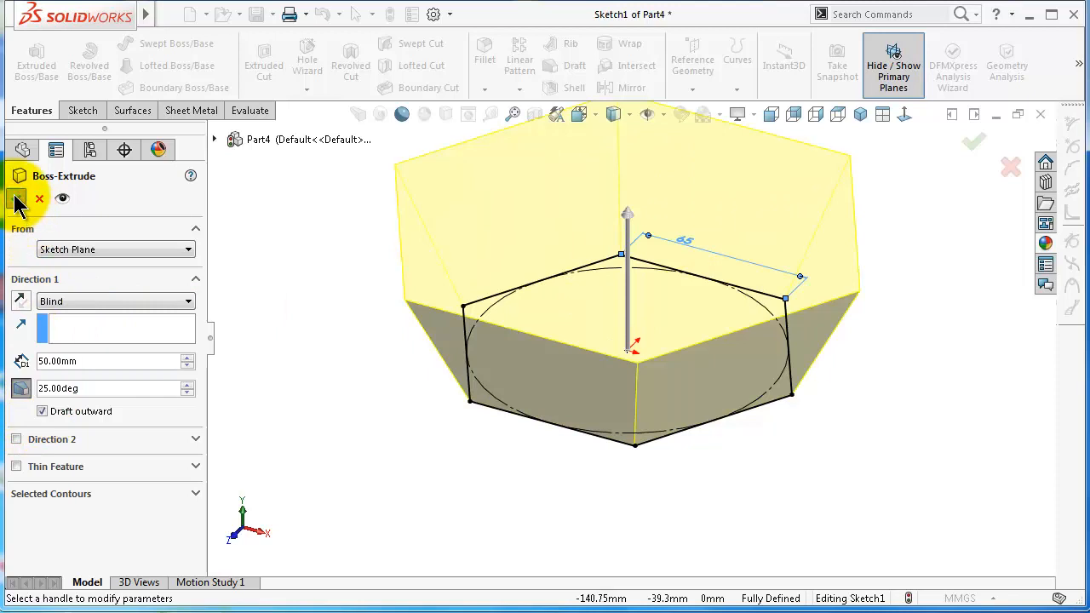
pyautogui.click(973, 142)
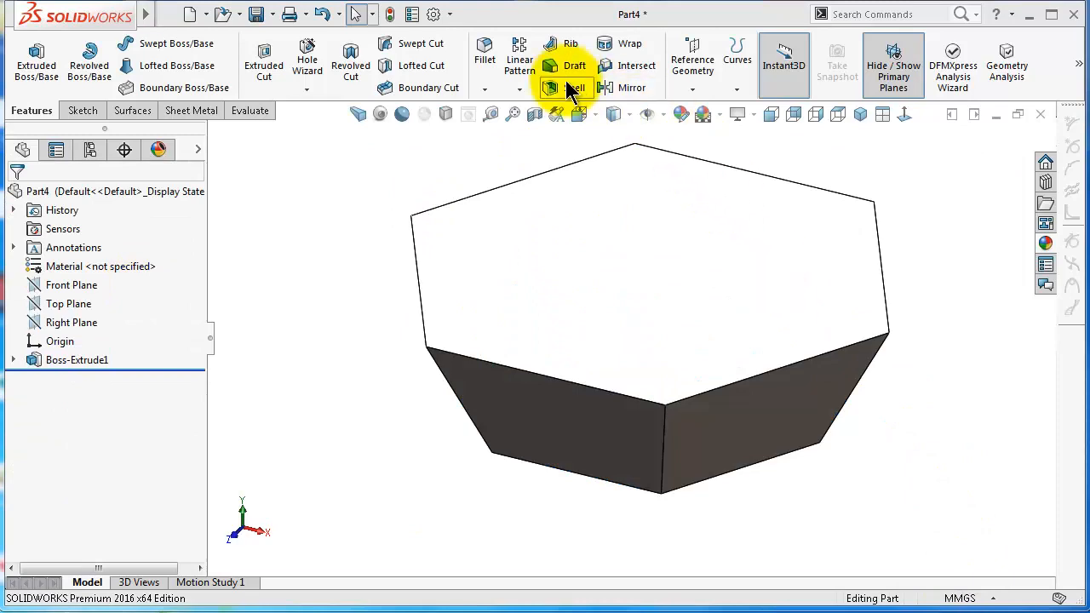
# Step: Shell the flared solid, removing its top face to make an open hexagonal bowl
pyautogui.click(551, 88)
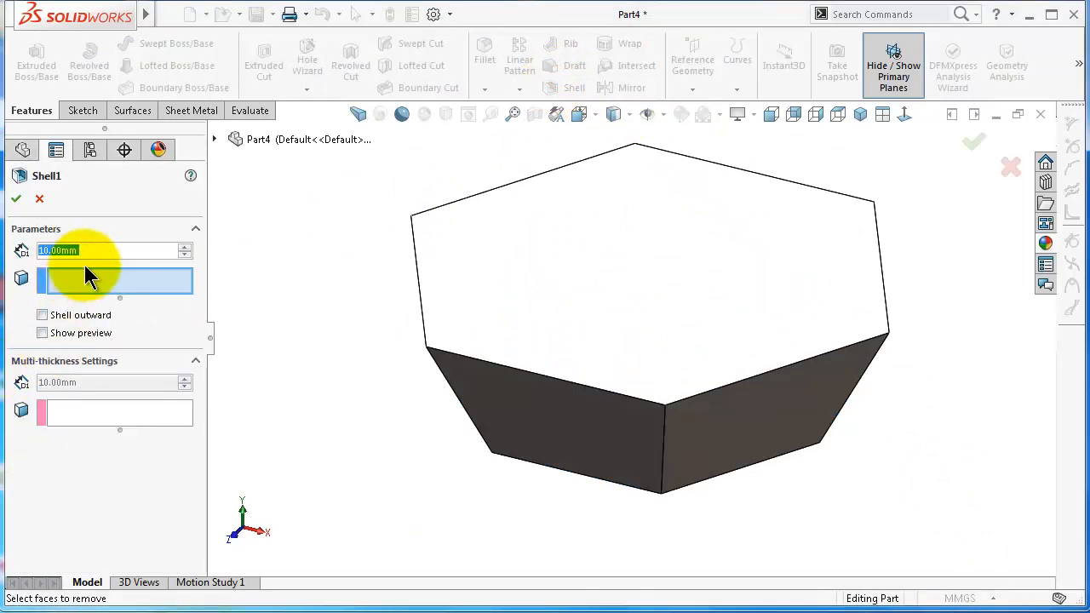
pyautogui.click(684, 283)
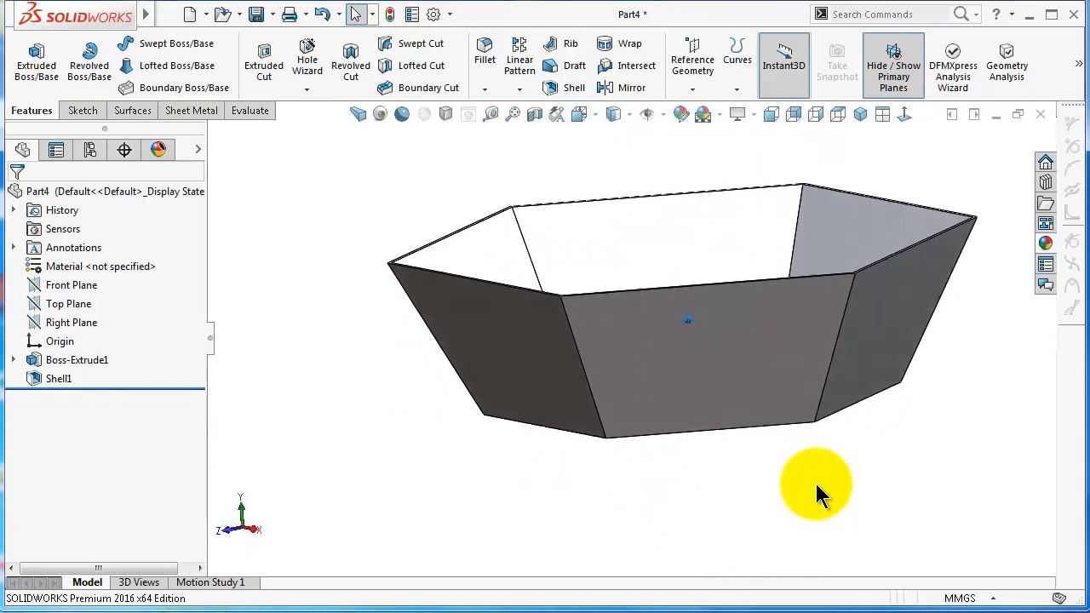
pyautogui.click(190, 109)
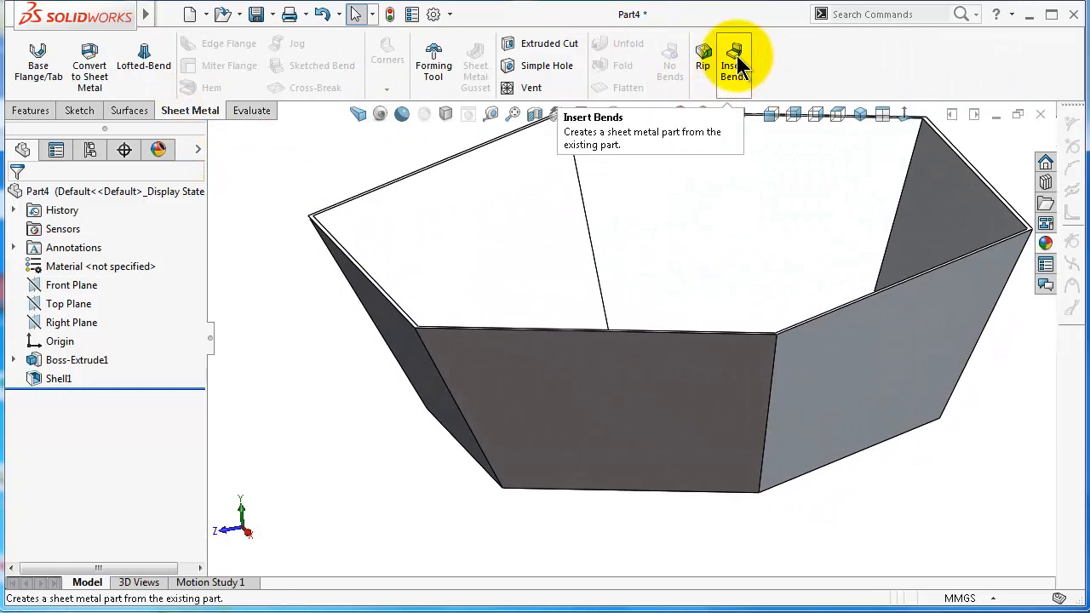
# Step: Start Insert Bends with the bottom face fixed, 2.00 mm bend radius and rectangular relief
pyautogui.click(733, 60)
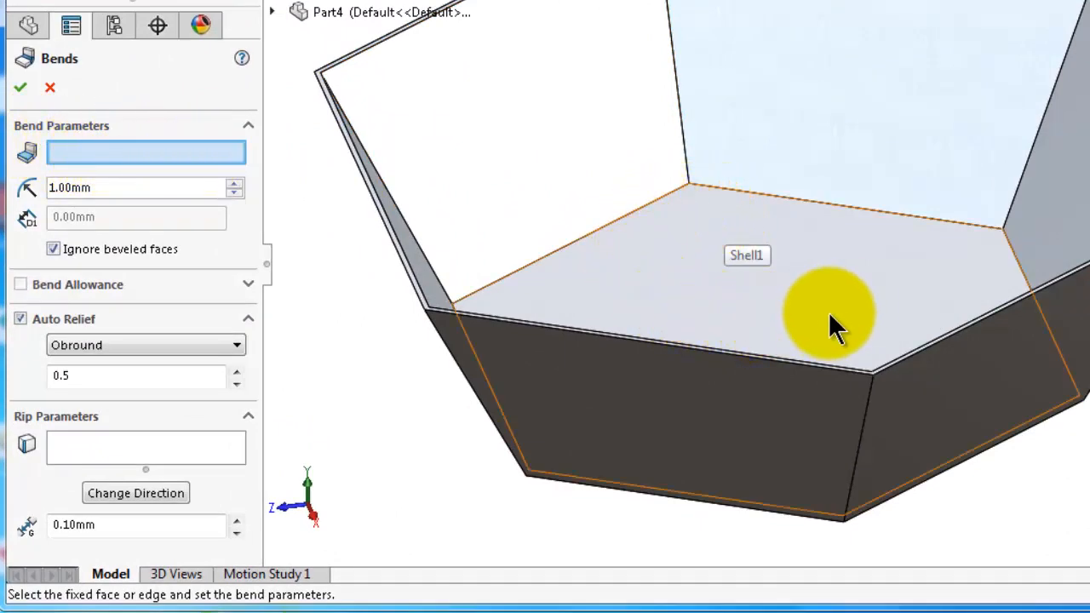
pyautogui.moveTo(805, 255)
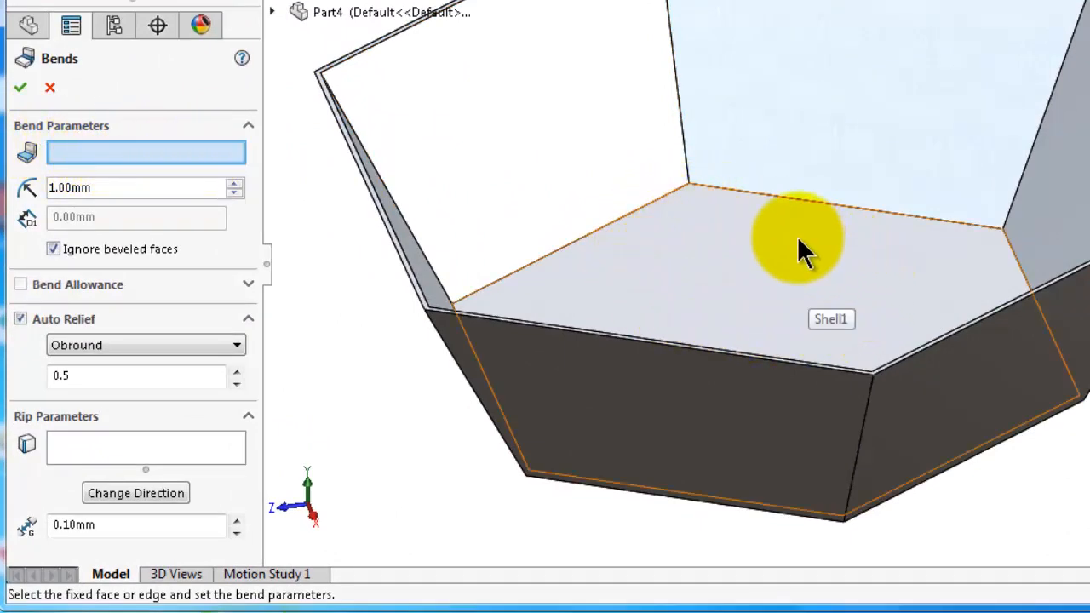
pyautogui.click(784, 263)
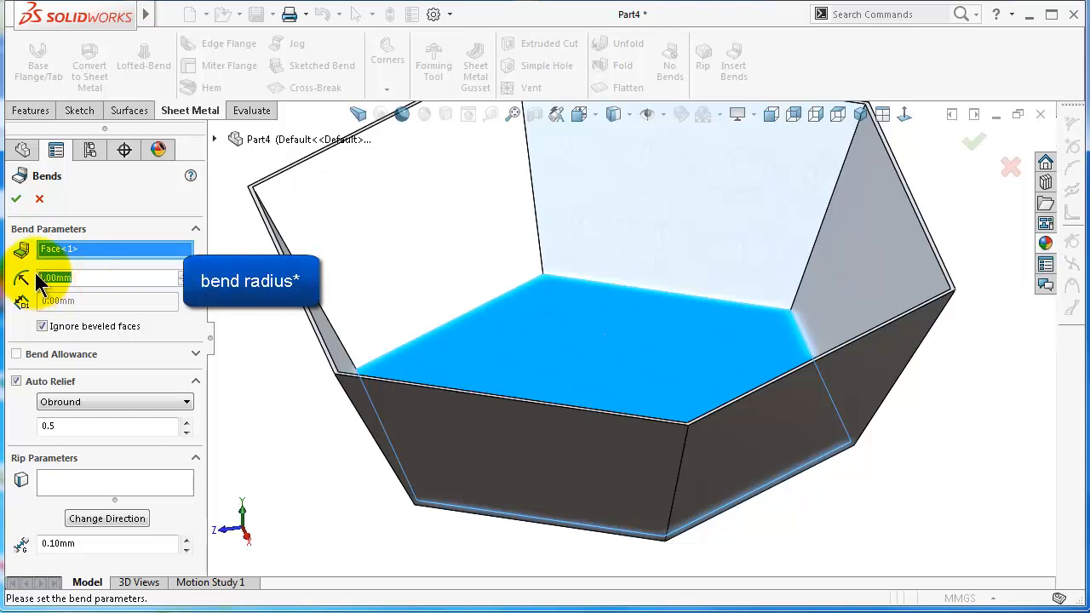
pyautogui.write('2.00mm')
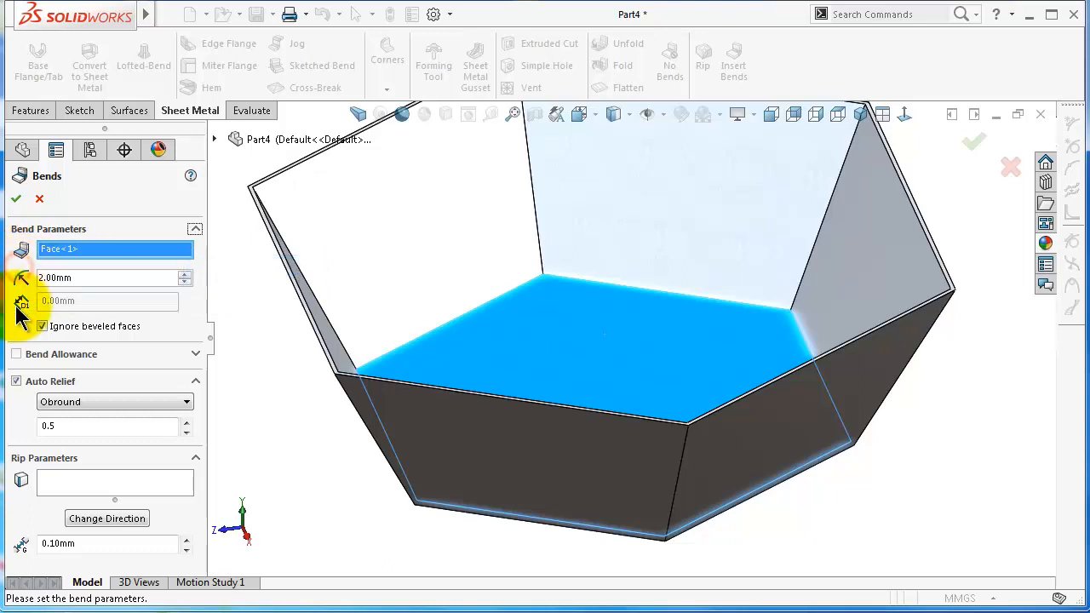
pyautogui.moveTo(47, 307)
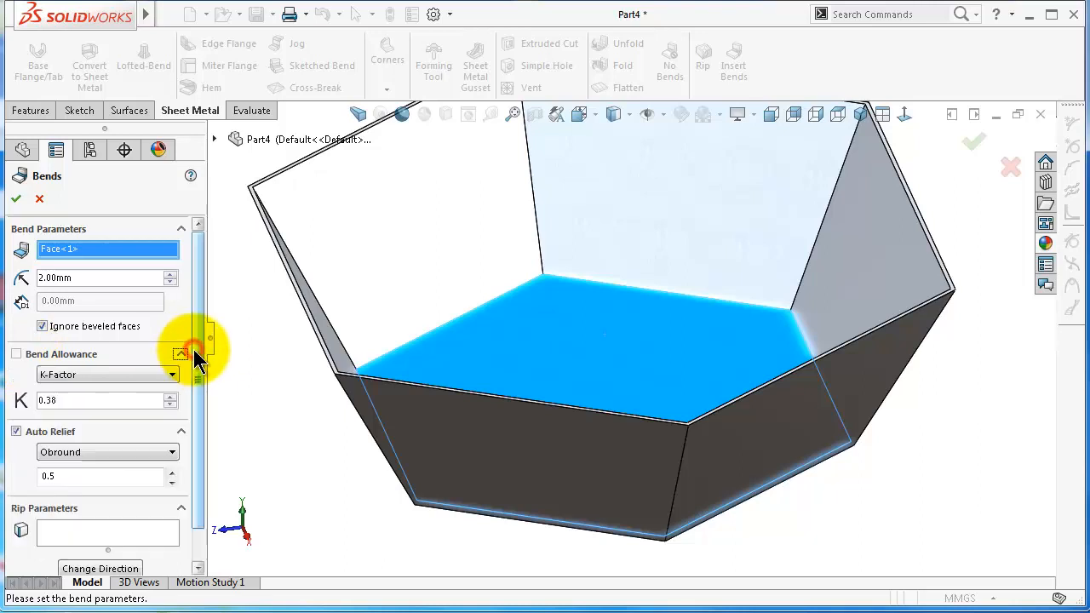
pyautogui.scroll(-3)
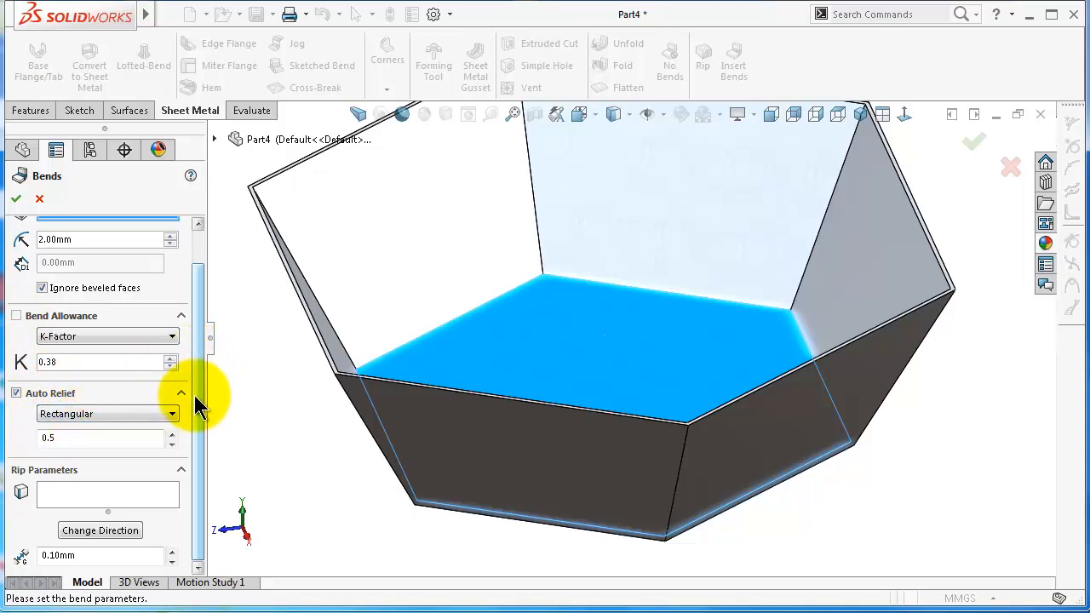
pyautogui.moveTo(34, 490)
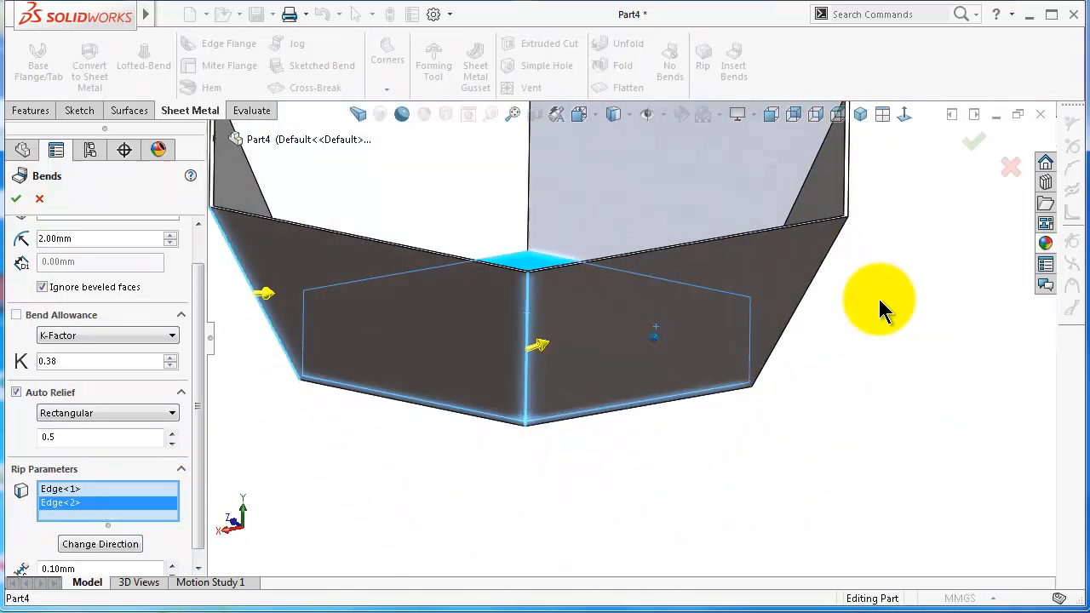
pyautogui.moveTo(838, 258)
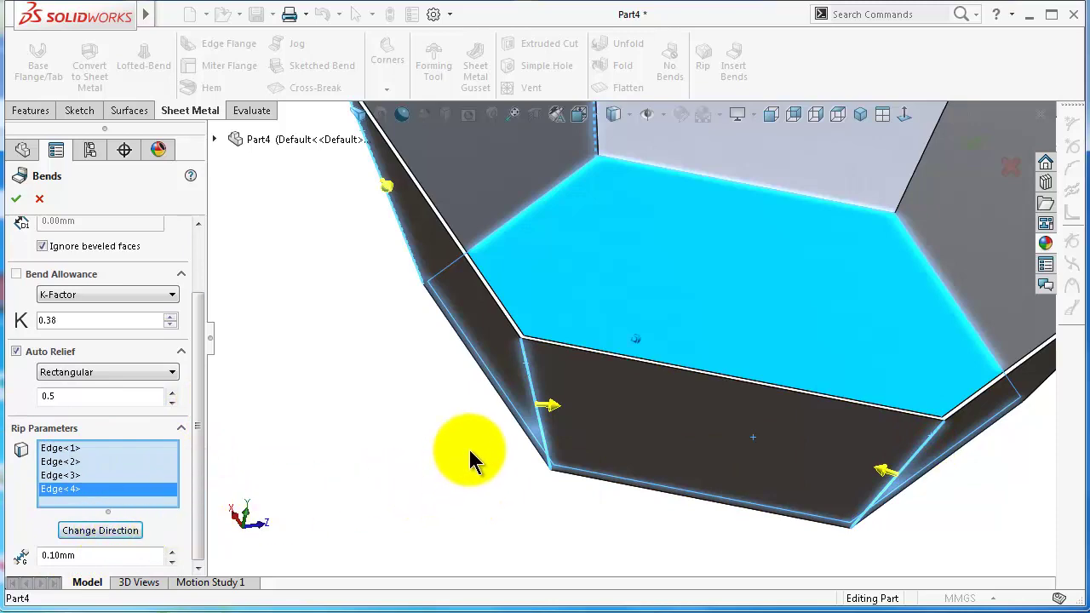
# Step: Rip all six corner edges with a 0.50 mm gap and confirm the Insert Bends conversion
pyautogui.click(100, 530)
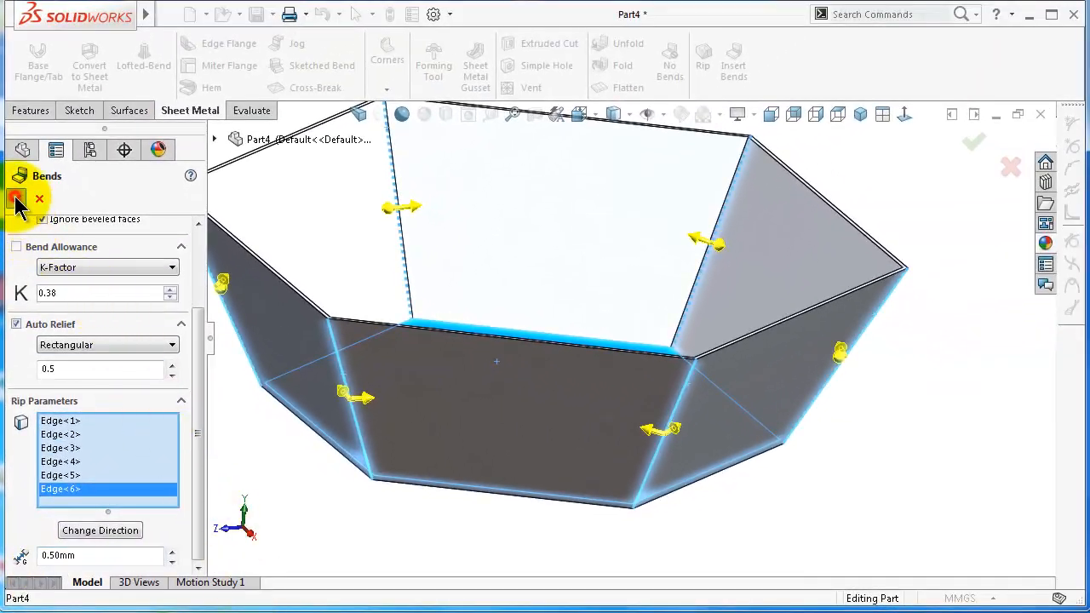
pyautogui.click(15, 199)
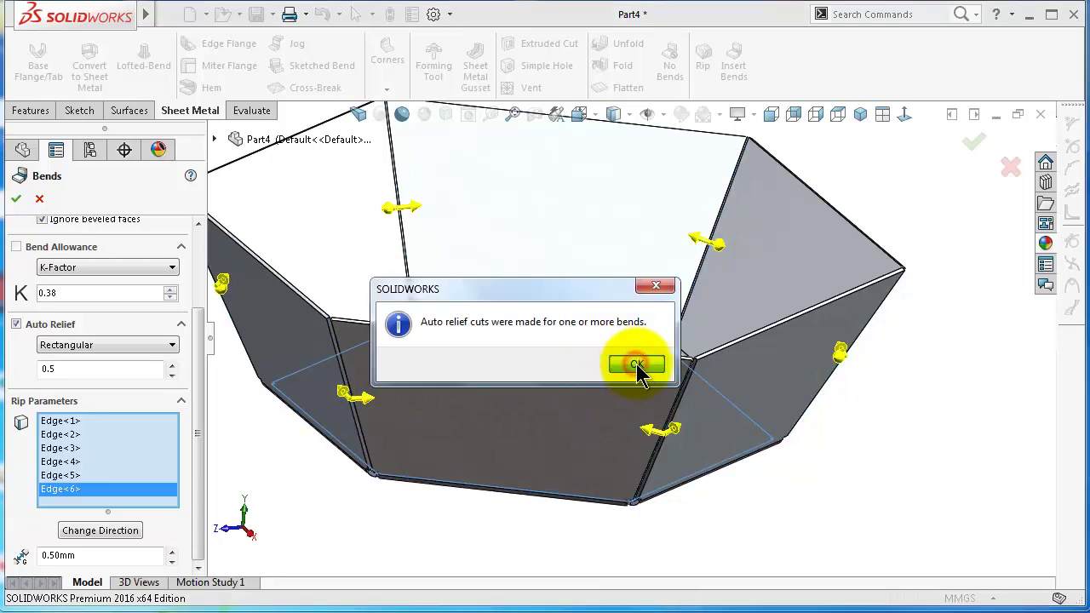
# Step: Accept the auto relief cuts notice and review the Process-Bends1 feature in the tree
pyautogui.click(635, 364)
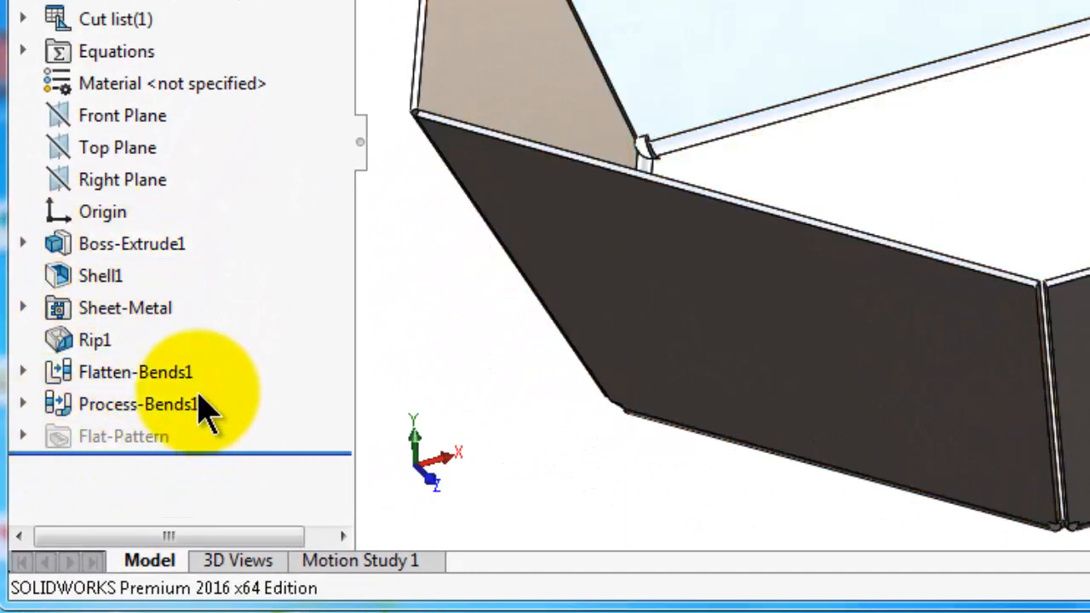
pyautogui.click(132, 373)
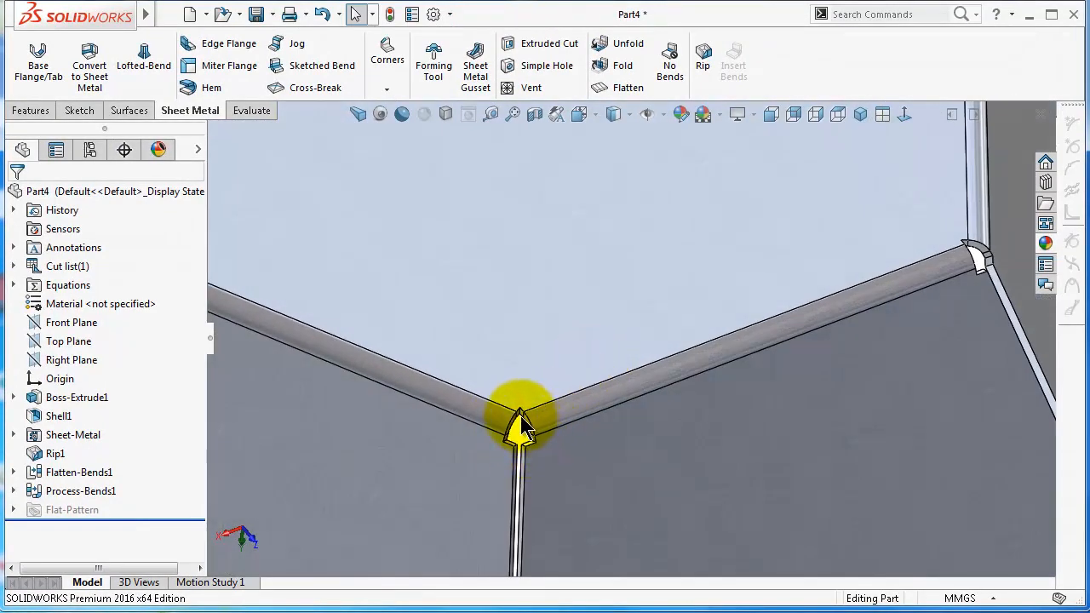
# Step: Edit the Sheet-Metal feature and set its auto relief to Obround
pyautogui.click(72, 434)
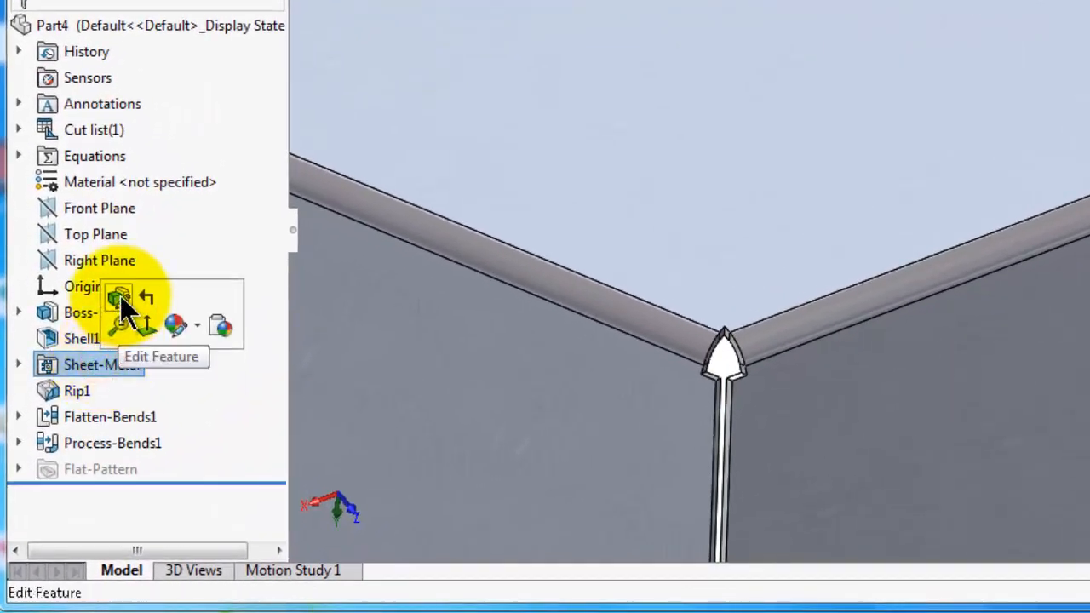
pyautogui.click(117, 298)
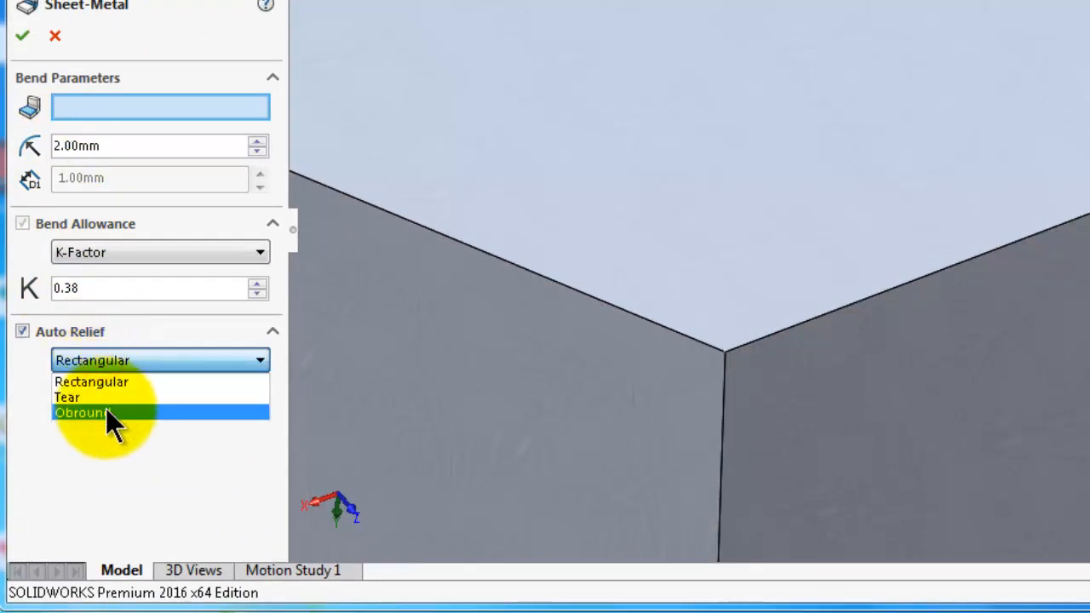
pyautogui.click(81, 411)
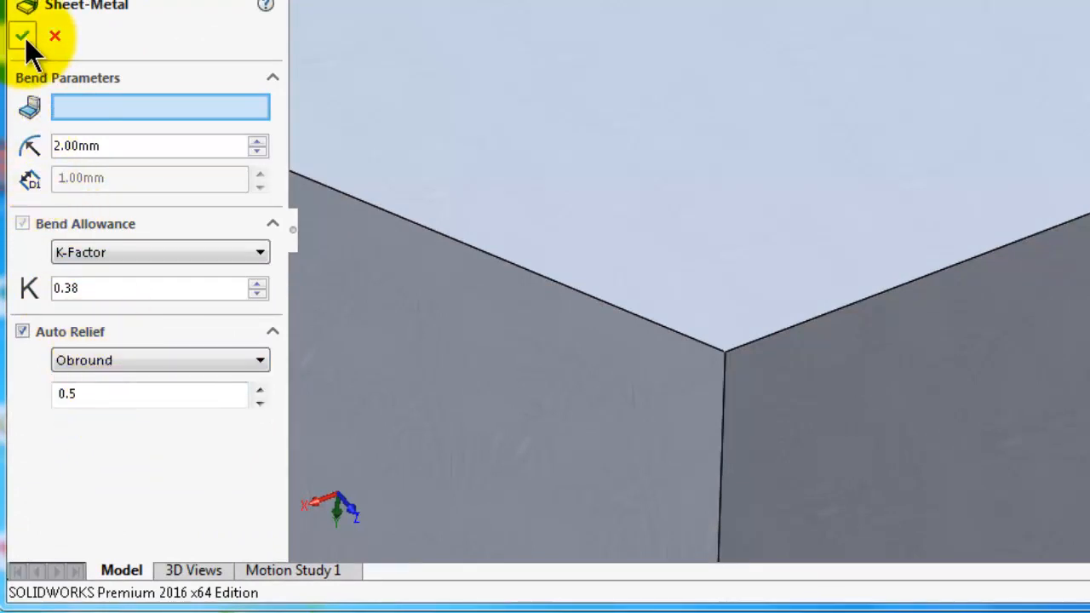
pyautogui.click(24, 37)
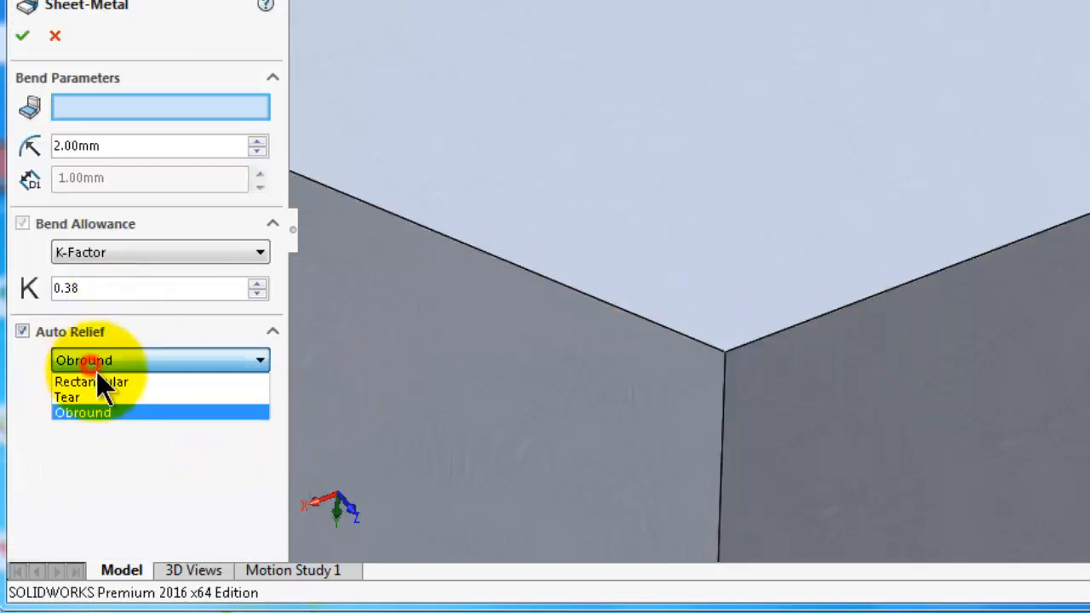
# Step: Change the auto relief again to Tear, rebuild, and view the bowl's outer walls
pyautogui.click(66, 397)
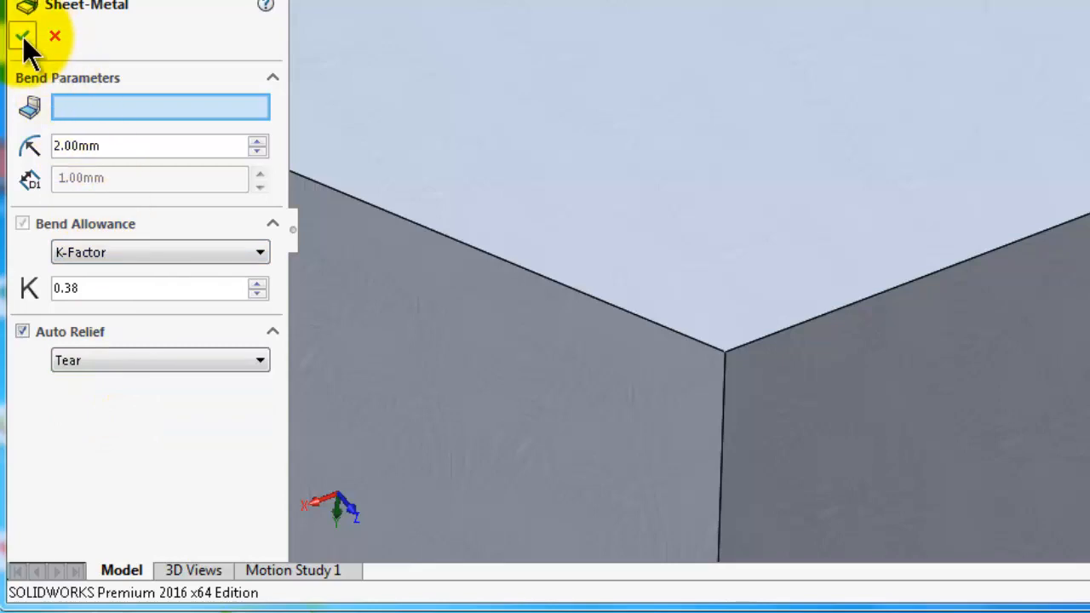
pyautogui.click(19, 40)
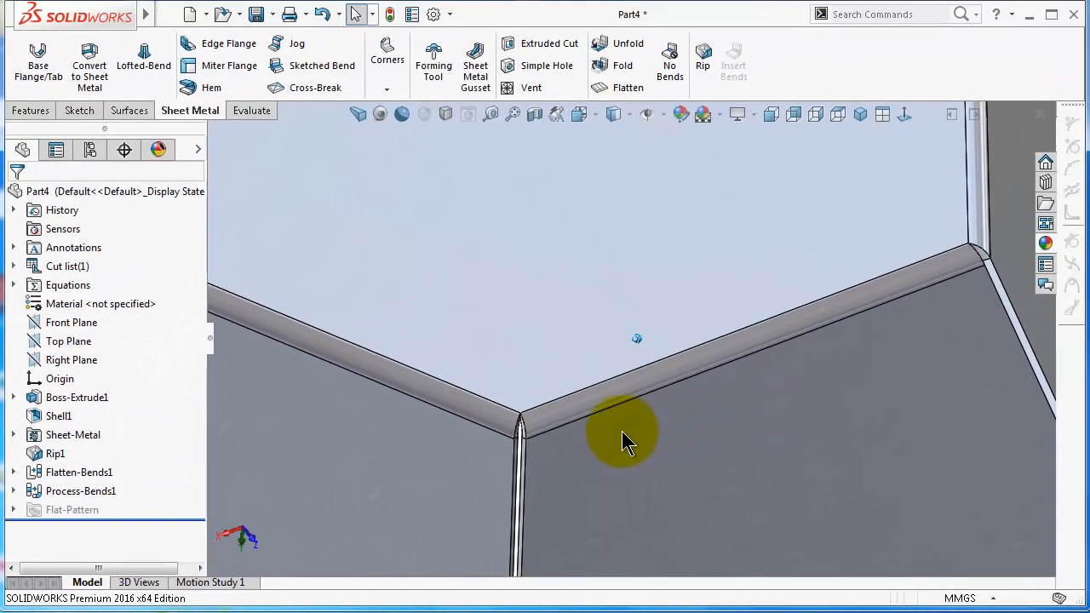
pyautogui.moveTo(621, 434); pyautogui.dragTo(626, 418)
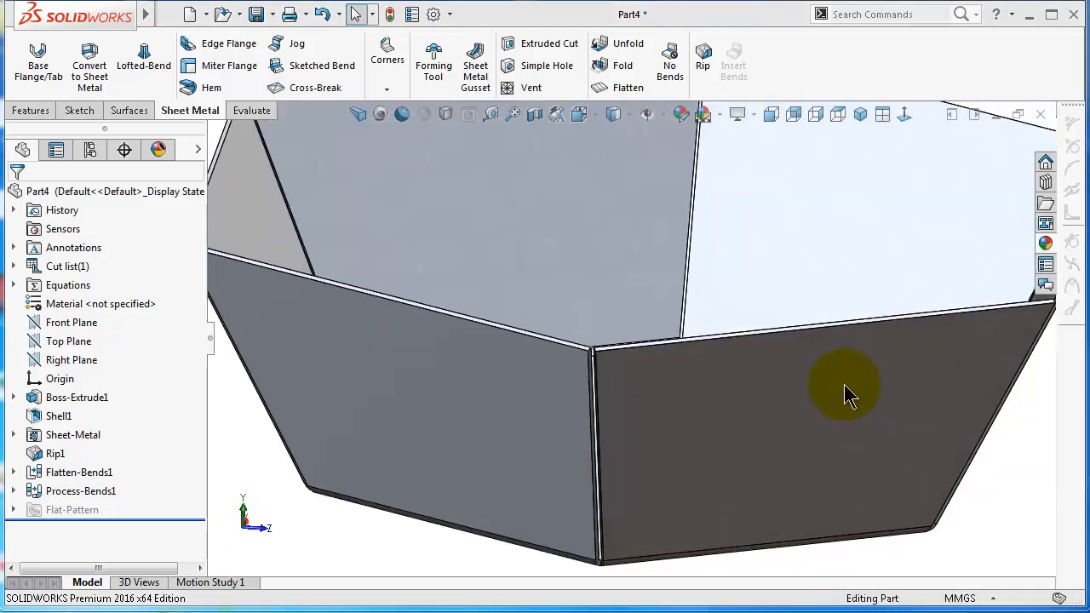
pyautogui.moveTo(782, 153)
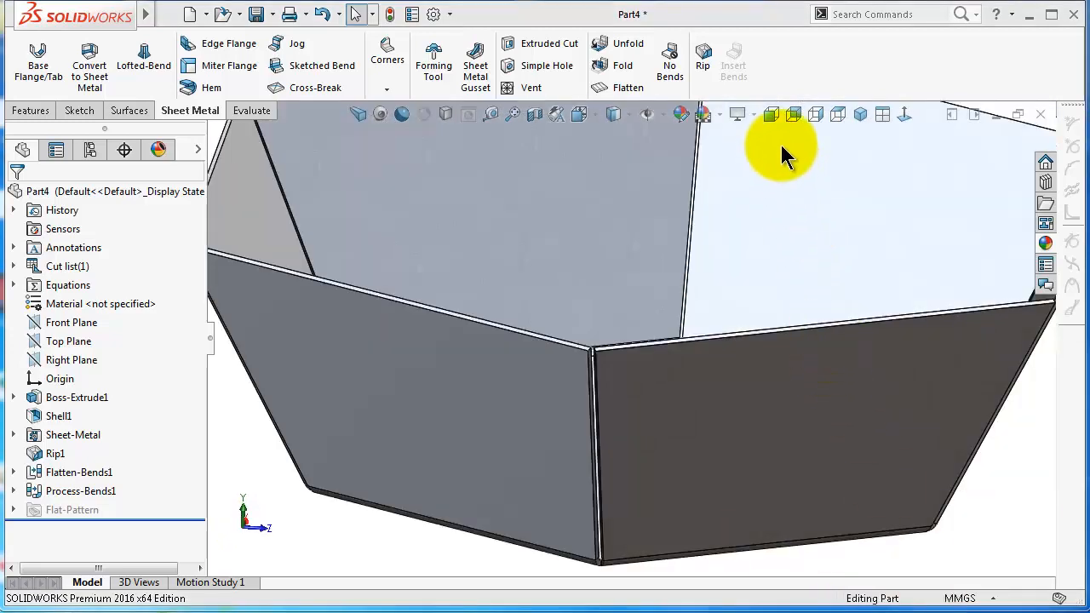
pyautogui.moveTo(667, 53)
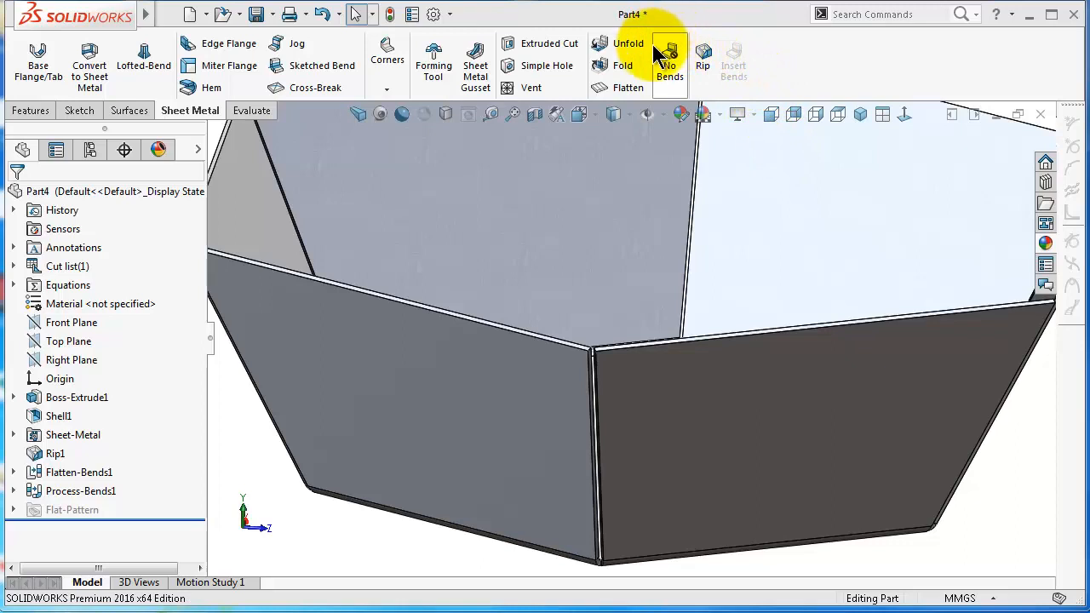
pyautogui.moveTo(668, 66)
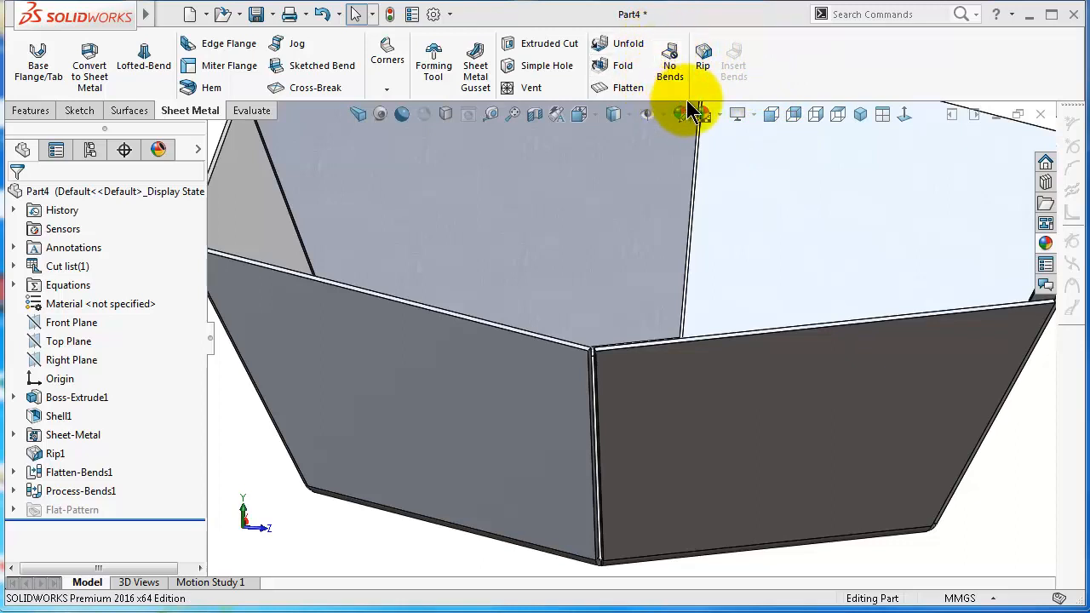
pyautogui.moveTo(734, 71)
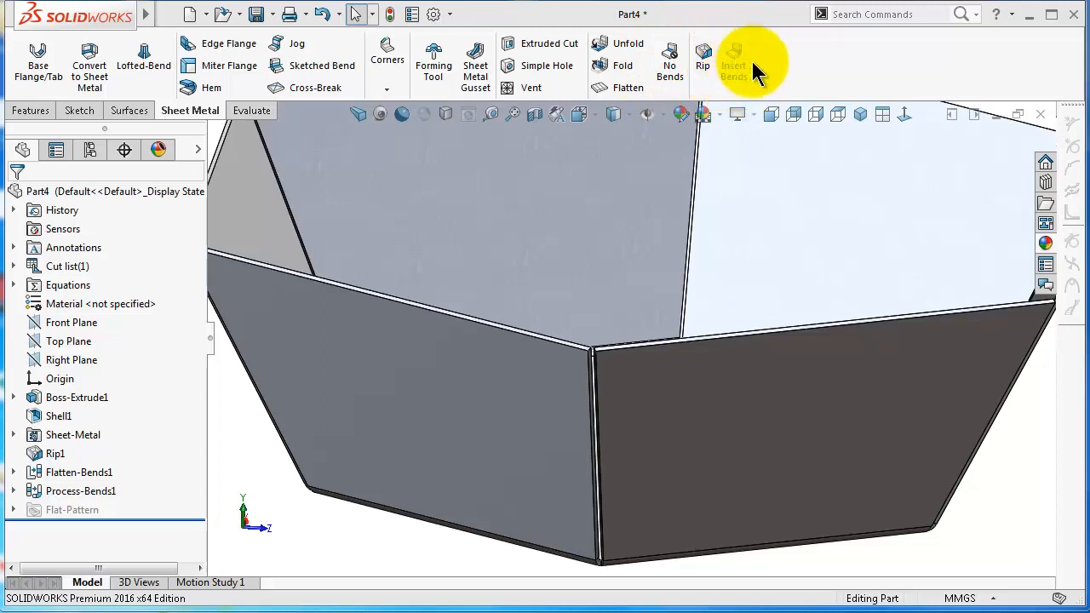
pyautogui.moveTo(596, 398)
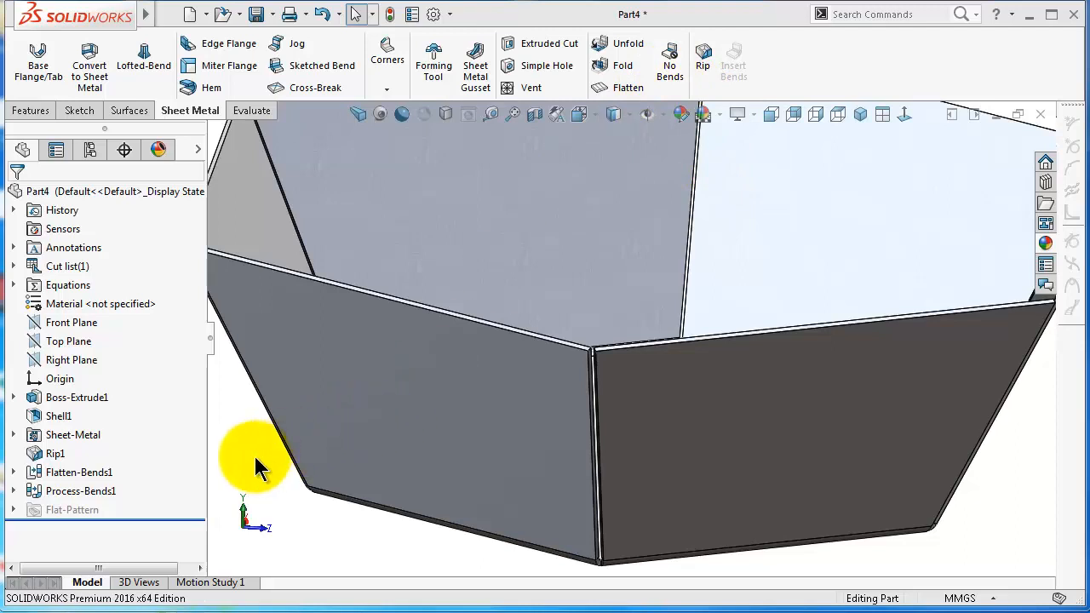
pyautogui.click(76, 491)
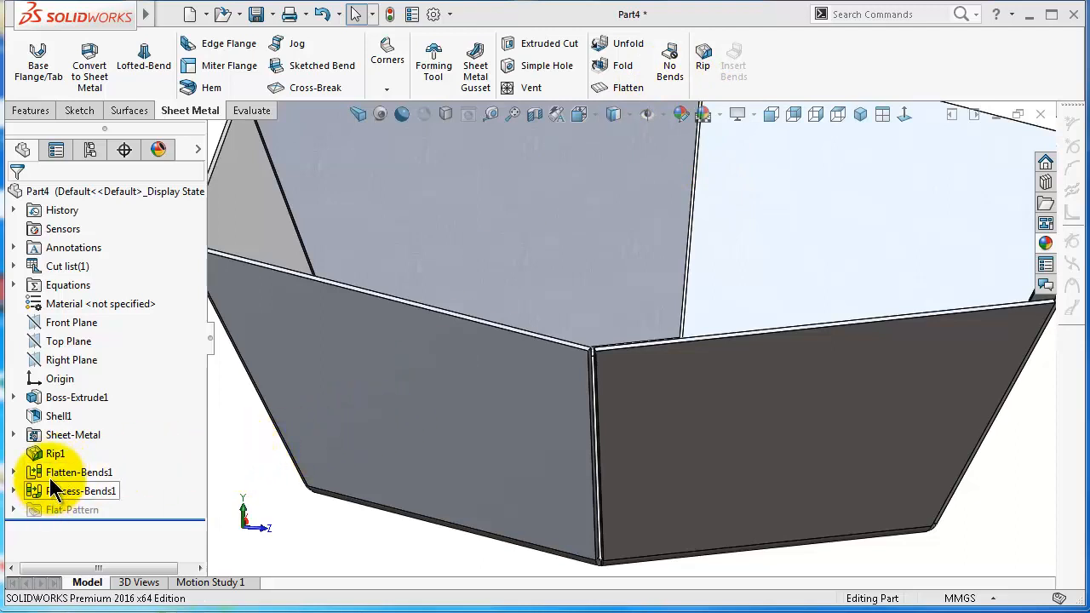
pyautogui.click(82, 490)
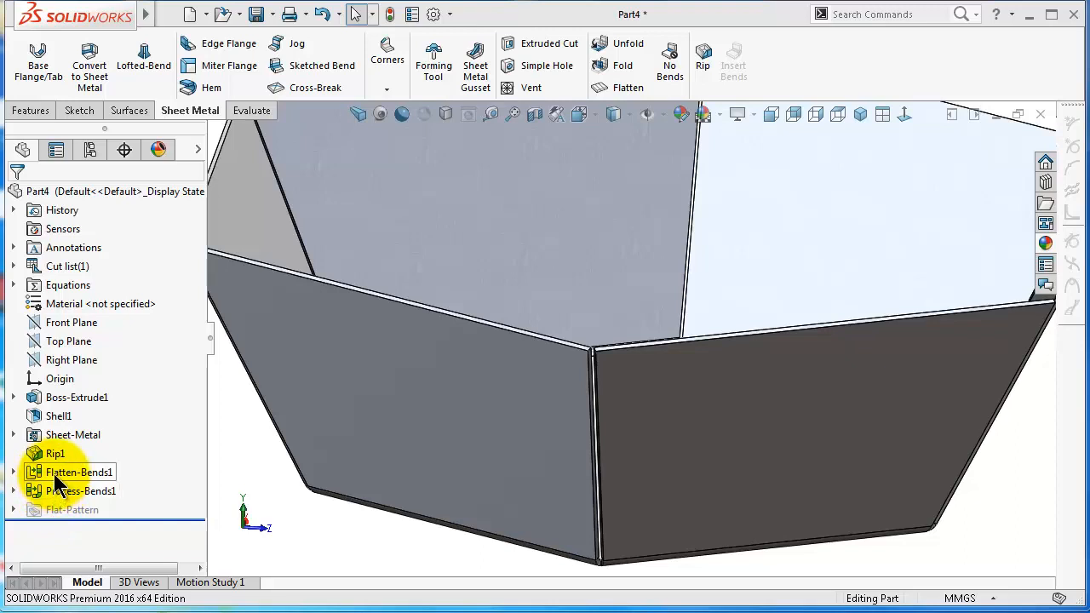
pyautogui.click(81, 490)
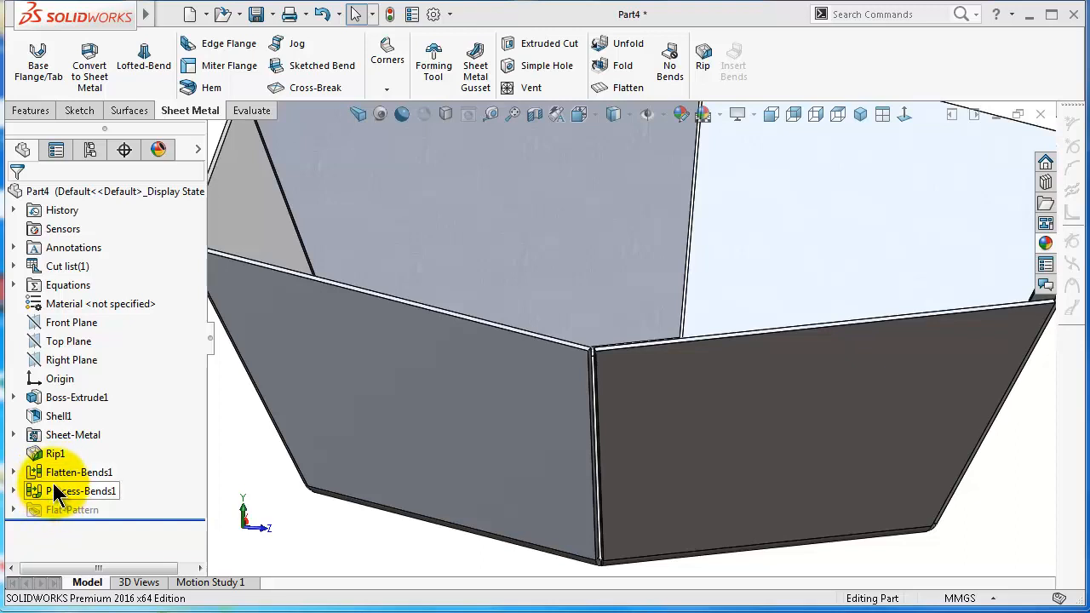
pyautogui.click(80, 472)
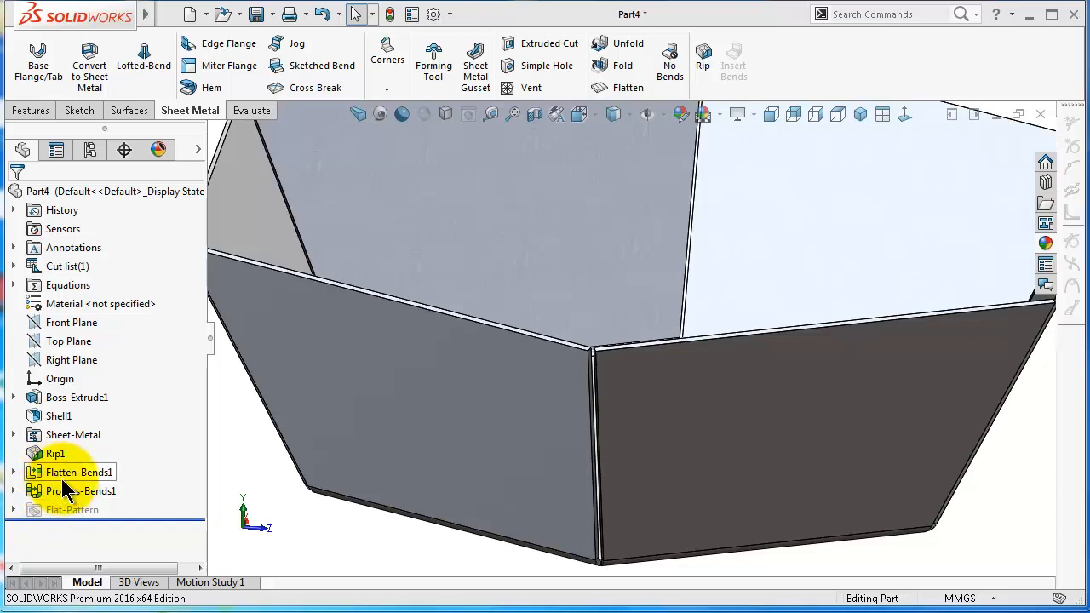
pyautogui.click(54, 453)
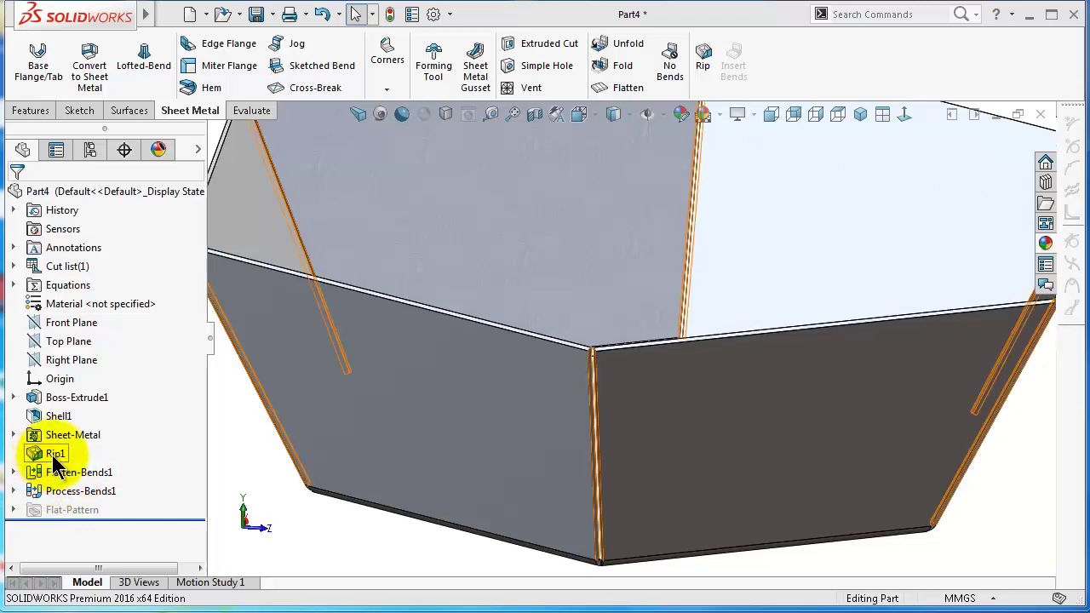
pyautogui.click(54, 453)
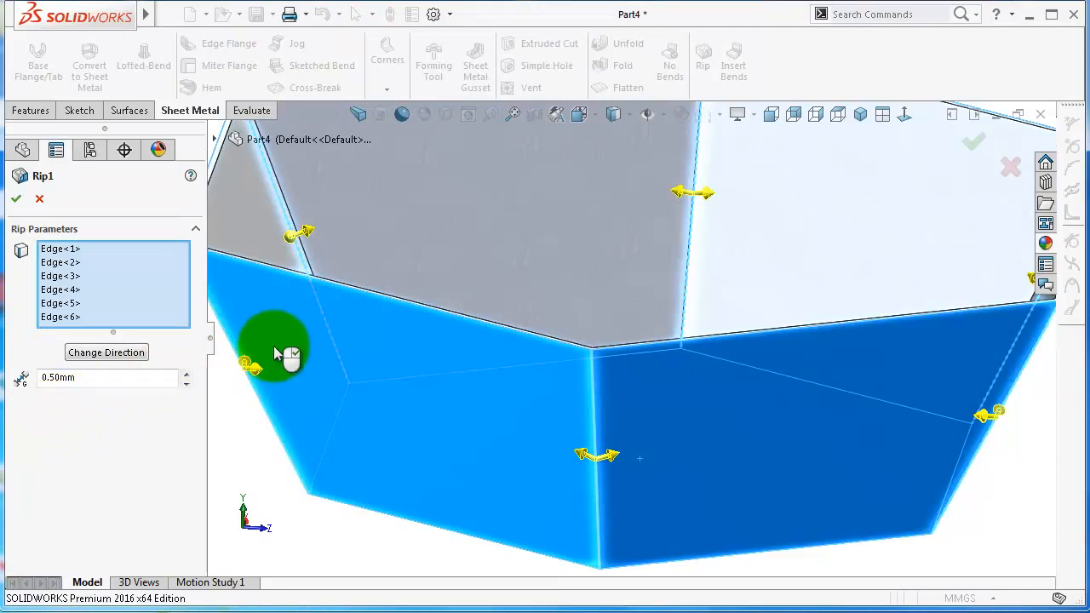
pyautogui.moveTo(449, 362)
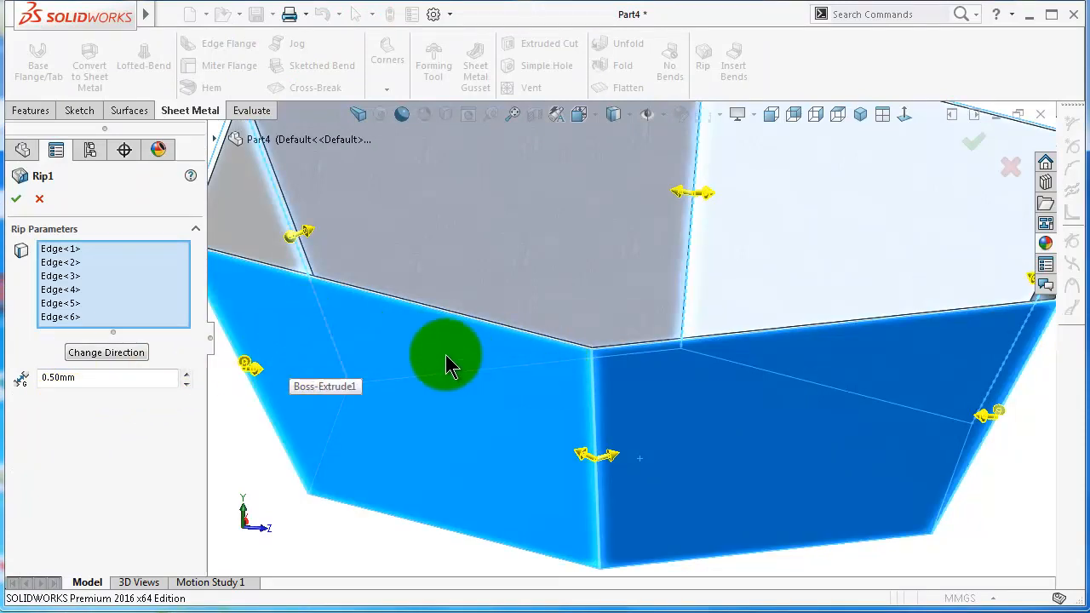
pyautogui.moveTo(227, 342)
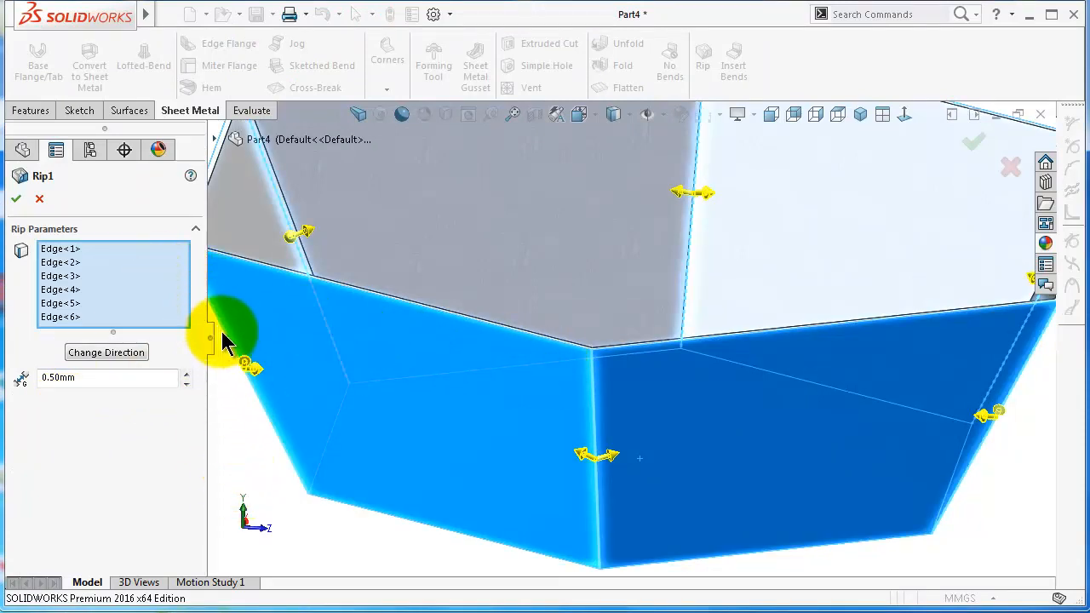
pyautogui.click(60, 317)
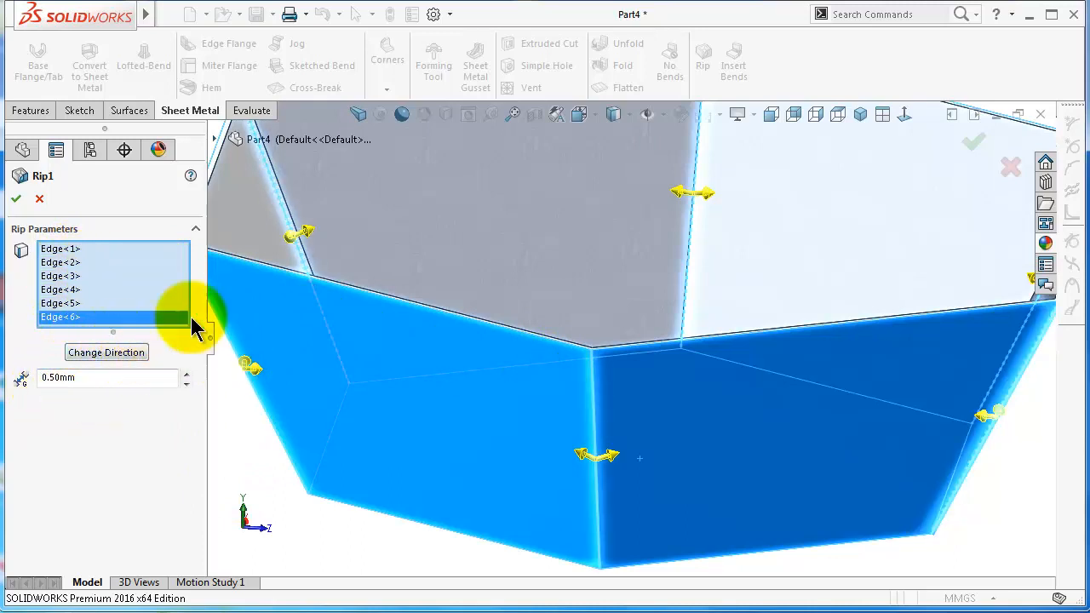
pyautogui.click(12, 198)
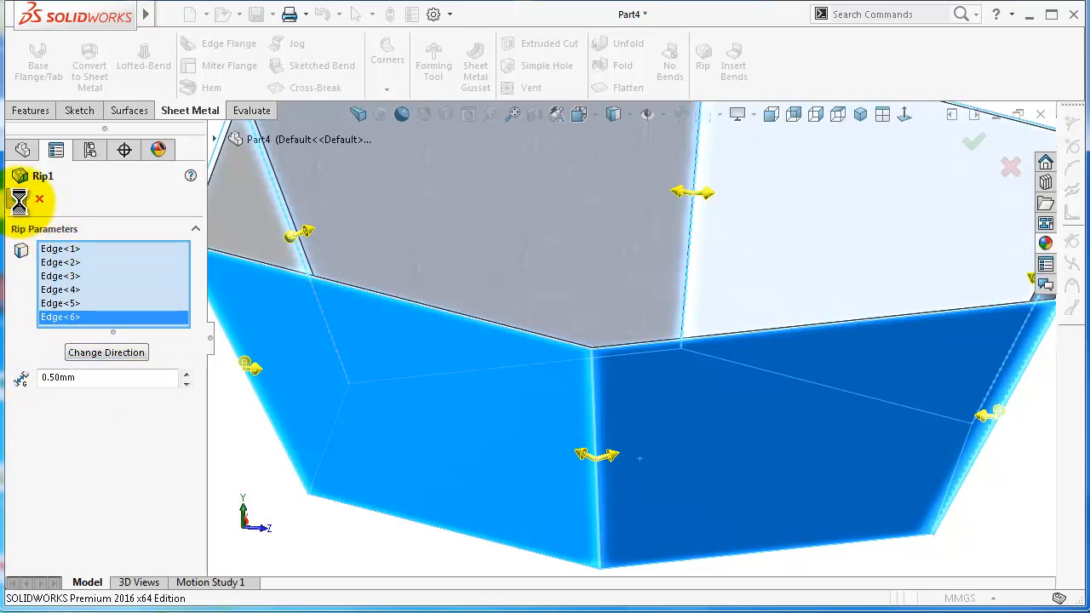
pyautogui.click(20, 198)
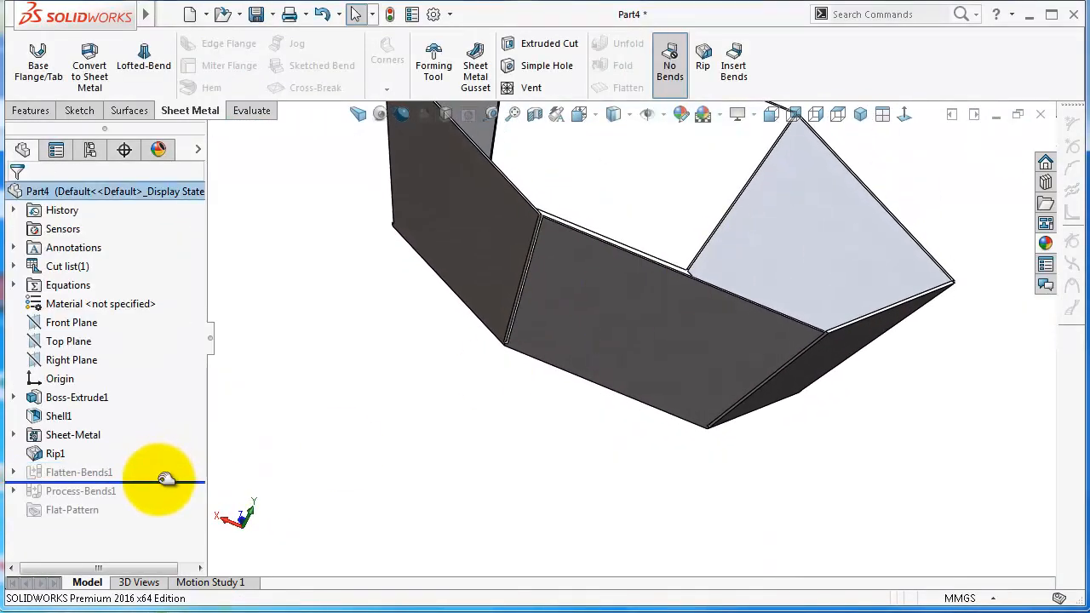
# Step: Roll the history back above Flatten-Bends1, refold the tray, and show it with No Bends
pyautogui.click(80, 472)
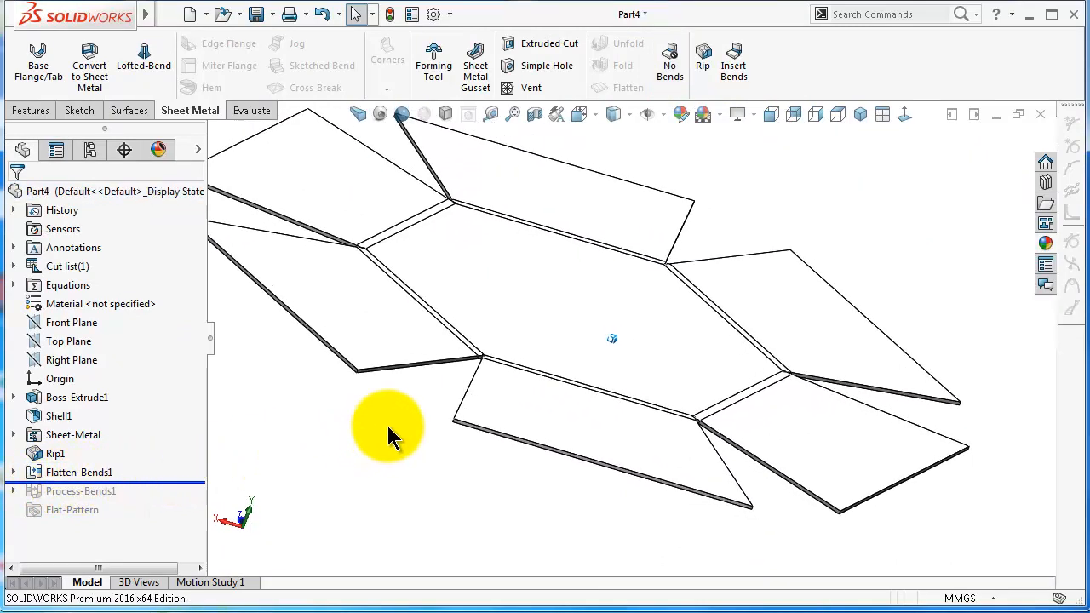
pyautogui.moveTo(387, 430); pyautogui.dragTo(451, 209)
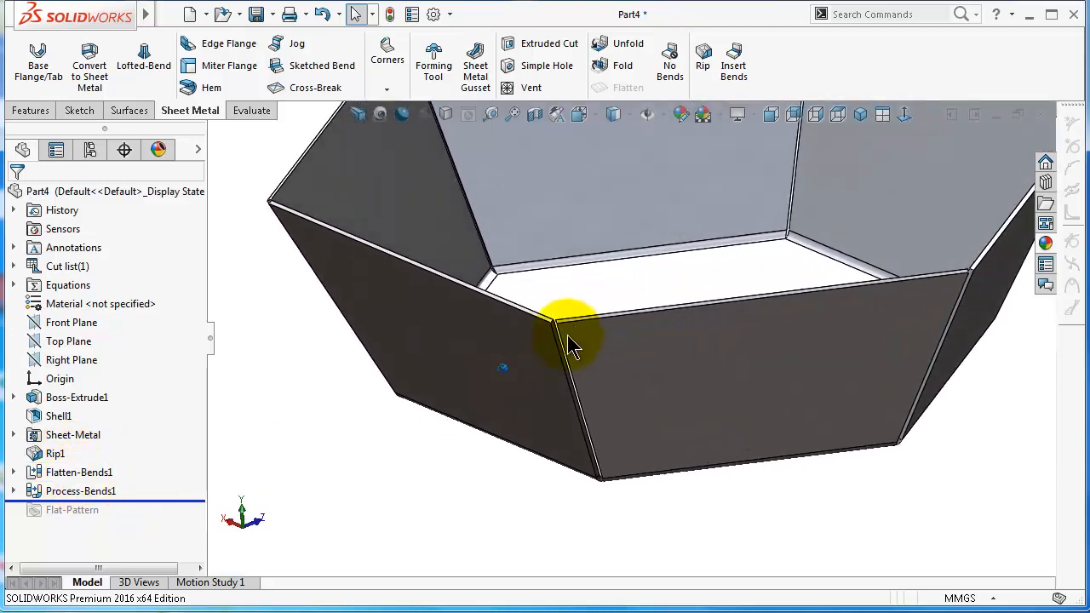
pyautogui.click(54, 453)
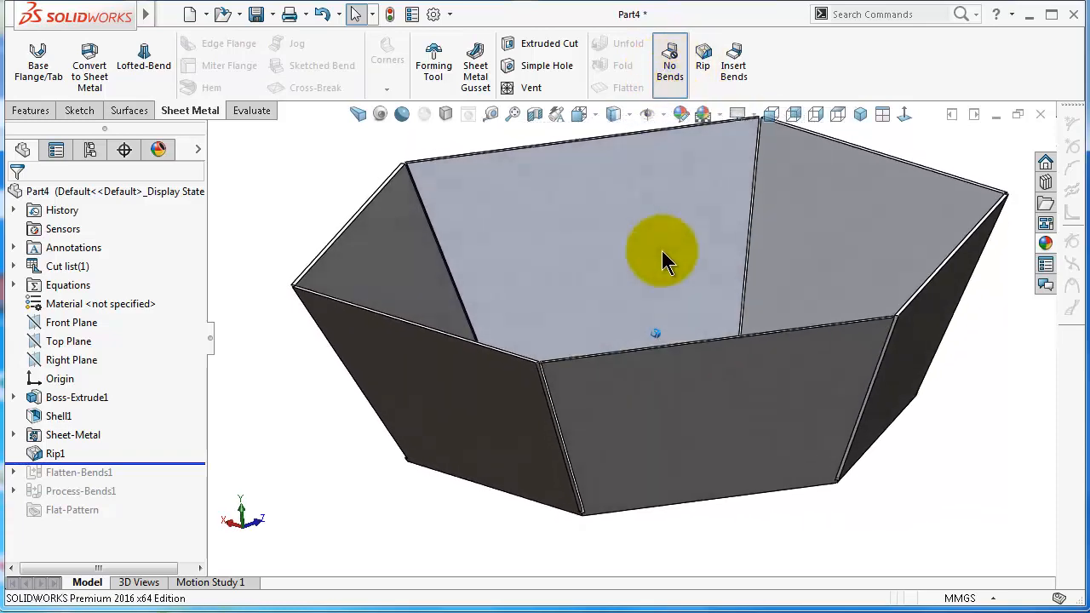
# Step: Inspect the tray's hexagonal base, switch the bends back on, and view its inside
pyautogui.moveTo(664, 259); pyautogui.dragTo(647, 358)
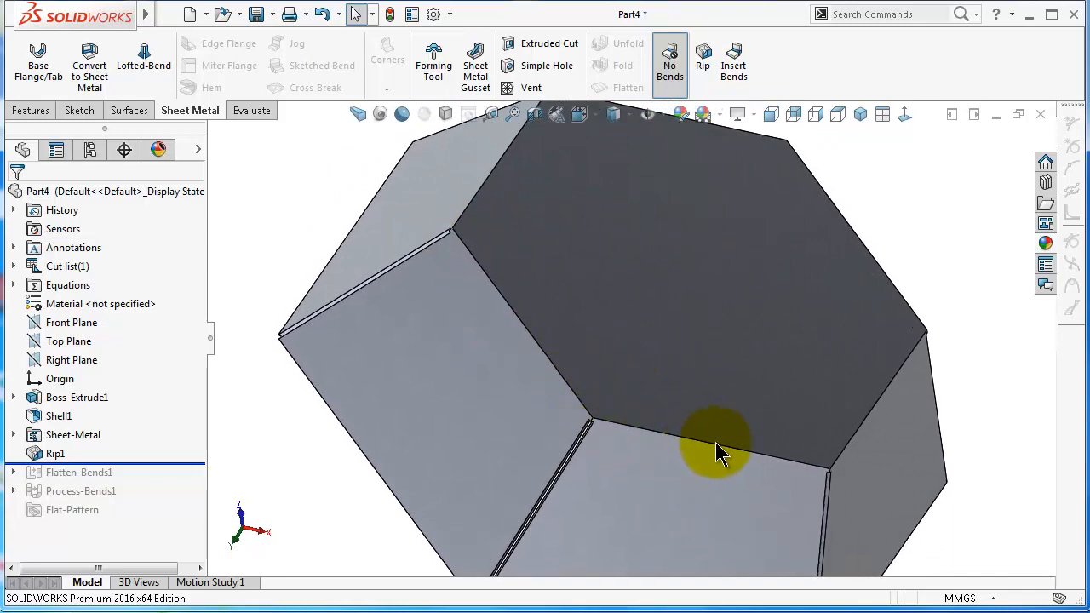
pyautogui.moveTo(720, 452); pyautogui.dragTo(894, 353)
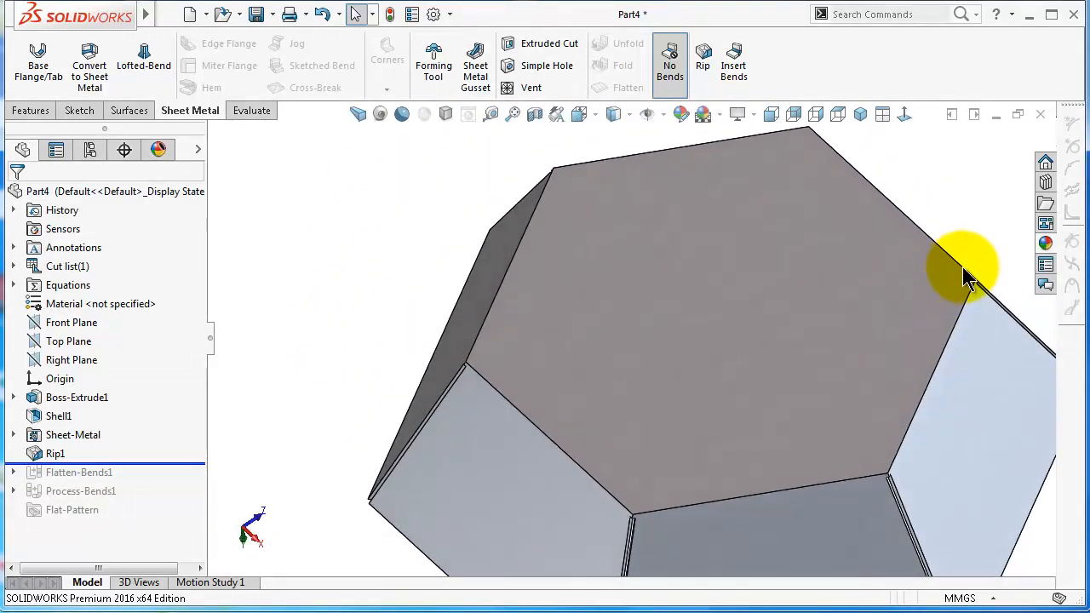
pyautogui.click(55, 453)
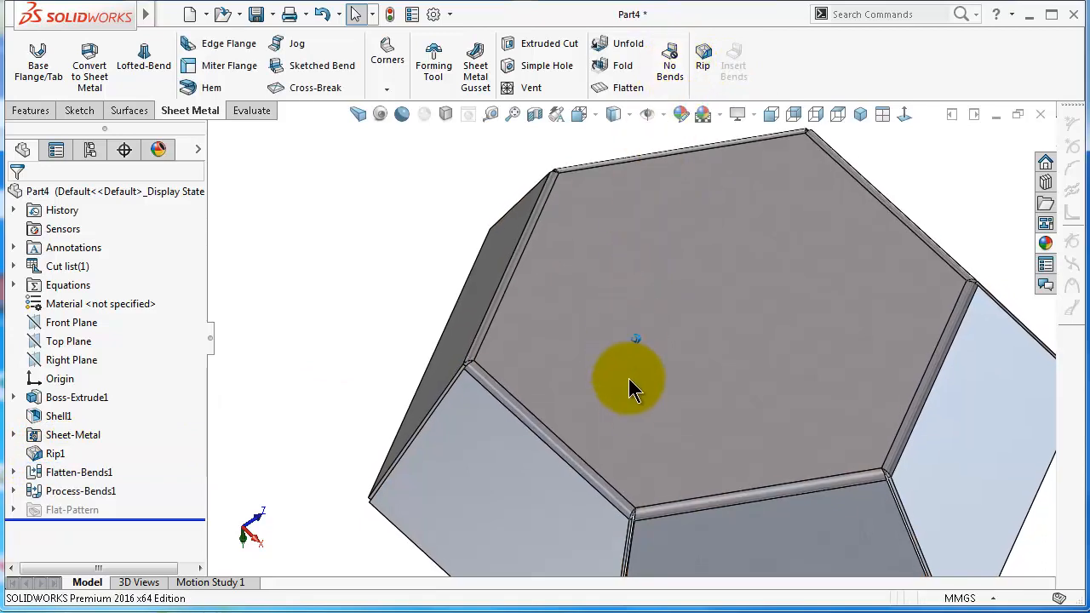
pyautogui.moveTo(634, 387); pyautogui.dragTo(400, 290)
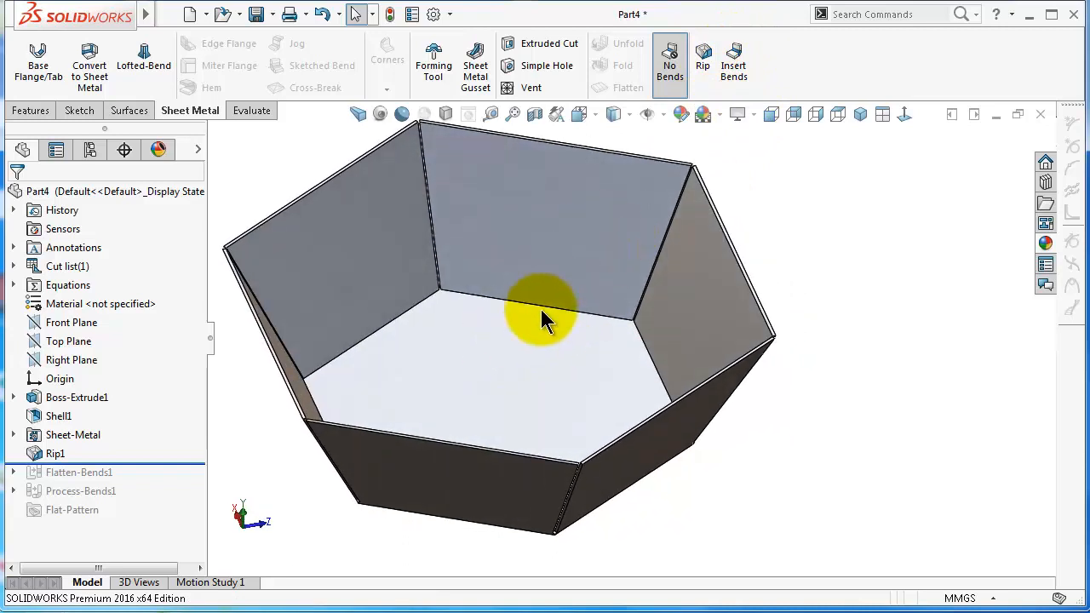
pyautogui.moveTo(741, 160)
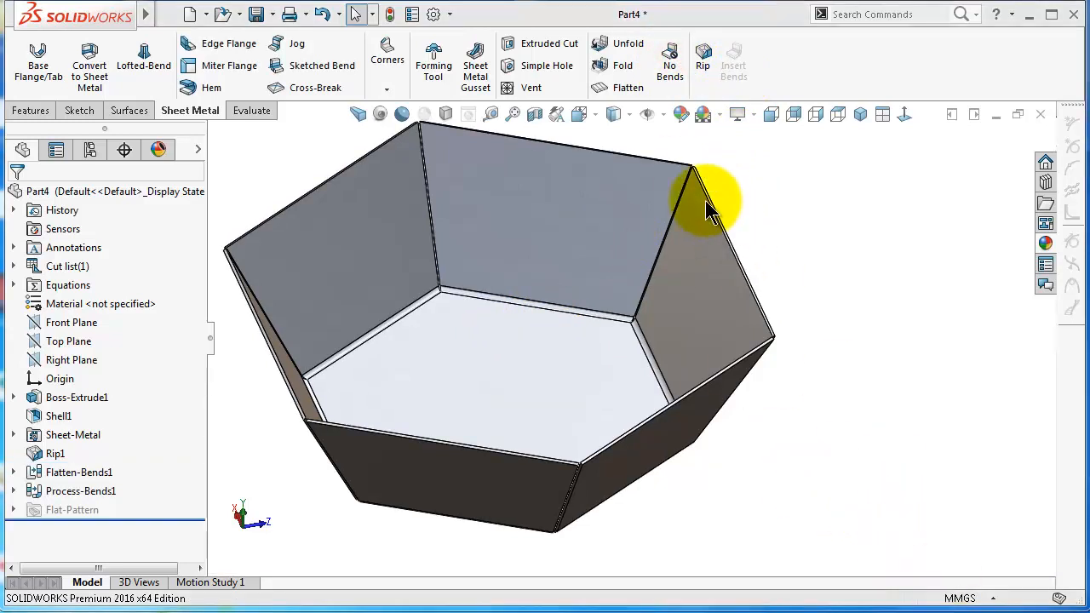
pyautogui.moveTo(627, 88)
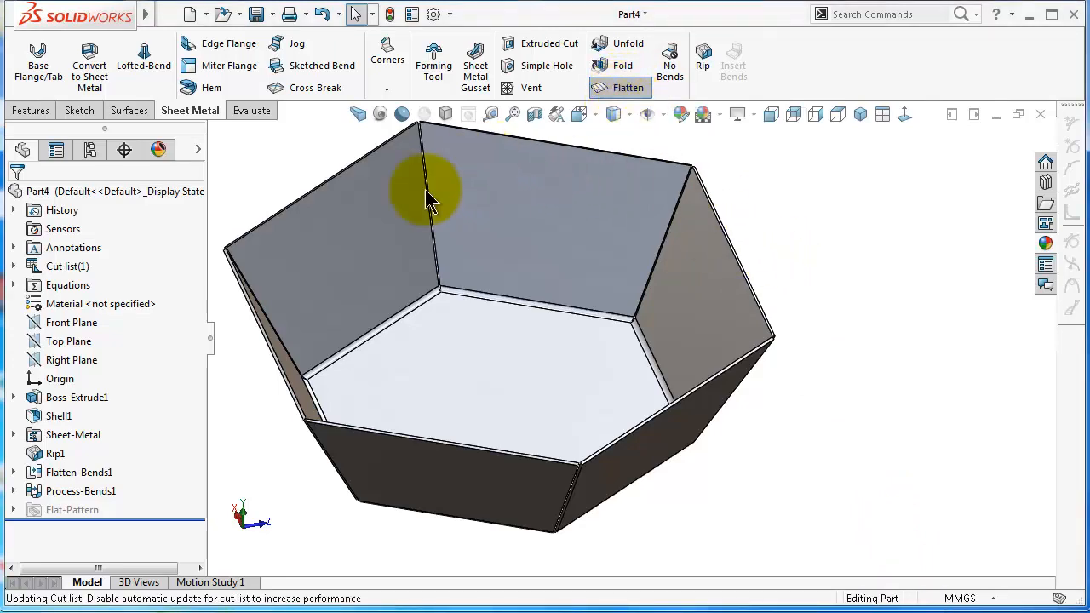
pyautogui.click(620, 87)
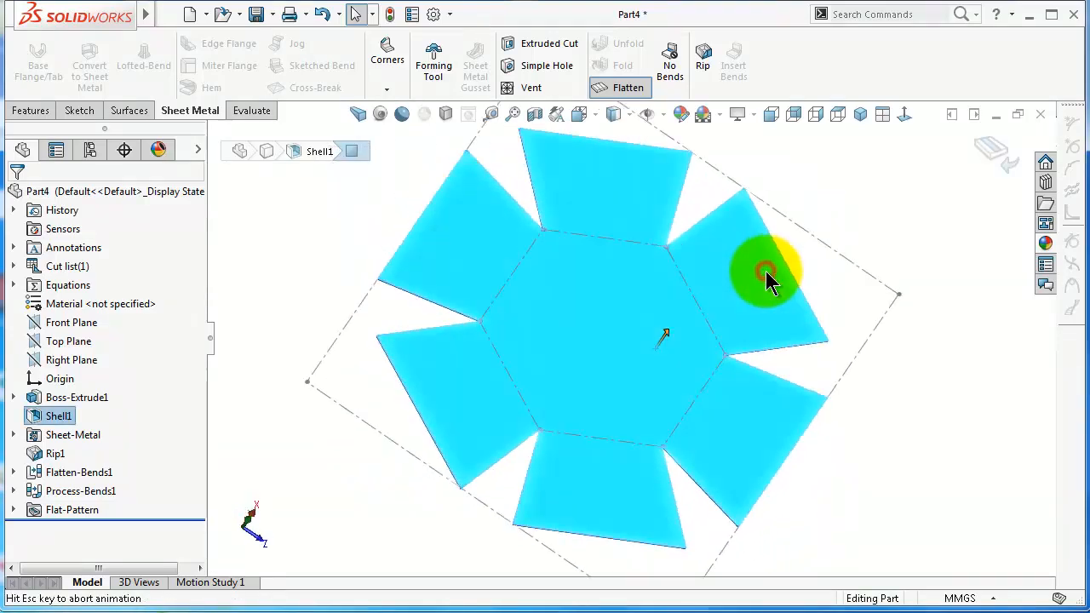
pyautogui.click(620, 88)
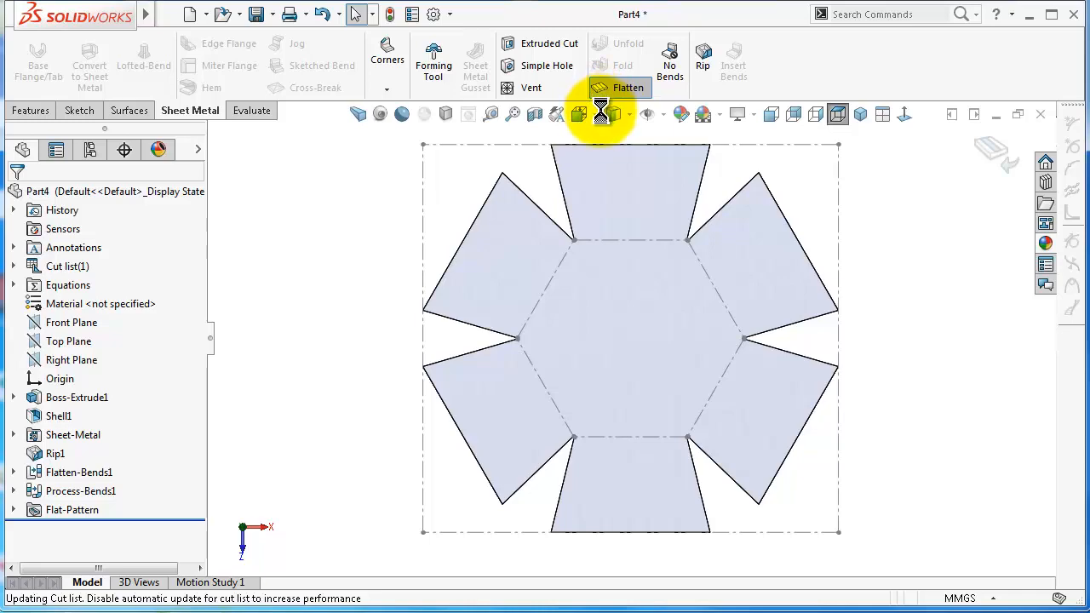
pyautogui.click(624, 88)
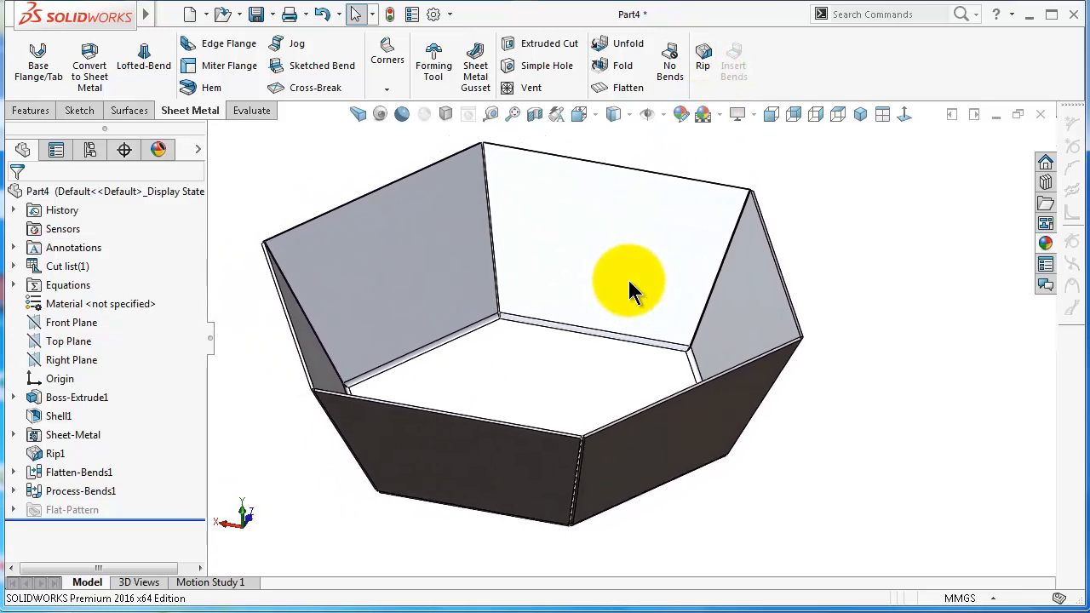
pyautogui.moveTo(602, 281)
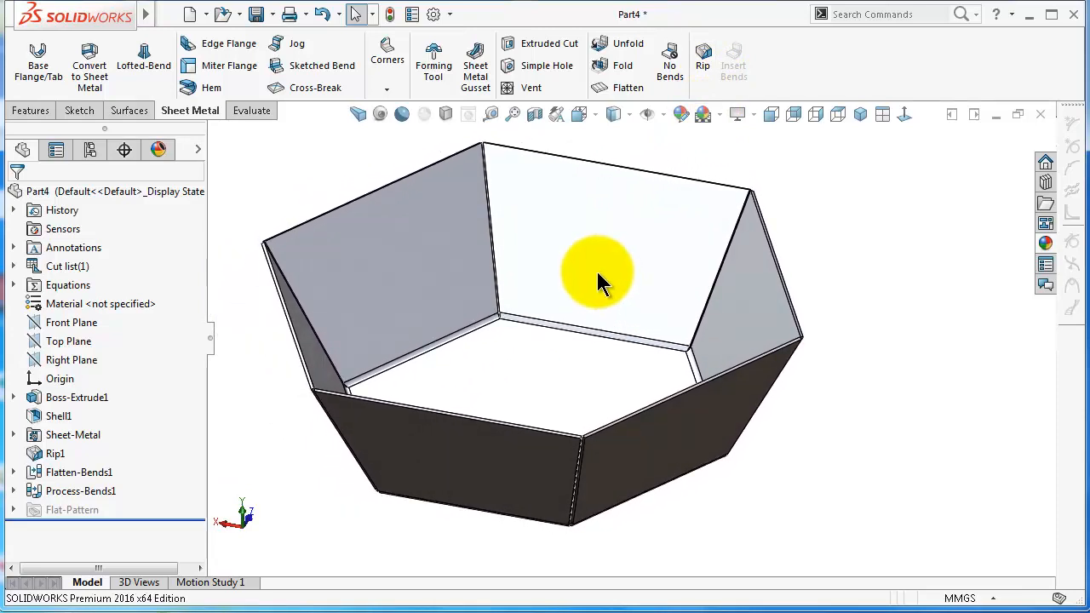
pyautogui.moveTo(462, 245)
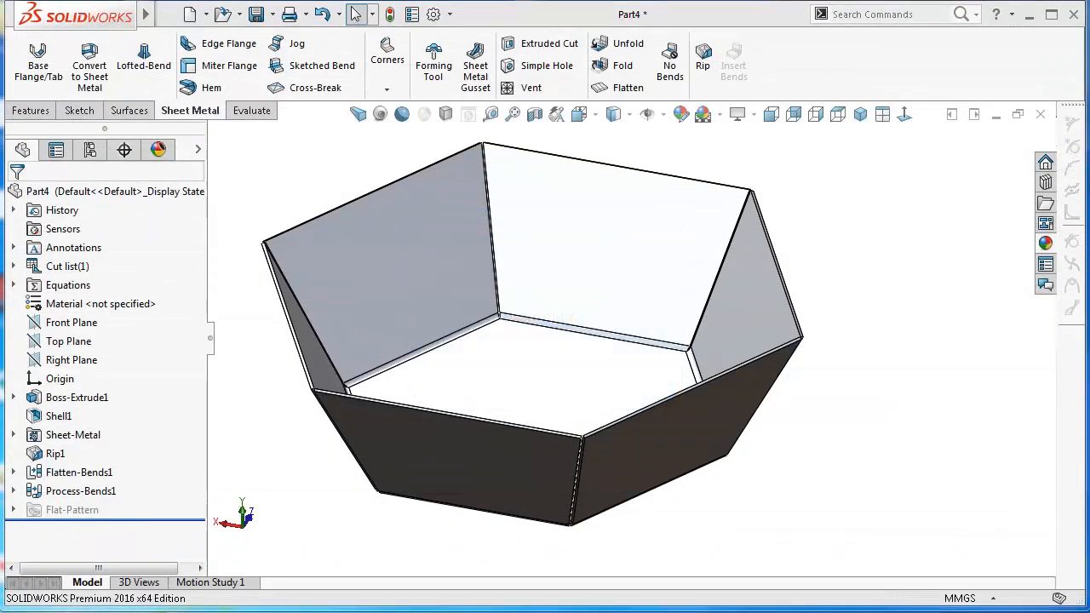
pyautogui.moveTo(954, 215)
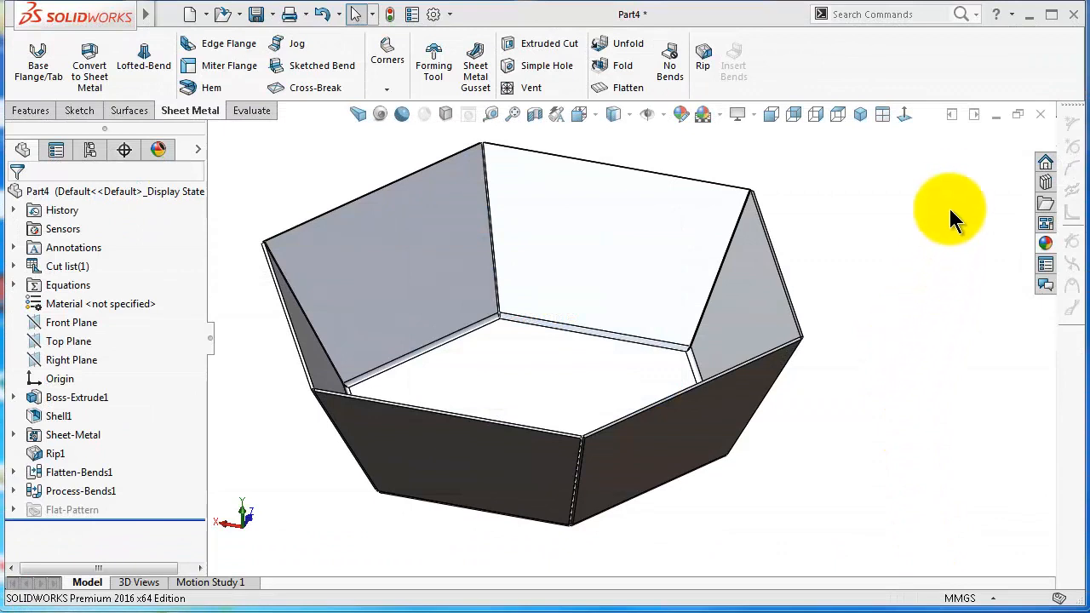
pyautogui.moveTo(939, 176)
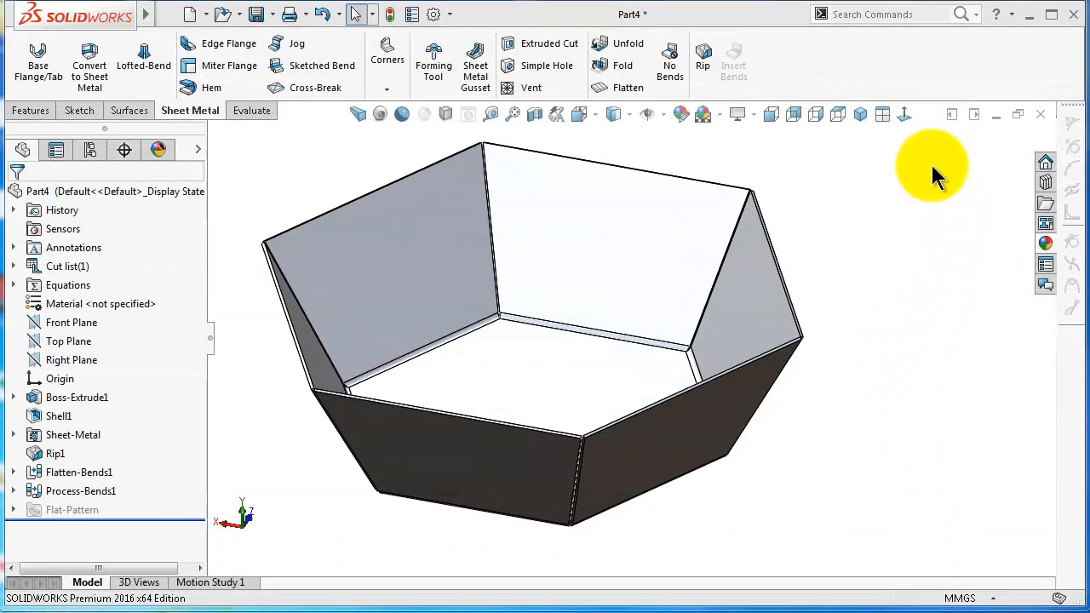
pyautogui.moveTo(895, 352)
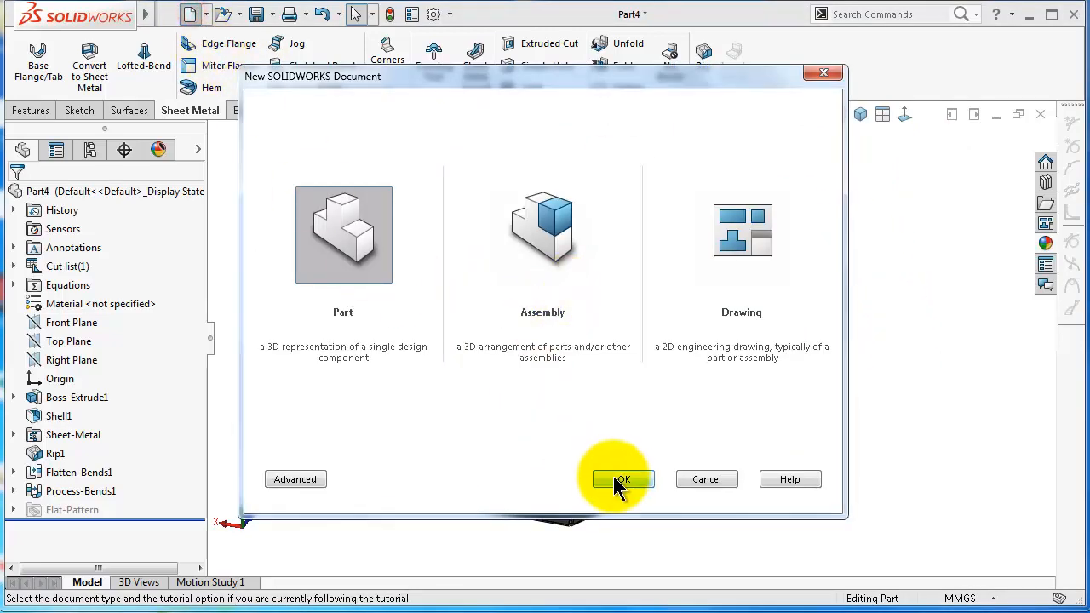
# Step: Create a new Part and sketch the open profile on the Front Plane, 200 tall and 50 mm from the centerline
pyautogui.click(623, 480)
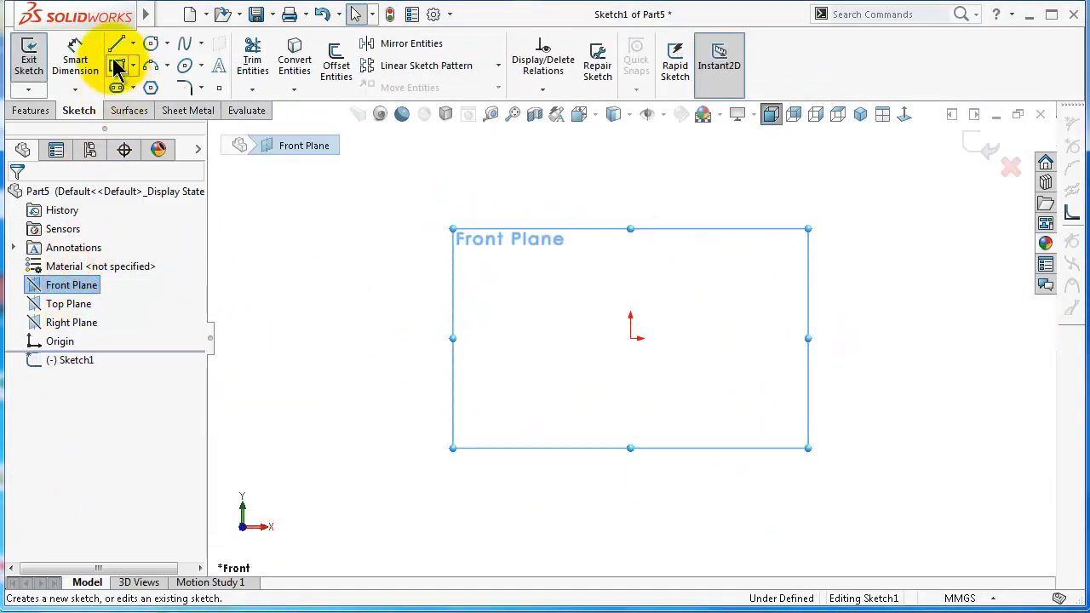
pyautogui.click(115, 44)
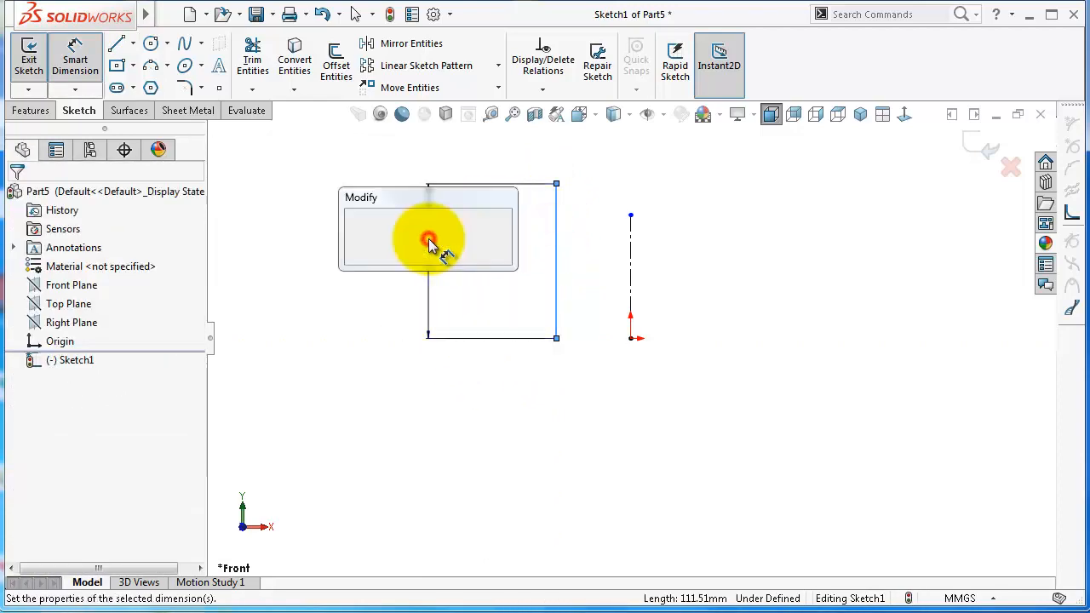
pyautogui.click(429, 239)
pyautogui.write('5')
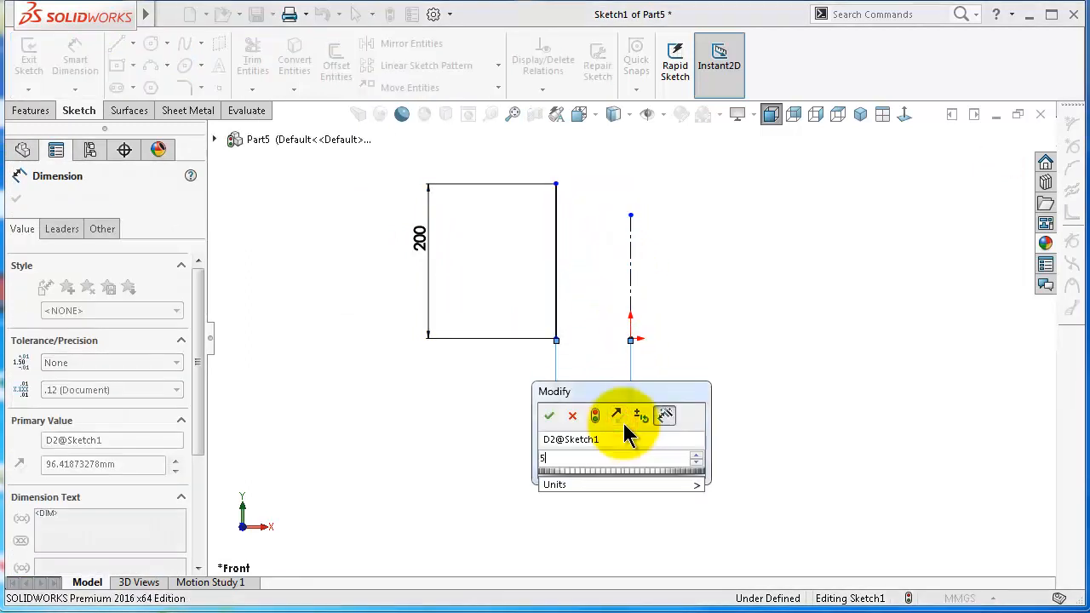
pyautogui.click(549, 416)
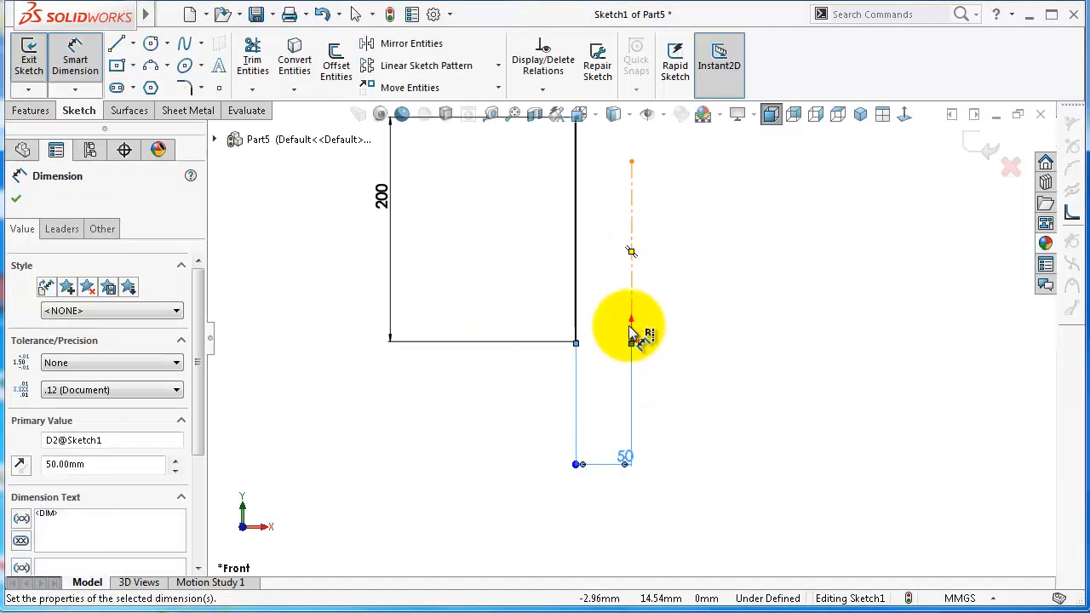
pyautogui.click(30, 110)
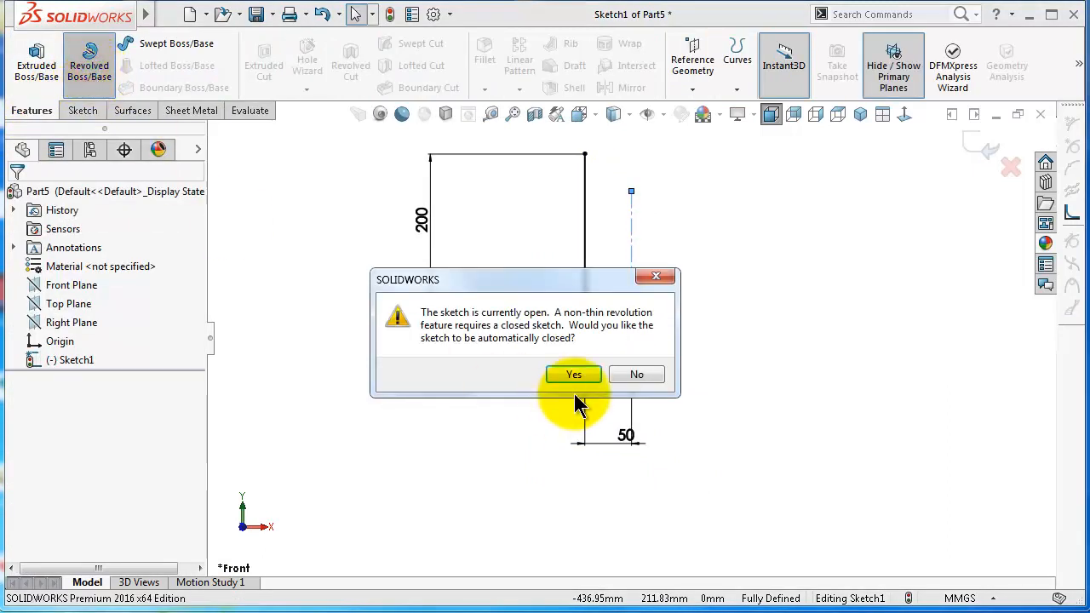
# Step: Revolve the profile 360° as a Thin Feature with a 1.00 mm wall, accepting the close-sketch prompts
pyautogui.click(573, 374)
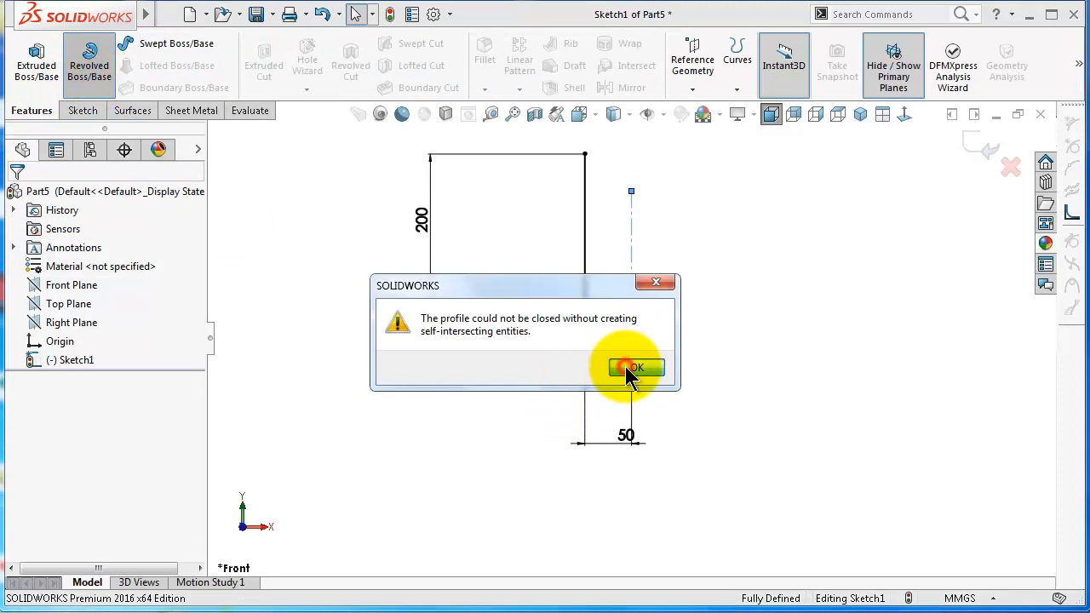
pyautogui.click(632, 368)
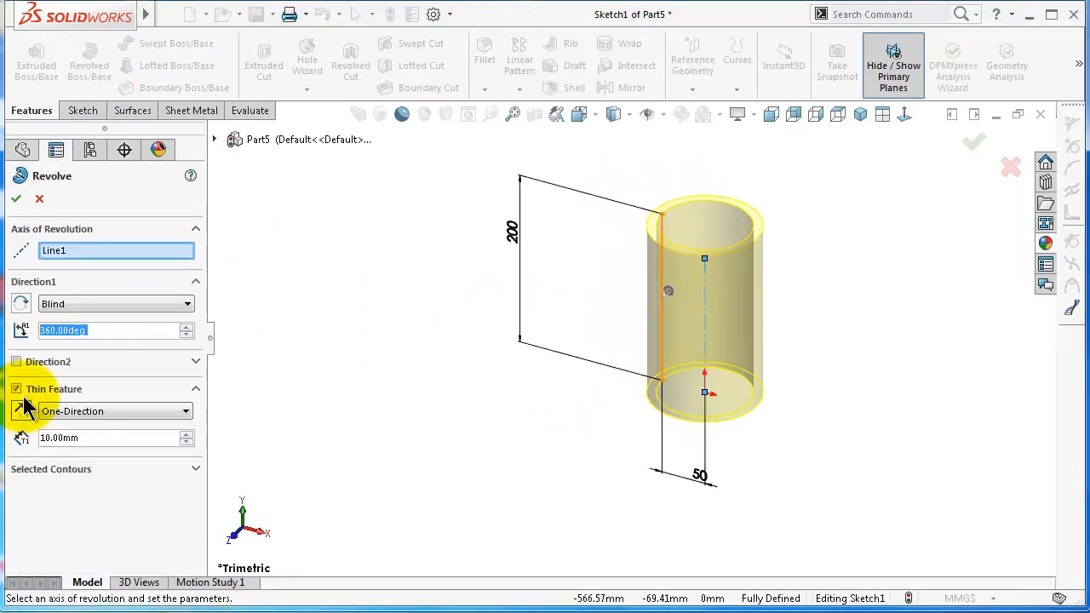
pyautogui.moveTo(33, 402)
pyautogui.write('1')
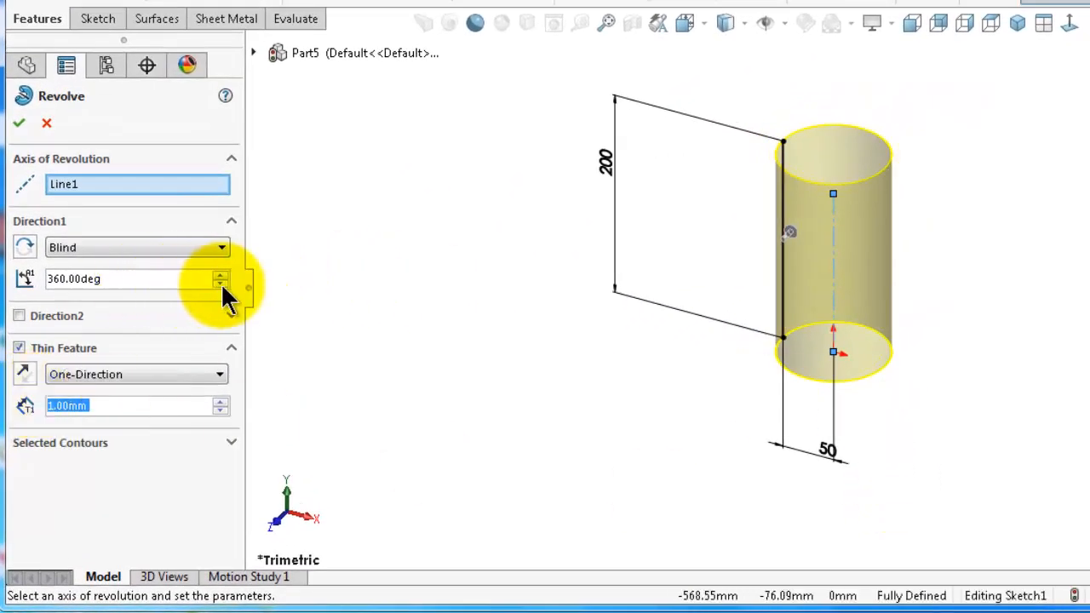
pyautogui.click(219, 284)
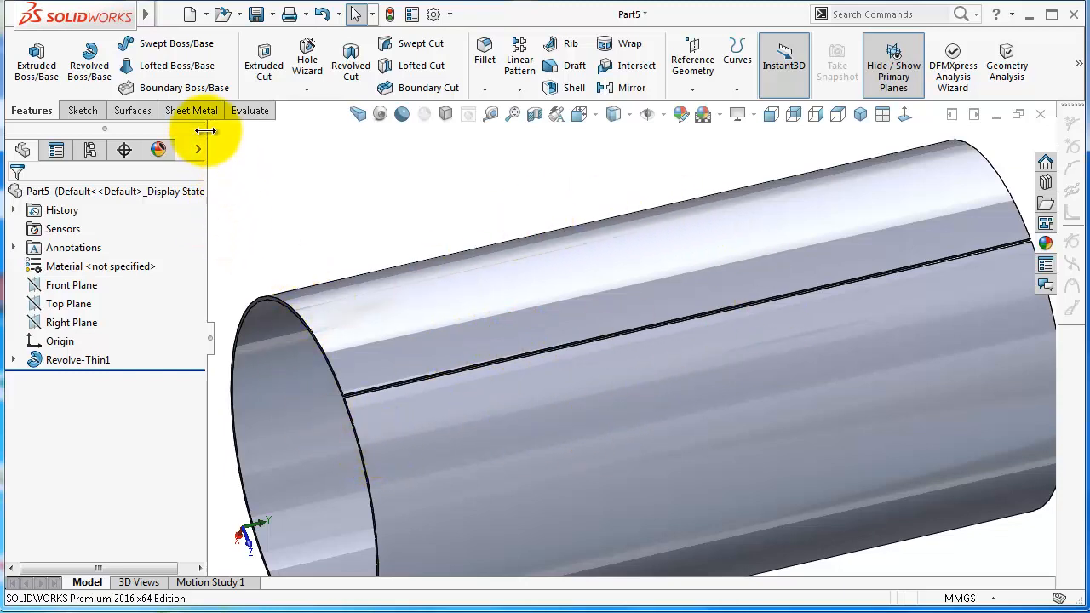
# Step: Insert bends with the pipe's seam edge fixed, flatten the pipe, then exit the flat pattern back to the folded cylinder
pyautogui.click(733, 59)
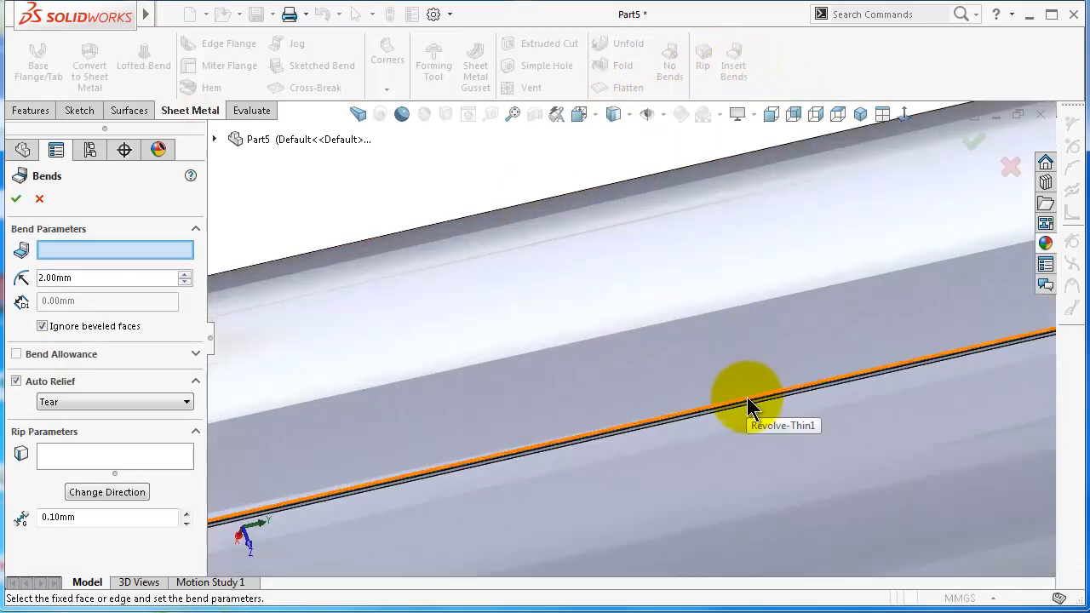
pyautogui.click(750, 404)
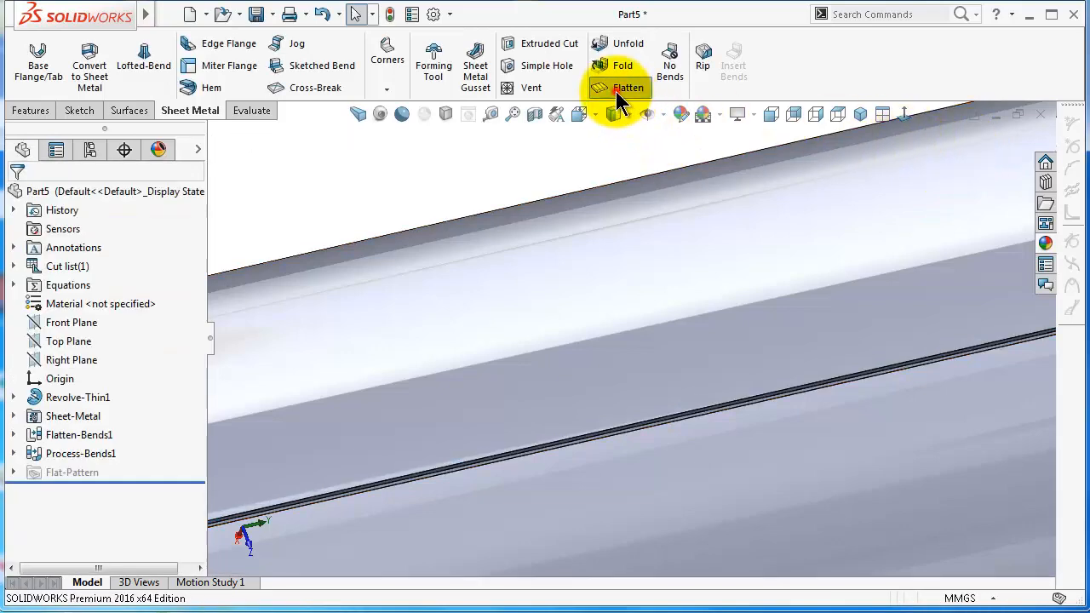
pyautogui.click(620, 87)
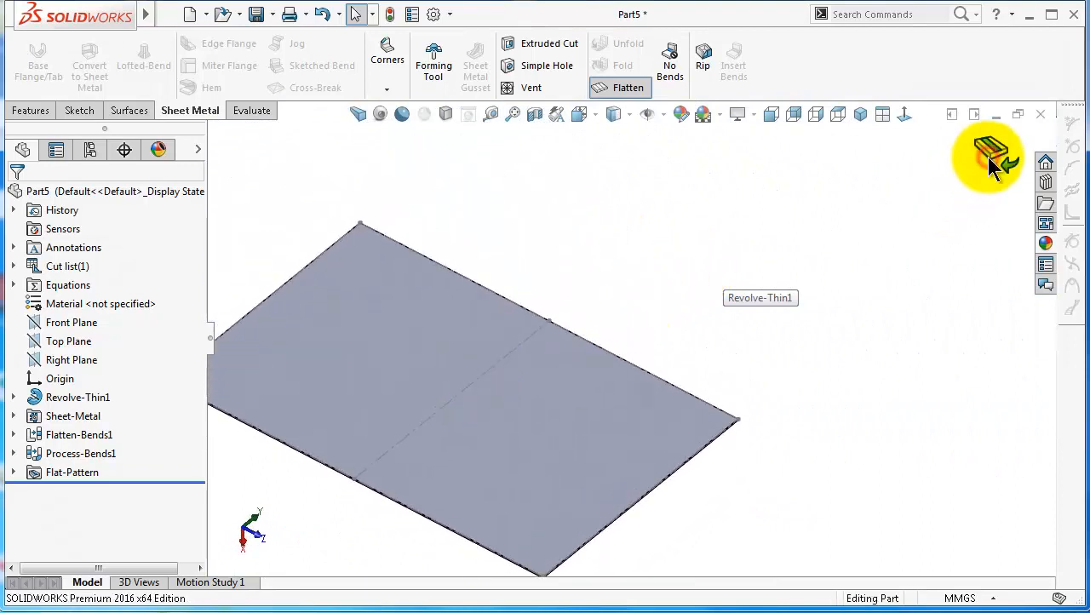
pyautogui.click(619, 87)
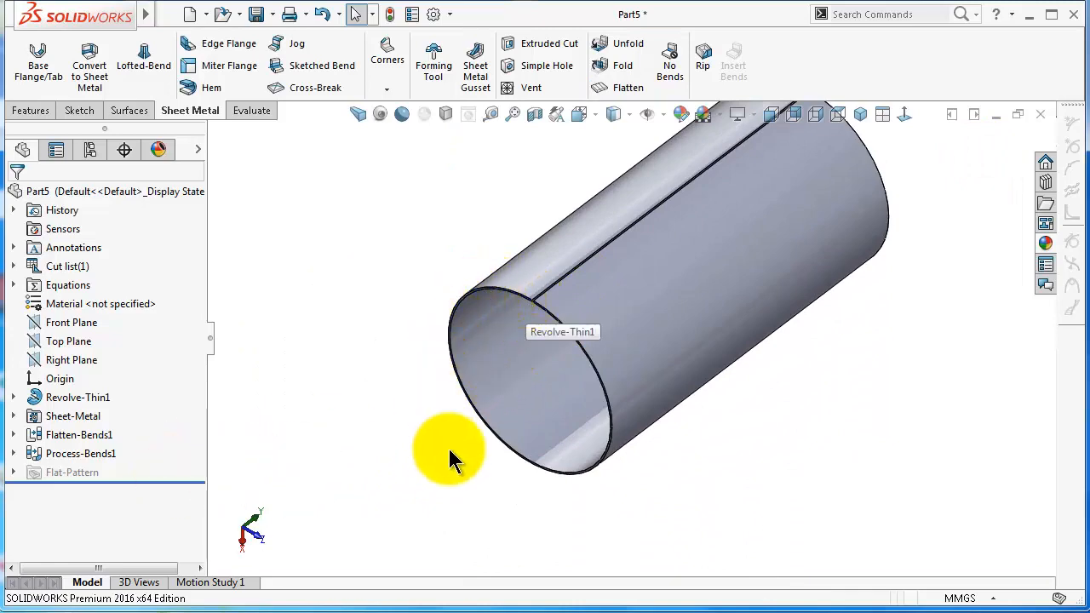
# Step: Roll the part back with No Bends so the pipe shows as before Insert Bends
pyautogui.click(31, 110)
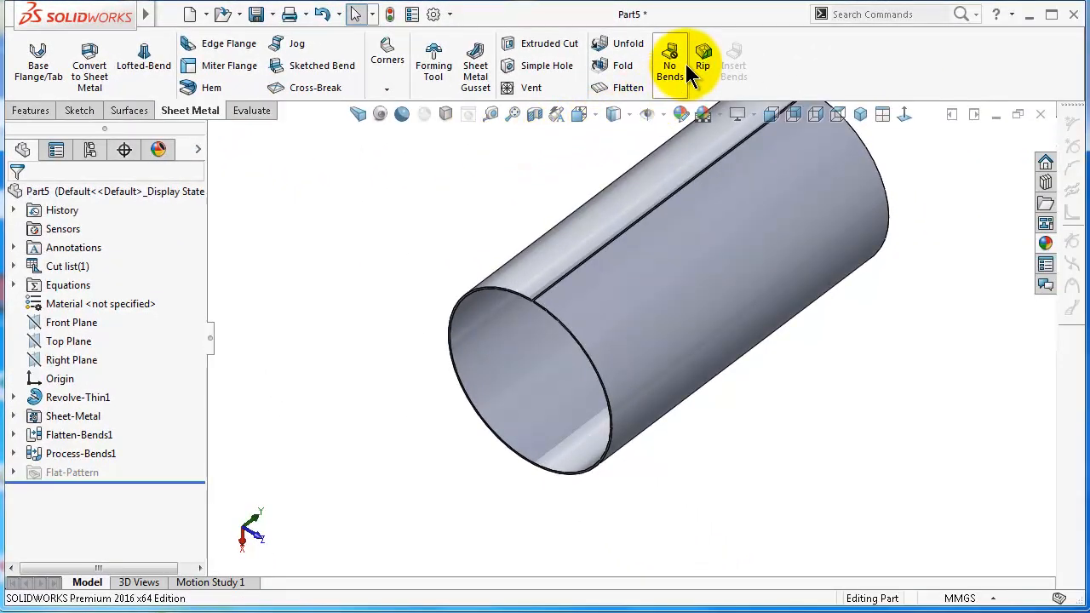
pyautogui.moveTo(743, 59)
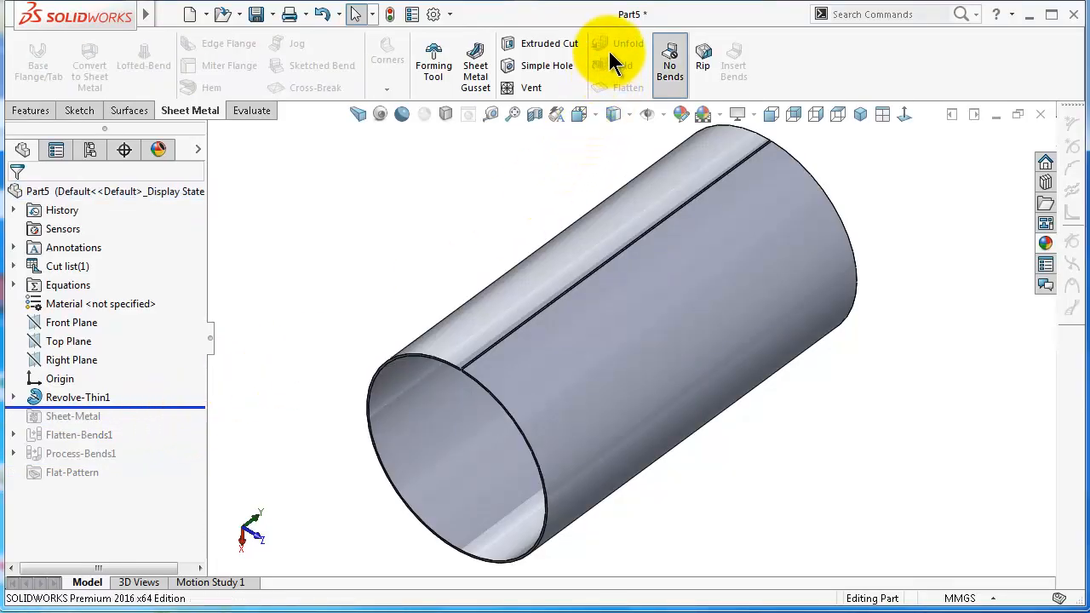
pyautogui.moveTo(613, 50)
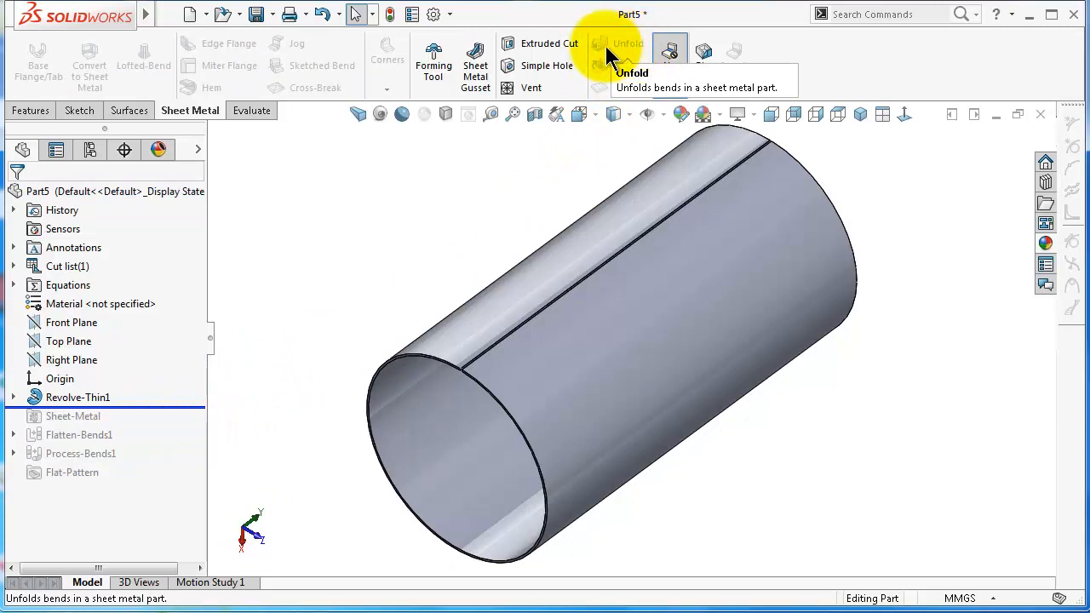
pyautogui.moveTo(598, 59)
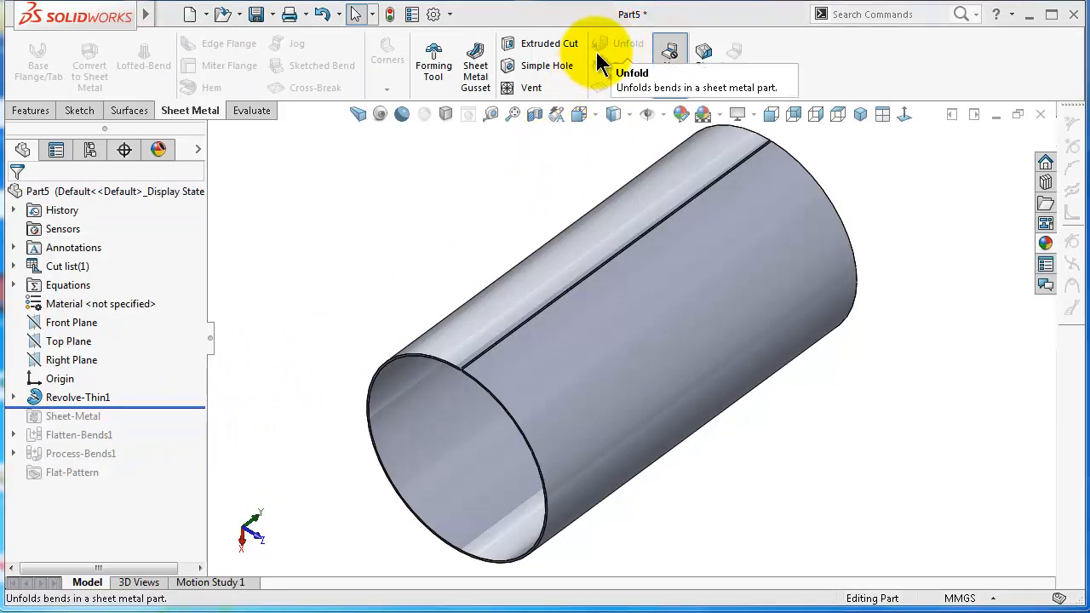
pyautogui.moveTo(621, 47)
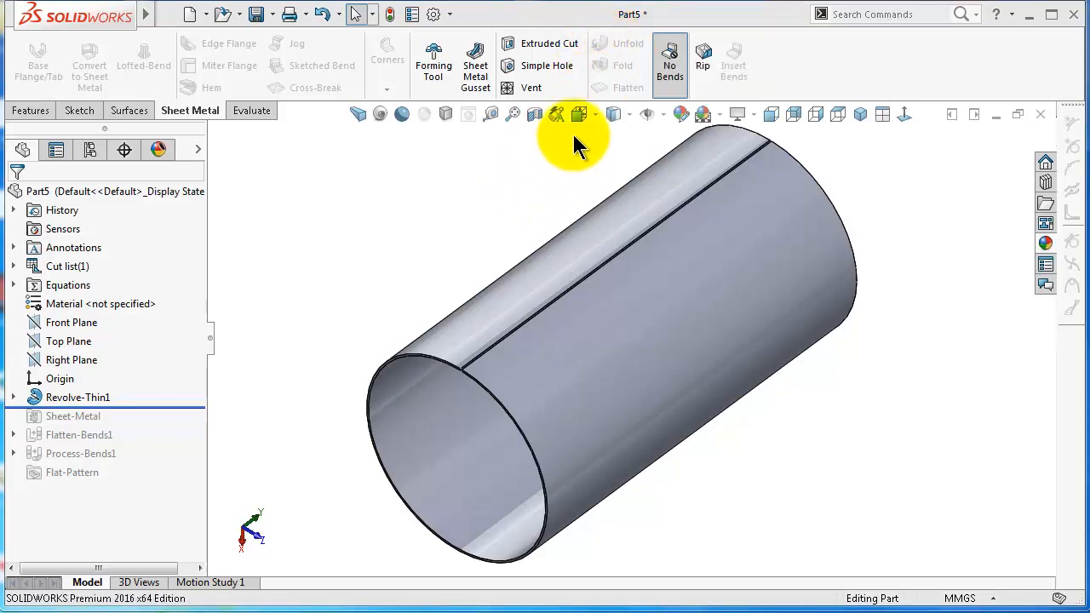
pyautogui.moveTo(608, 53)
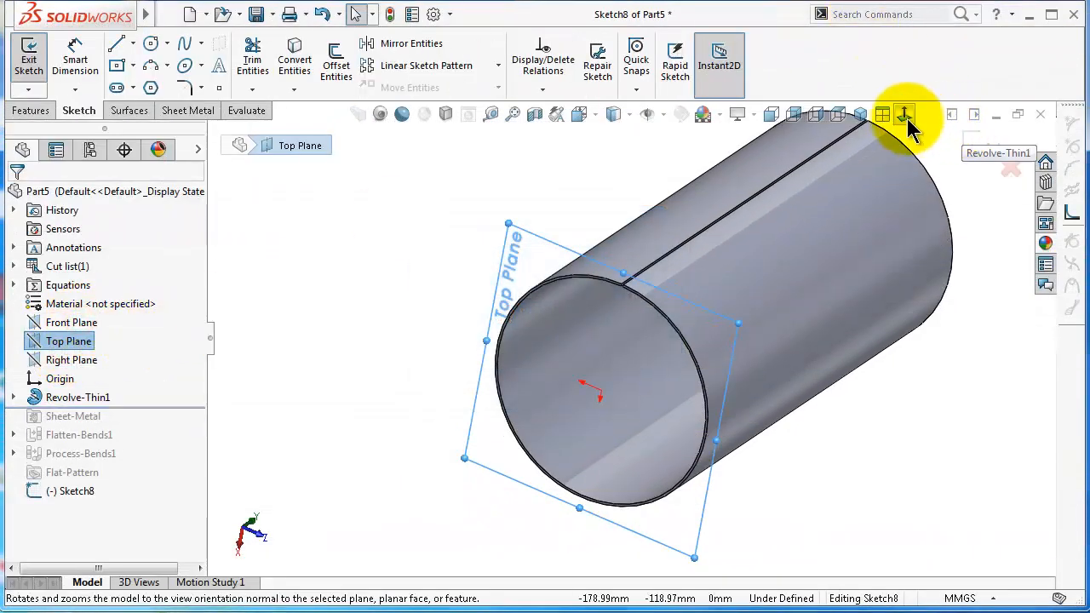
# Step: View the Top Plane face-on and draw a nearly closed centre-point arc of about 56 mm radius beside the pipe
pyautogui.click(904, 113)
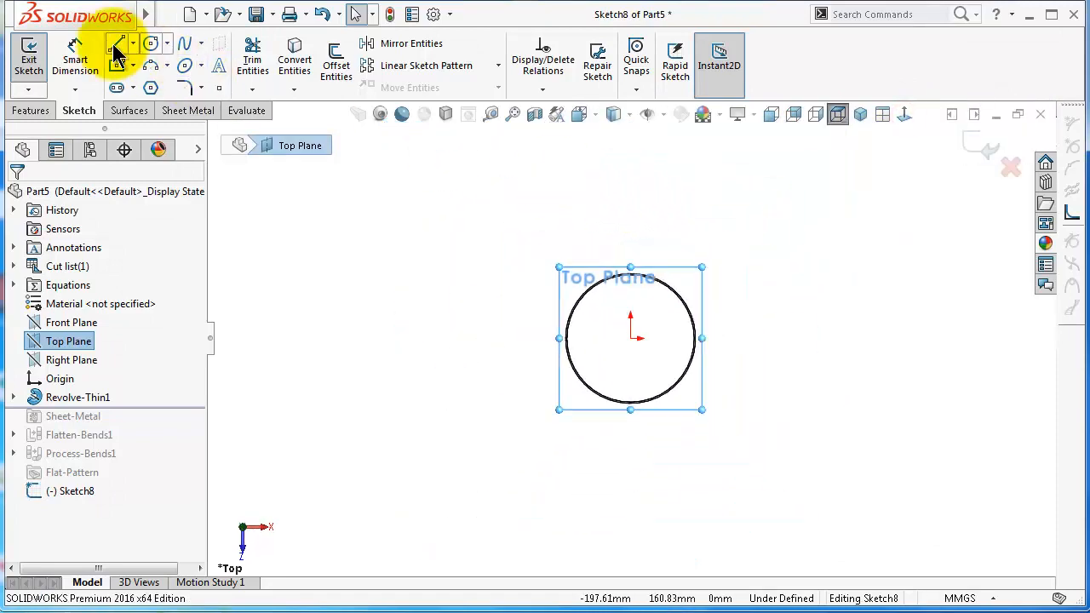
pyautogui.moveTo(151, 66)
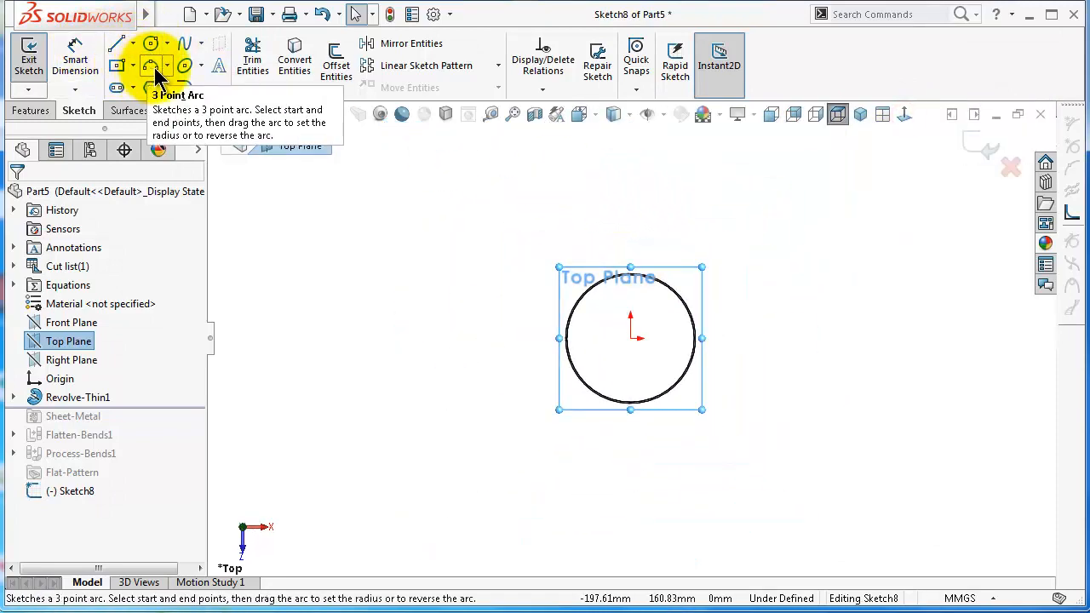
pyautogui.click(168, 67)
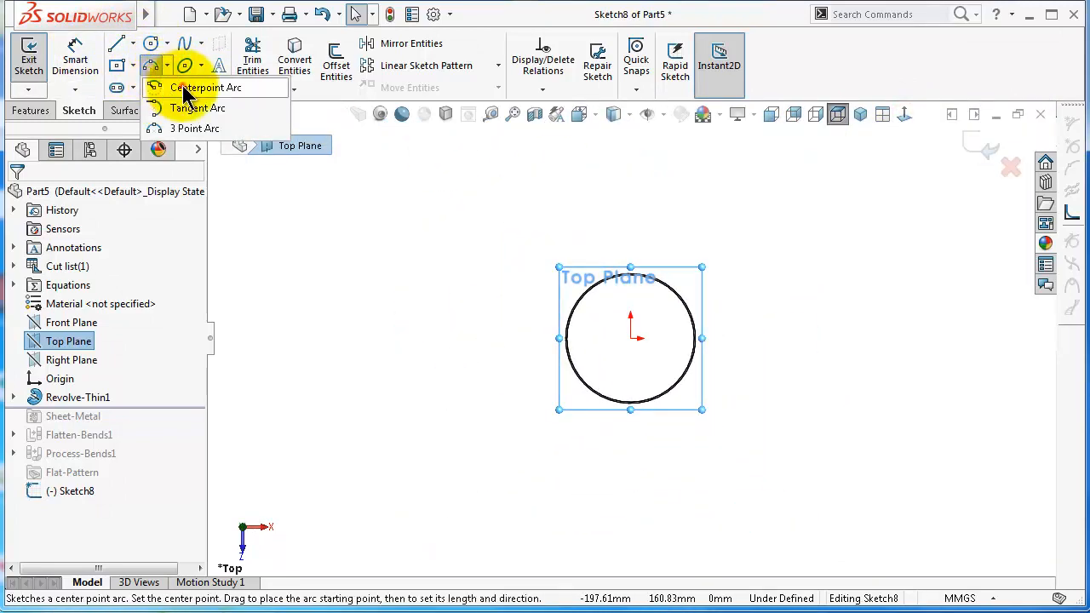
pyautogui.click(194, 88)
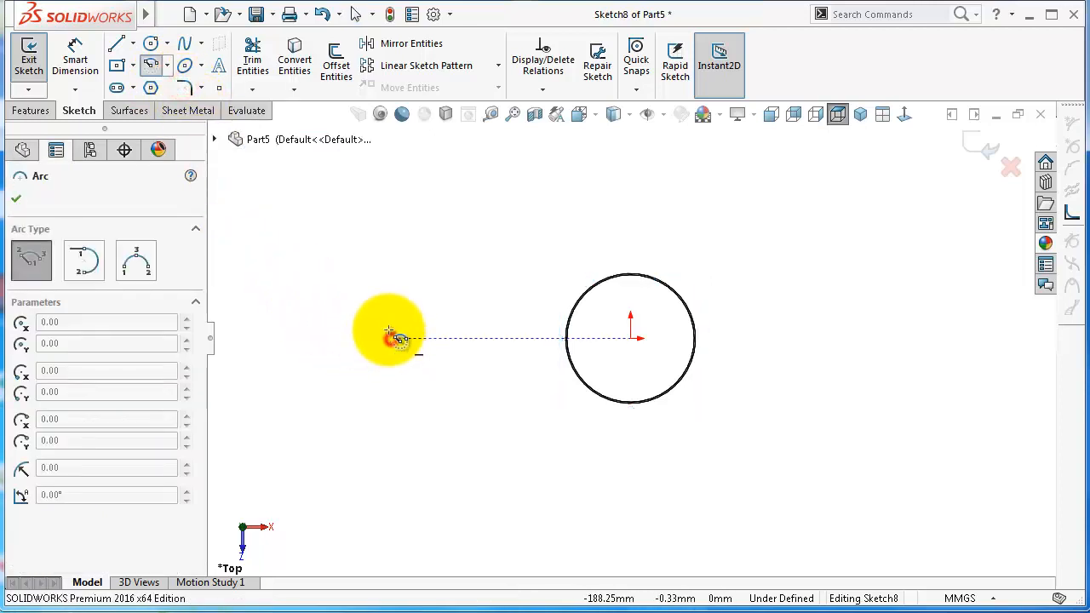
pyautogui.moveTo(390, 338); pyautogui.dragTo(485, 366)
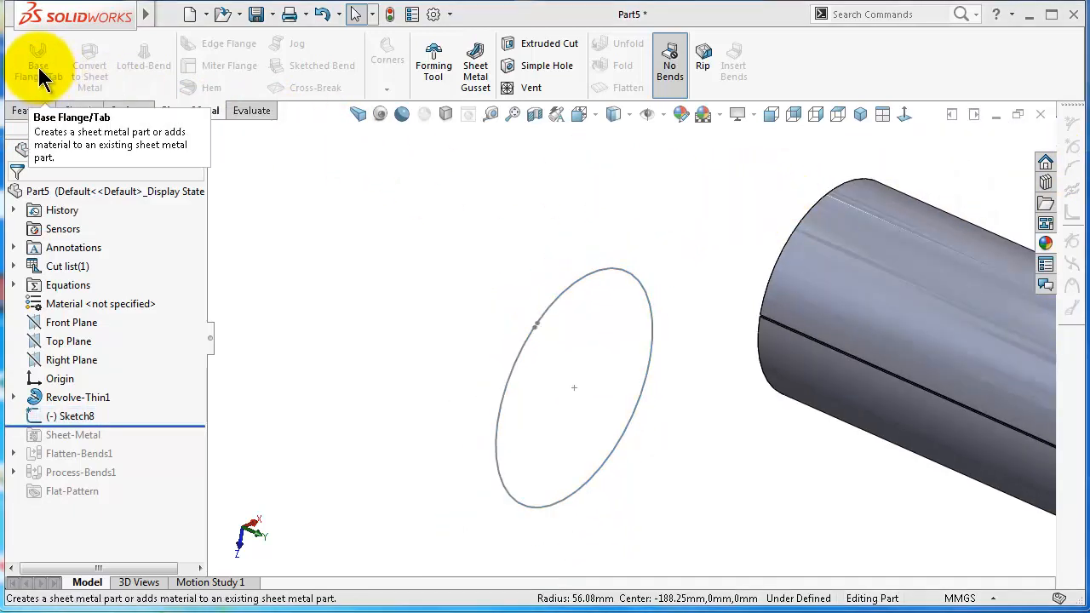
pyautogui.moveTo(162, 251)
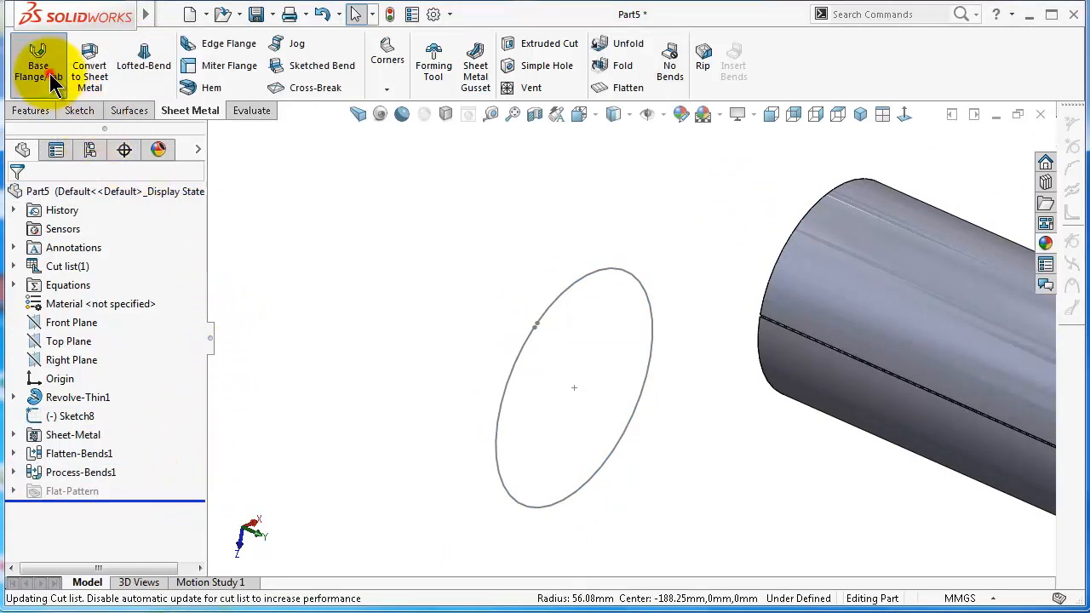
# Step: Create Base-Flange1 from Sketch8 with default settings, forming the second pipe
pyautogui.click(37, 60)
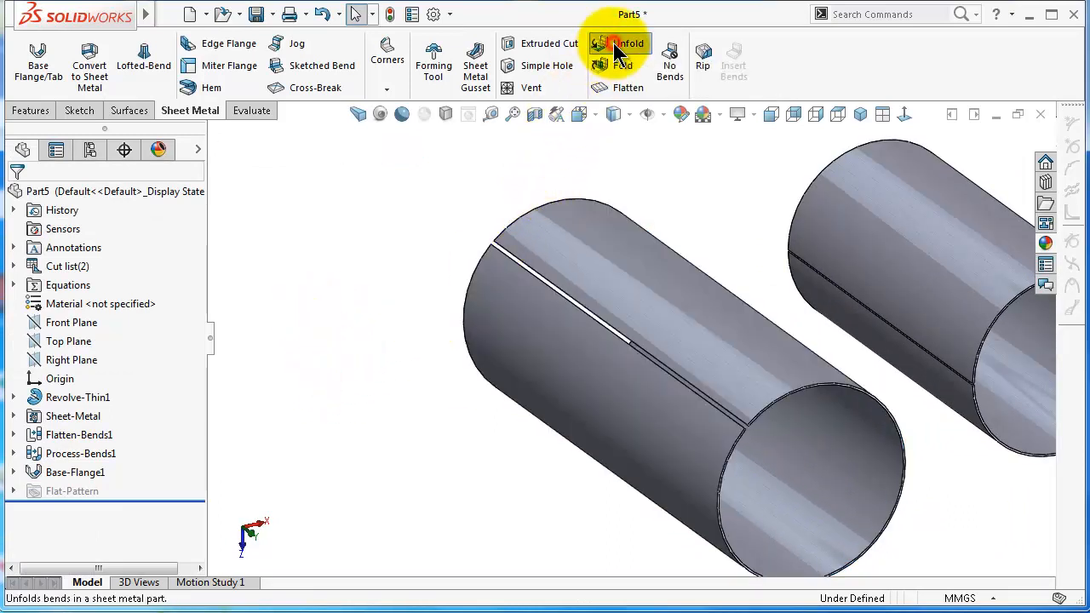
# Step: Add Unfold1 to the second pipe, selecting the fixed edge and BaseBend1 as the bend to unfold
pyautogui.click(620, 43)
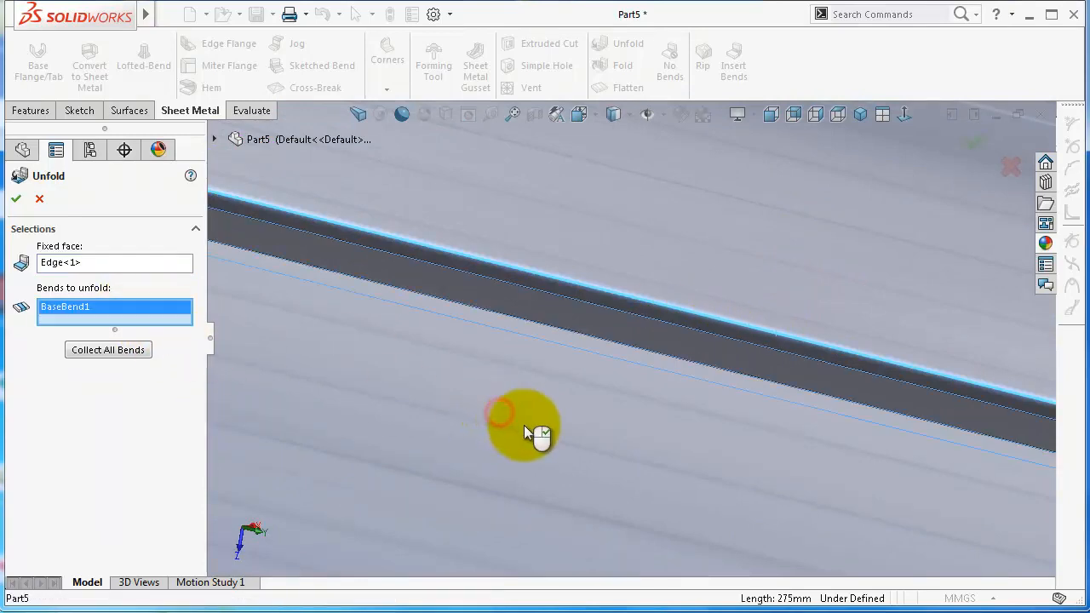
pyautogui.click(16, 200)
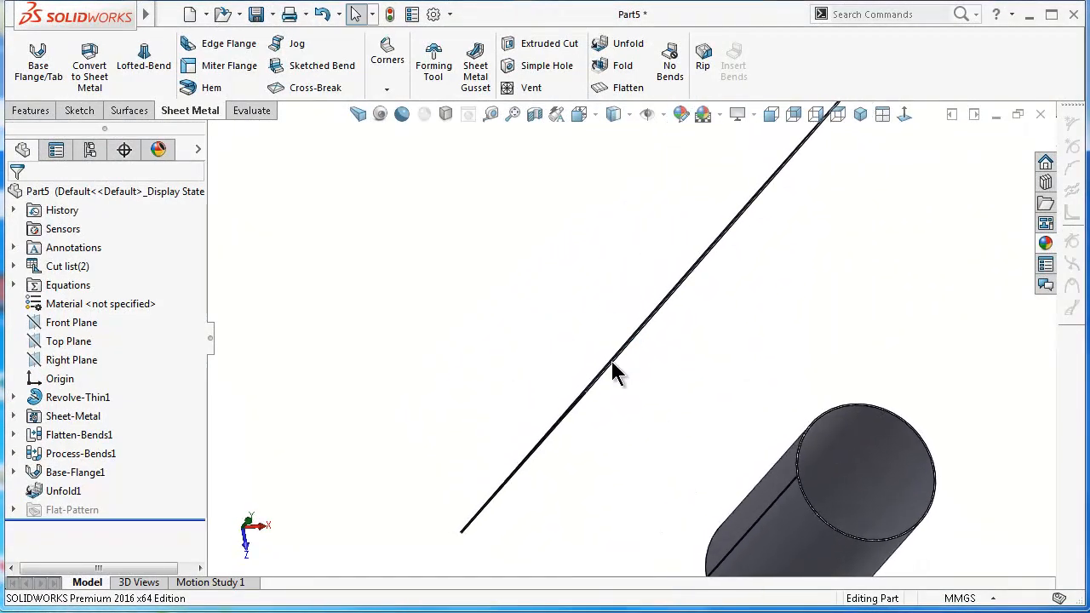
pyautogui.click(63, 491)
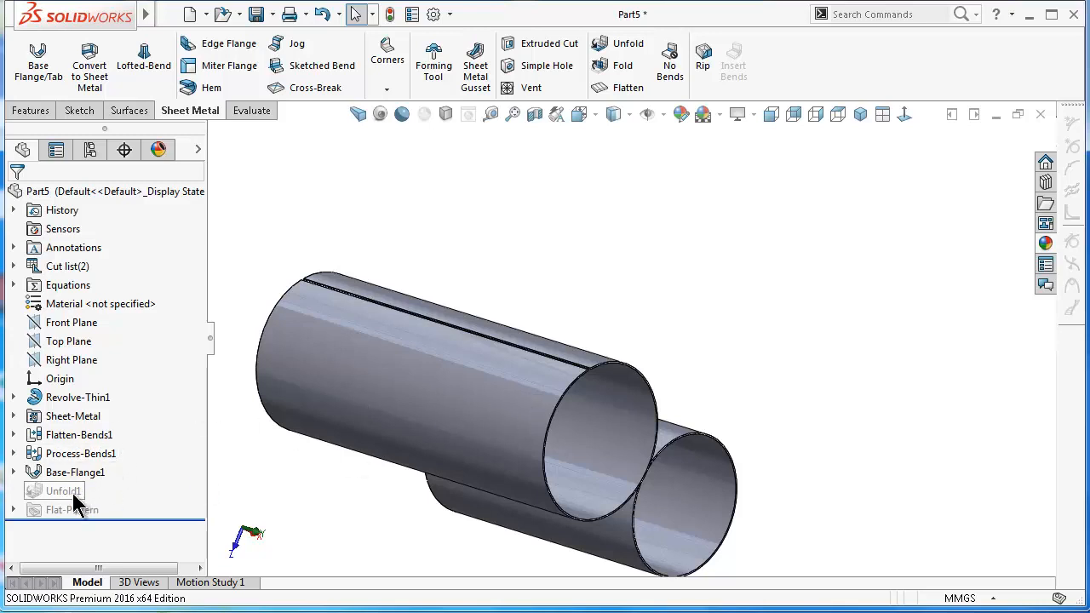
# Step: Add Fold2, keeping Edge<1> fixed and collecting all bends to roll the sheet back into the pipe
pyautogui.click(61, 490)
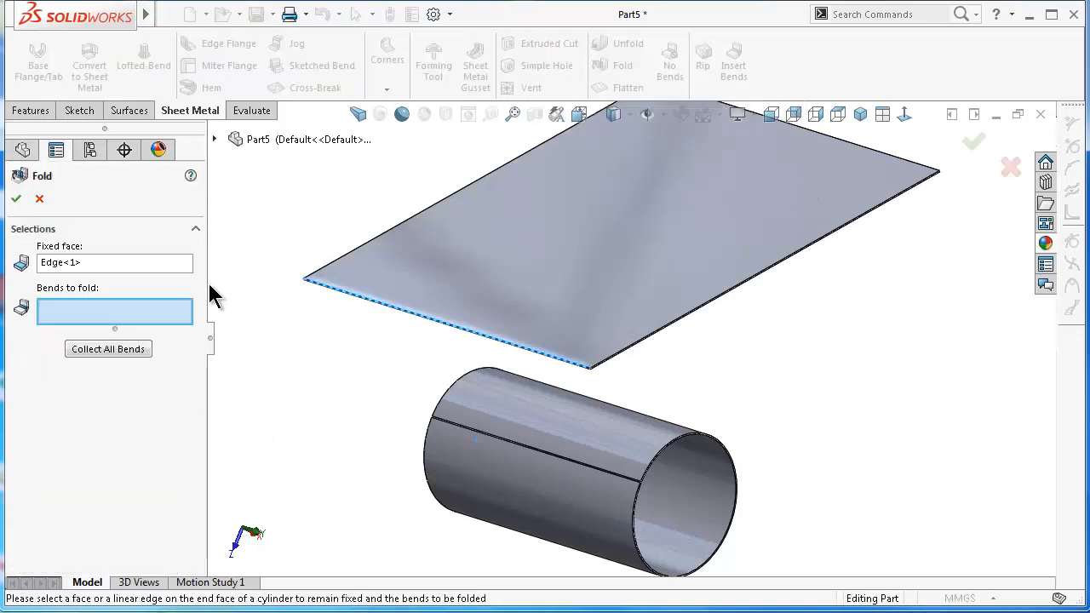
pyautogui.moveTo(158, 326)
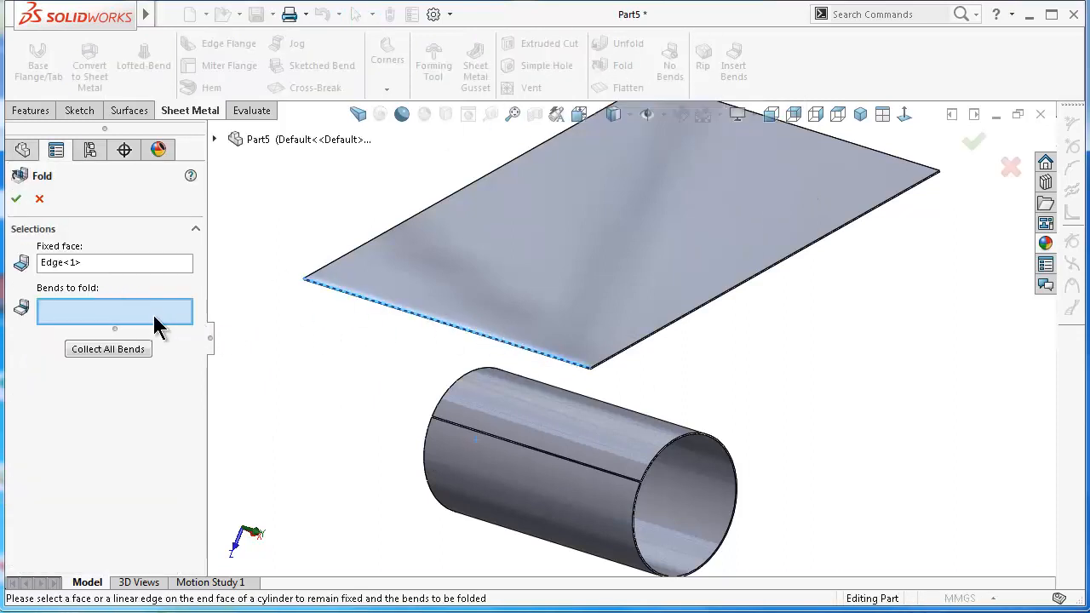
pyautogui.moveTo(509, 251)
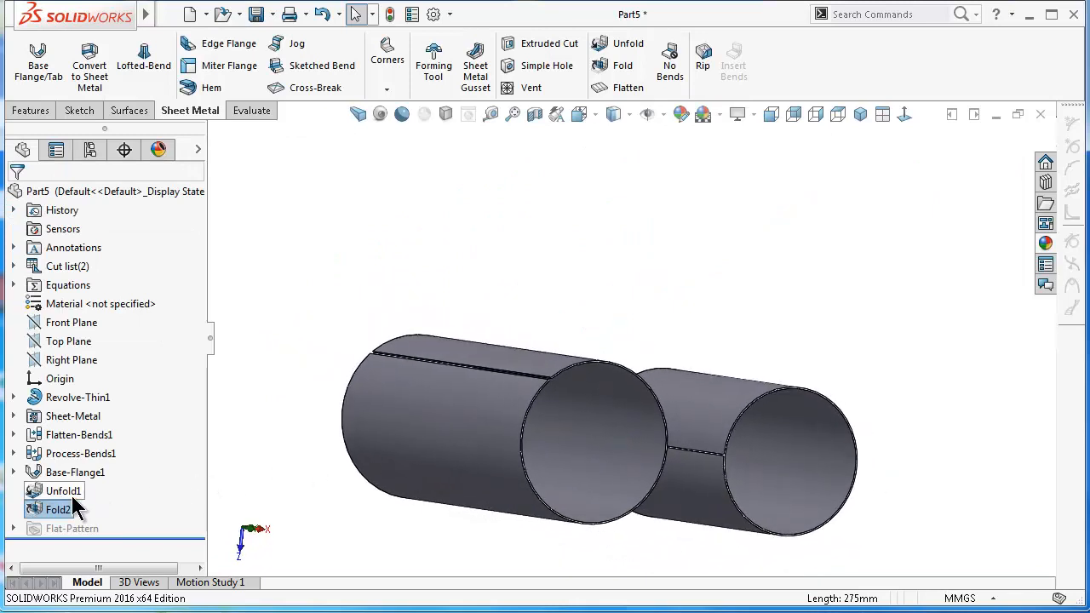
pyautogui.click(49, 509)
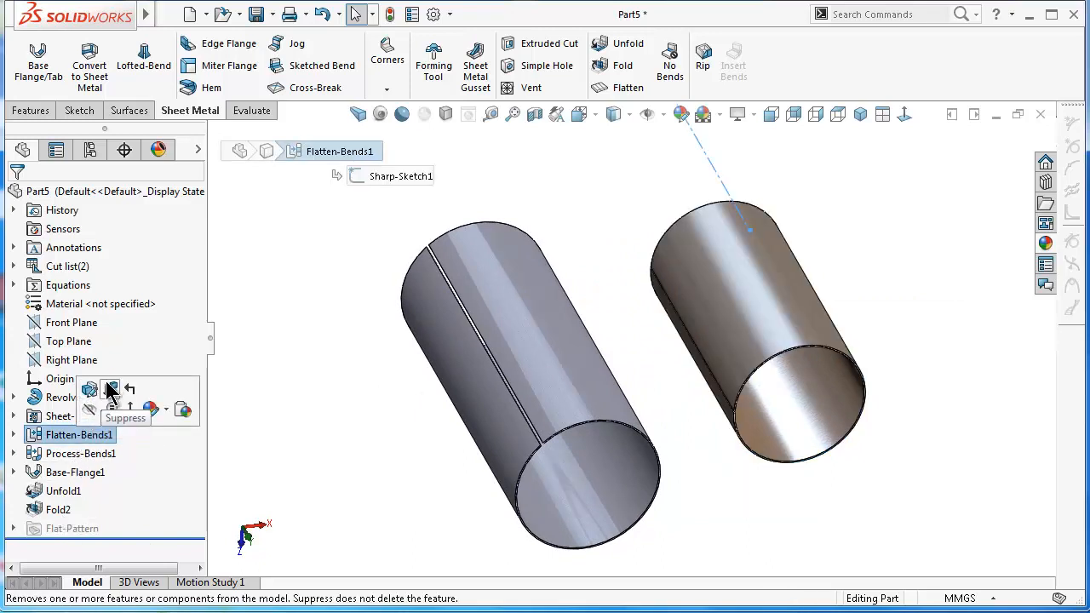
pyautogui.click(111, 389)
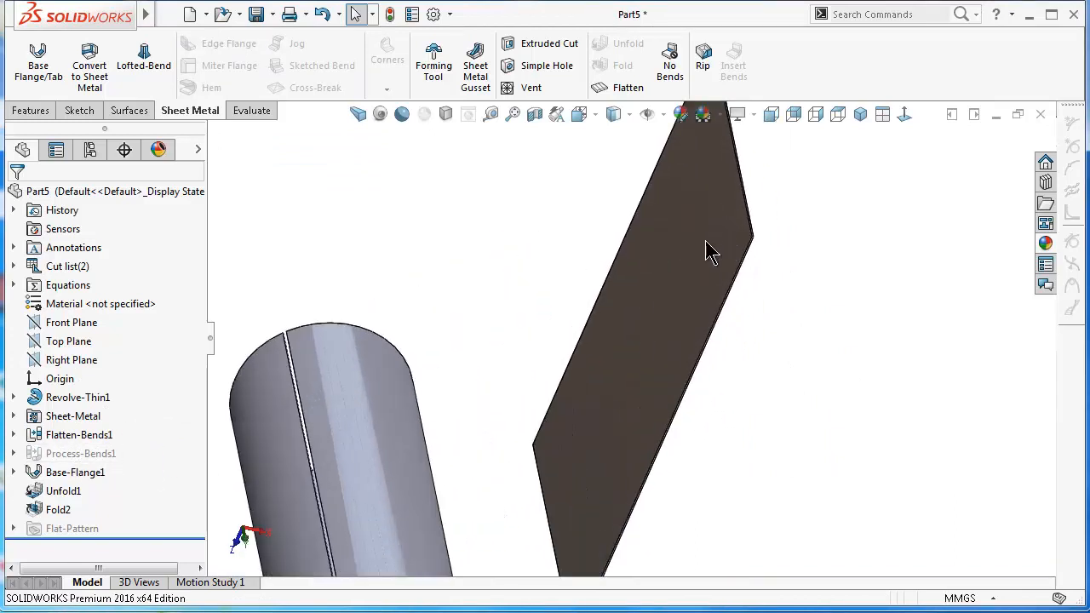
pyautogui.click(80, 453)
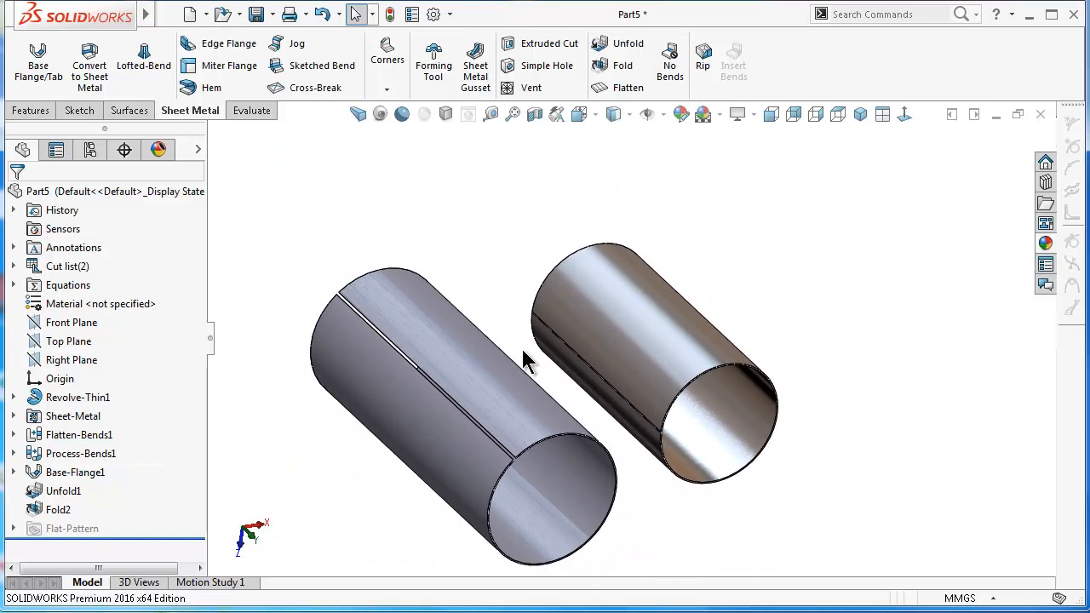
pyautogui.moveTo(671, 399)
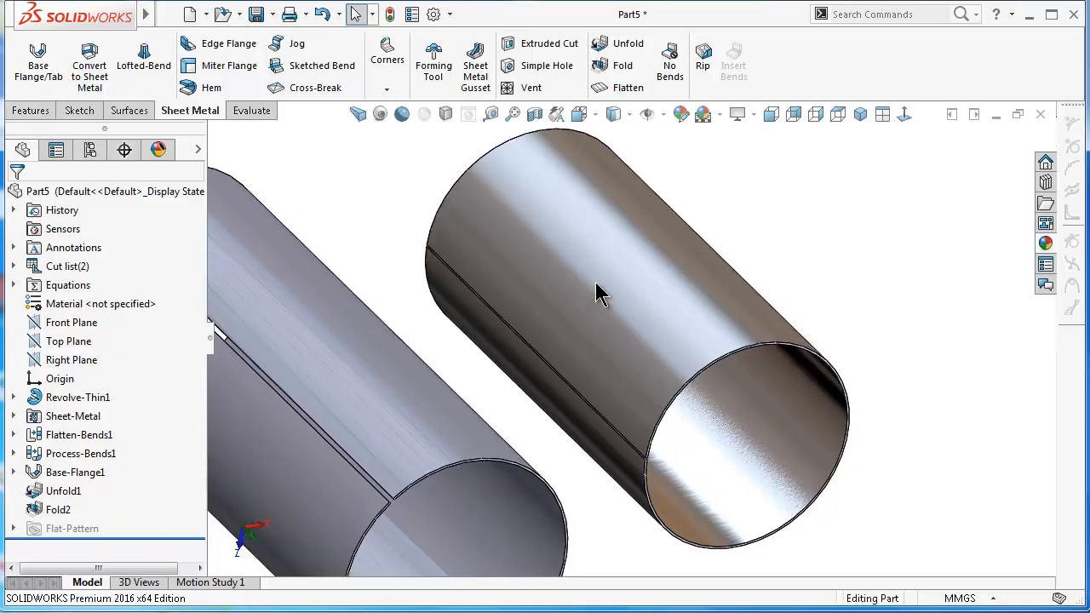
pyautogui.moveTo(375, 226)
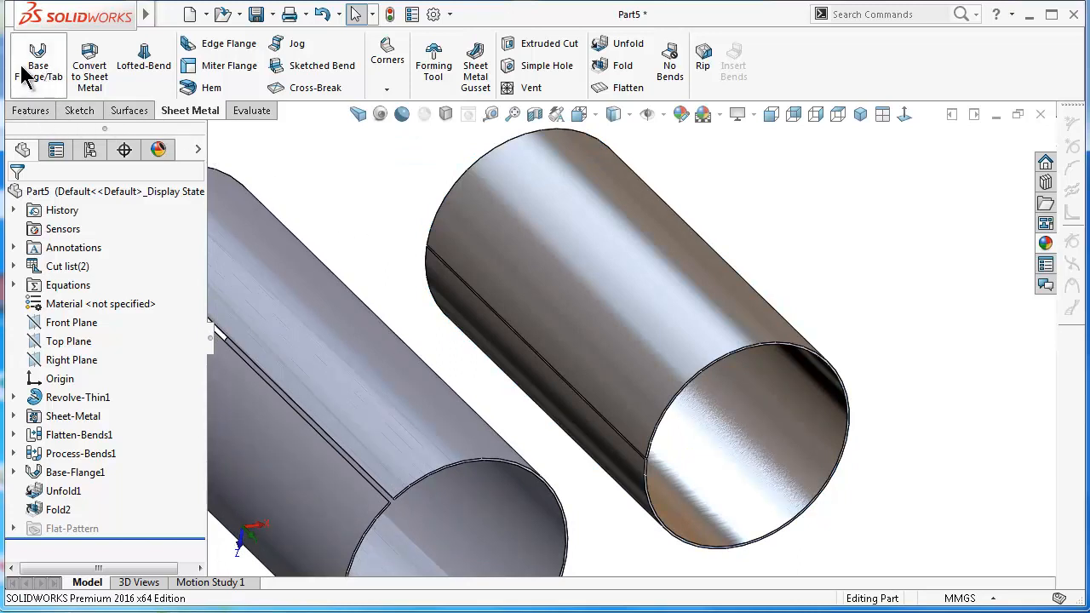
pyautogui.moveTo(754, 317)
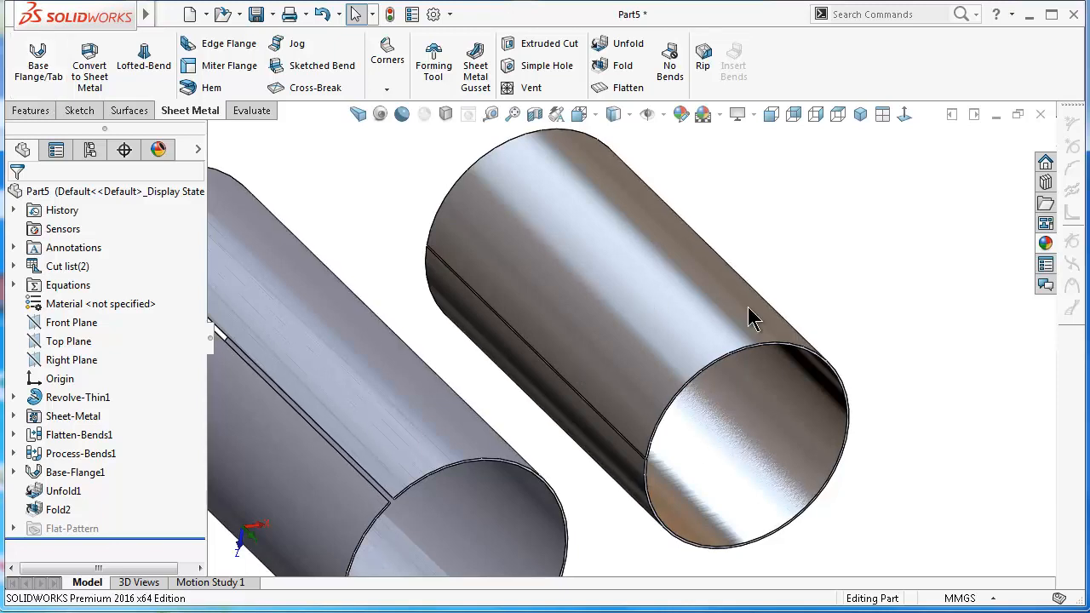